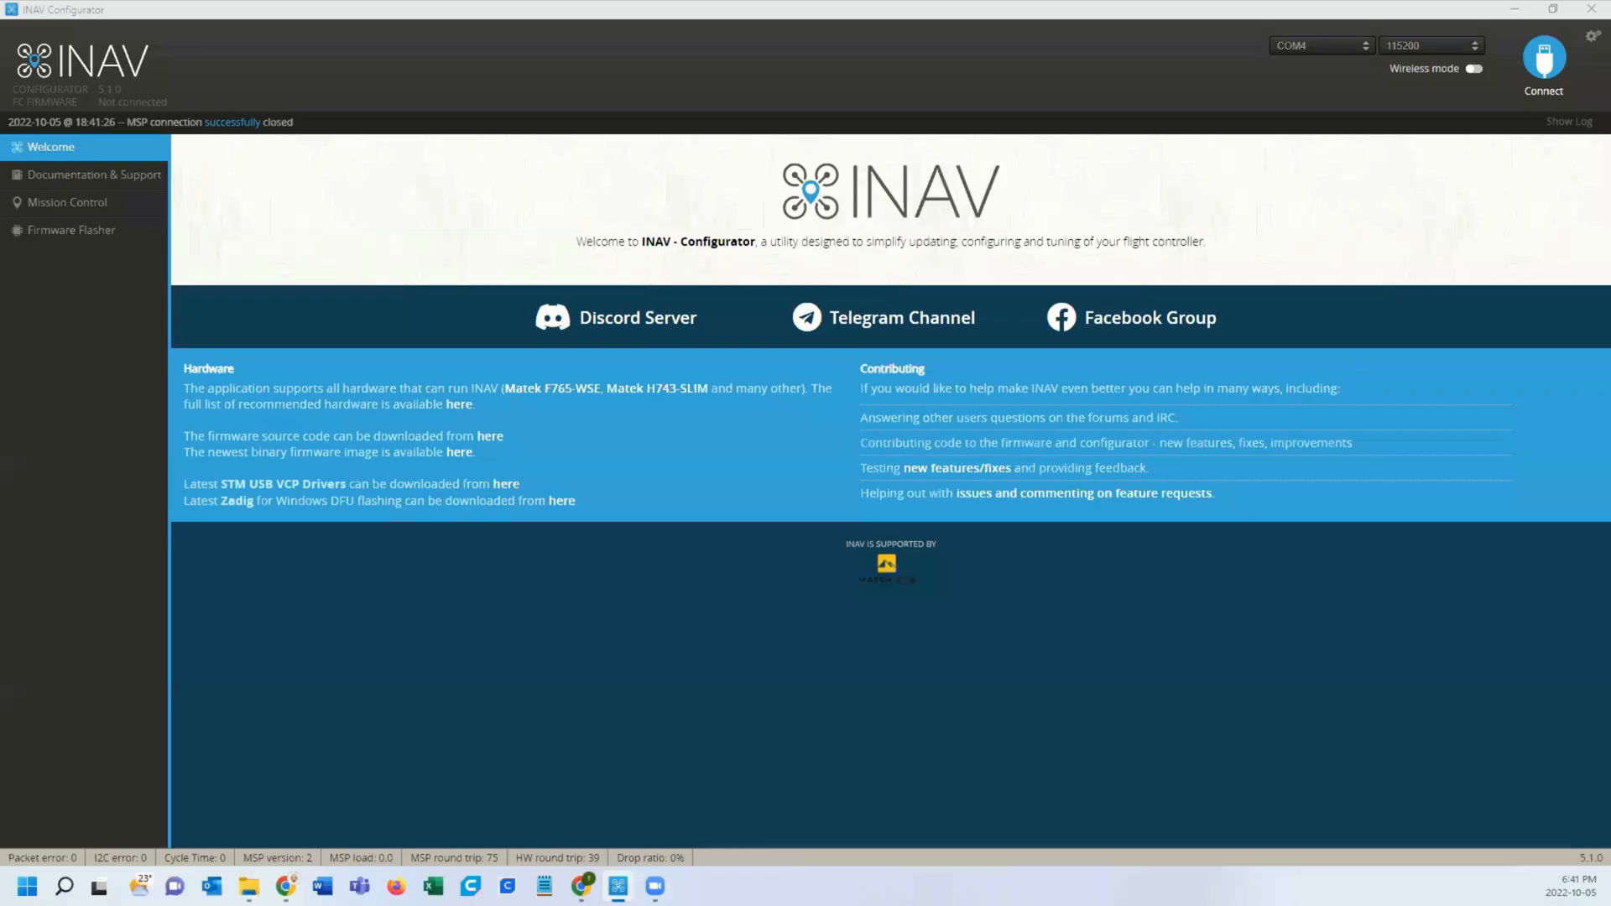
mouse_move(862, 209)
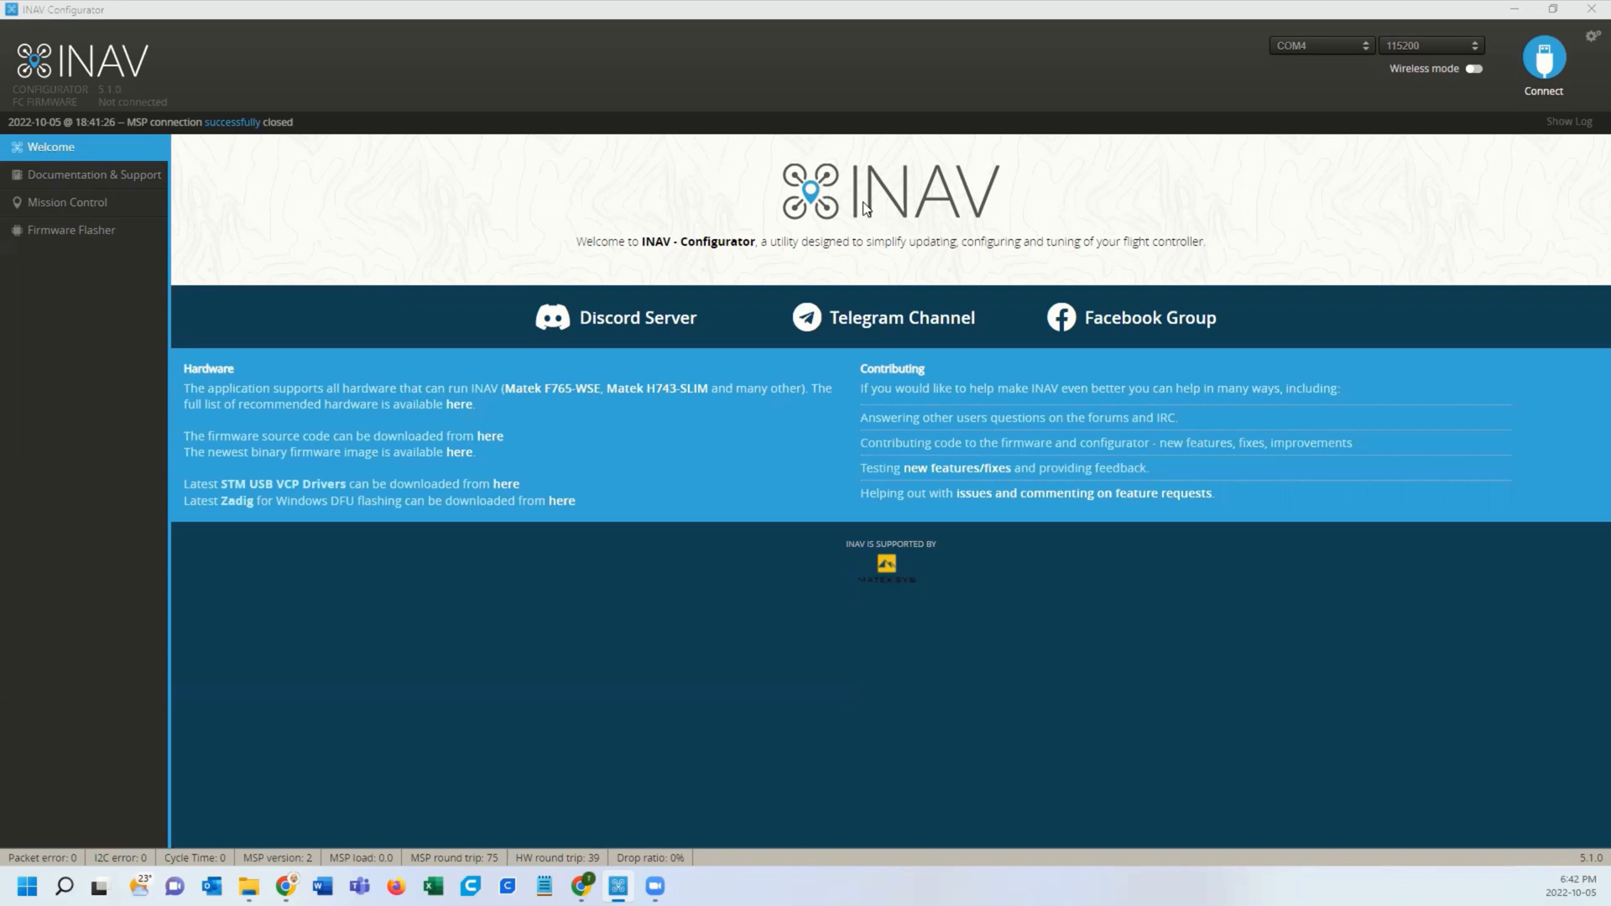
mouse_move(688, 134)
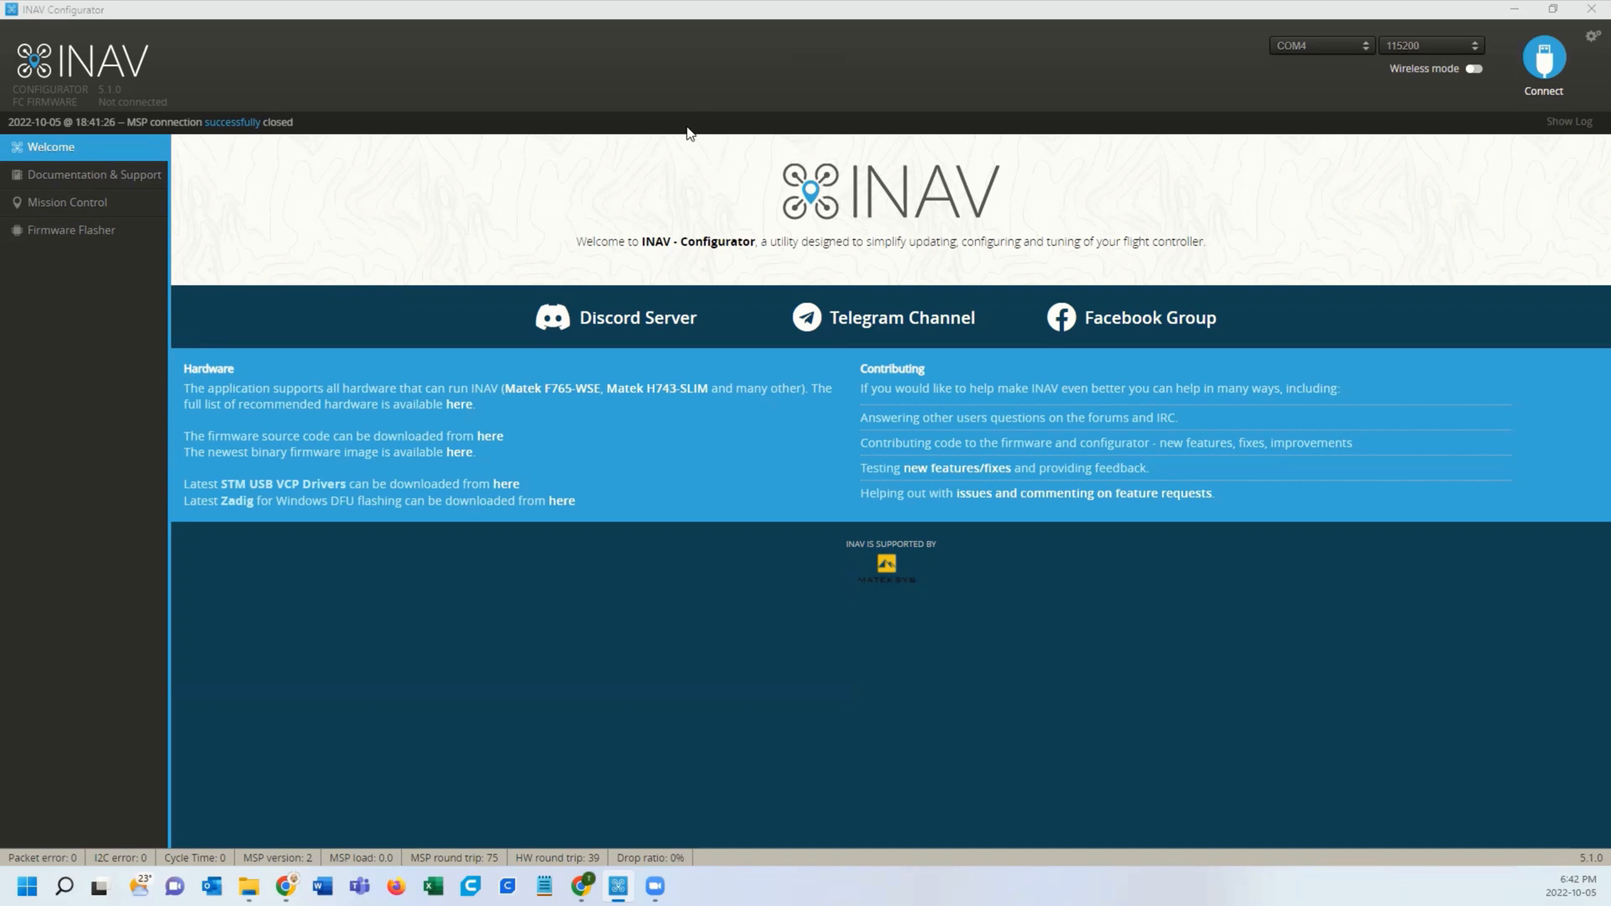
mouse_move(722, 122)
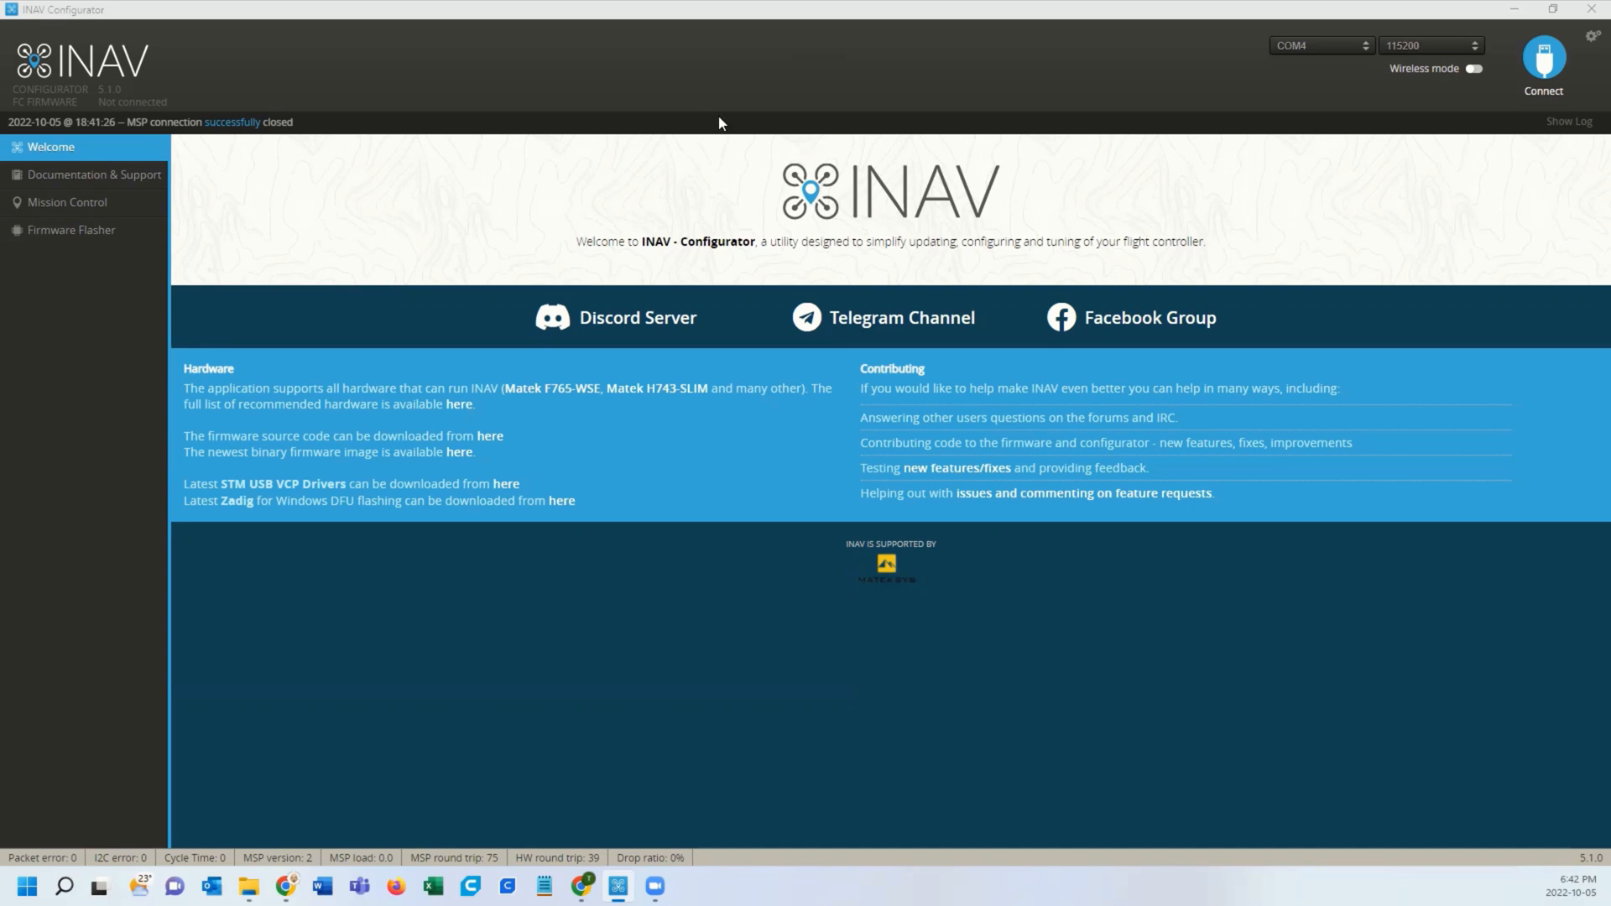
- Connect to the flight controller and set UART5's peripheral to HDZero VTX, saving with a reboot
left_click(1542, 62)
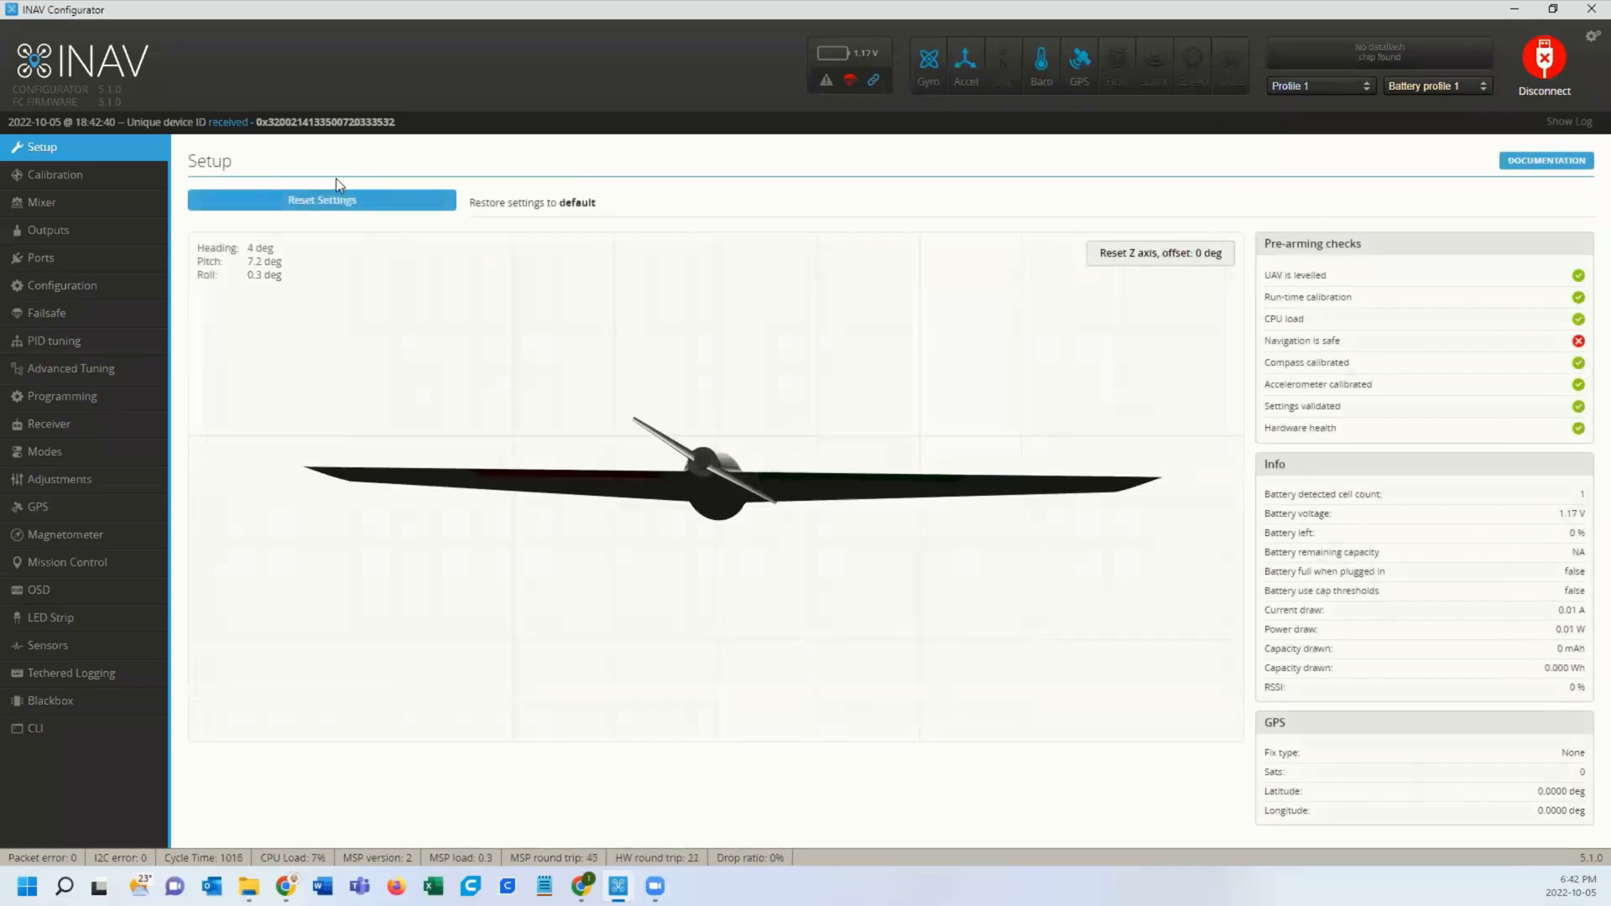
left_click(41, 259)
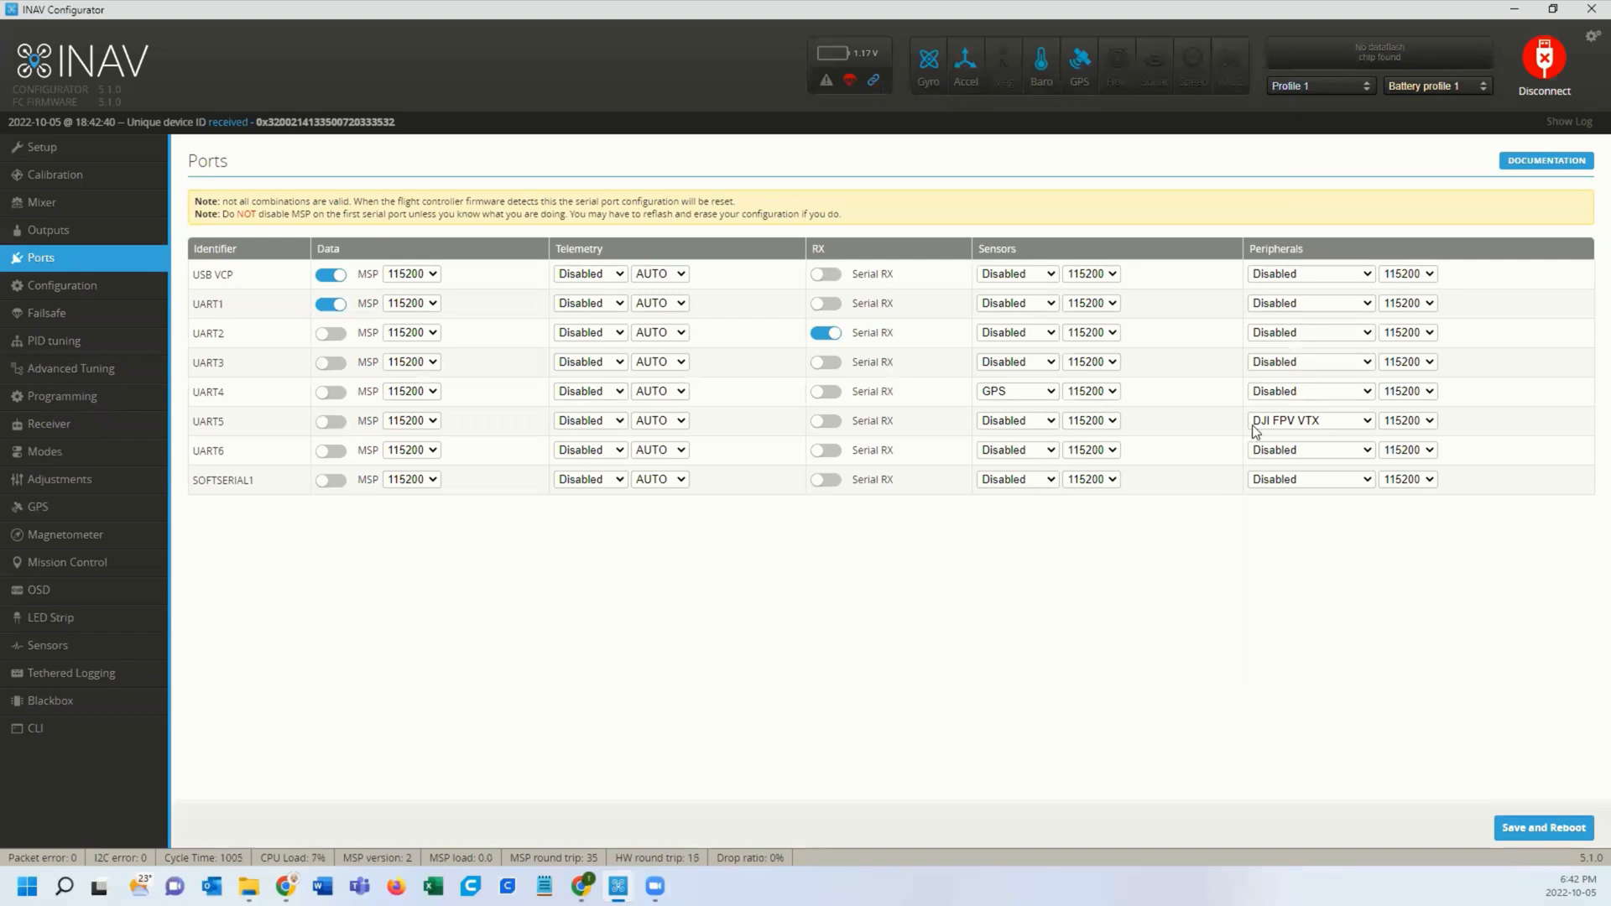
mouse_move(1302, 433)
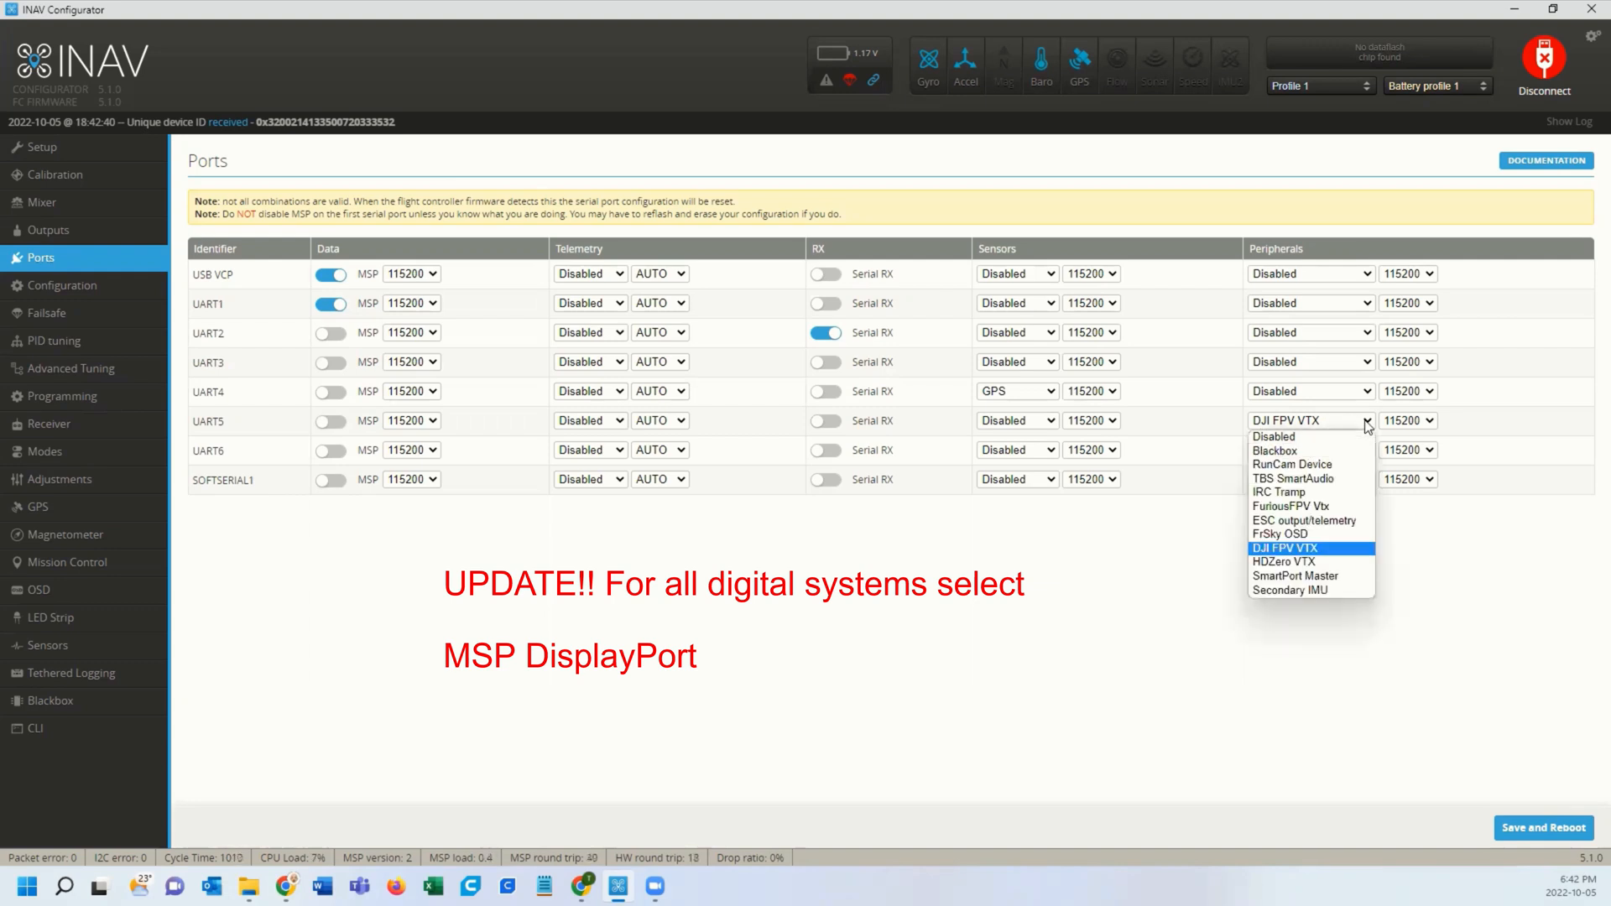
left_click(1283, 560)
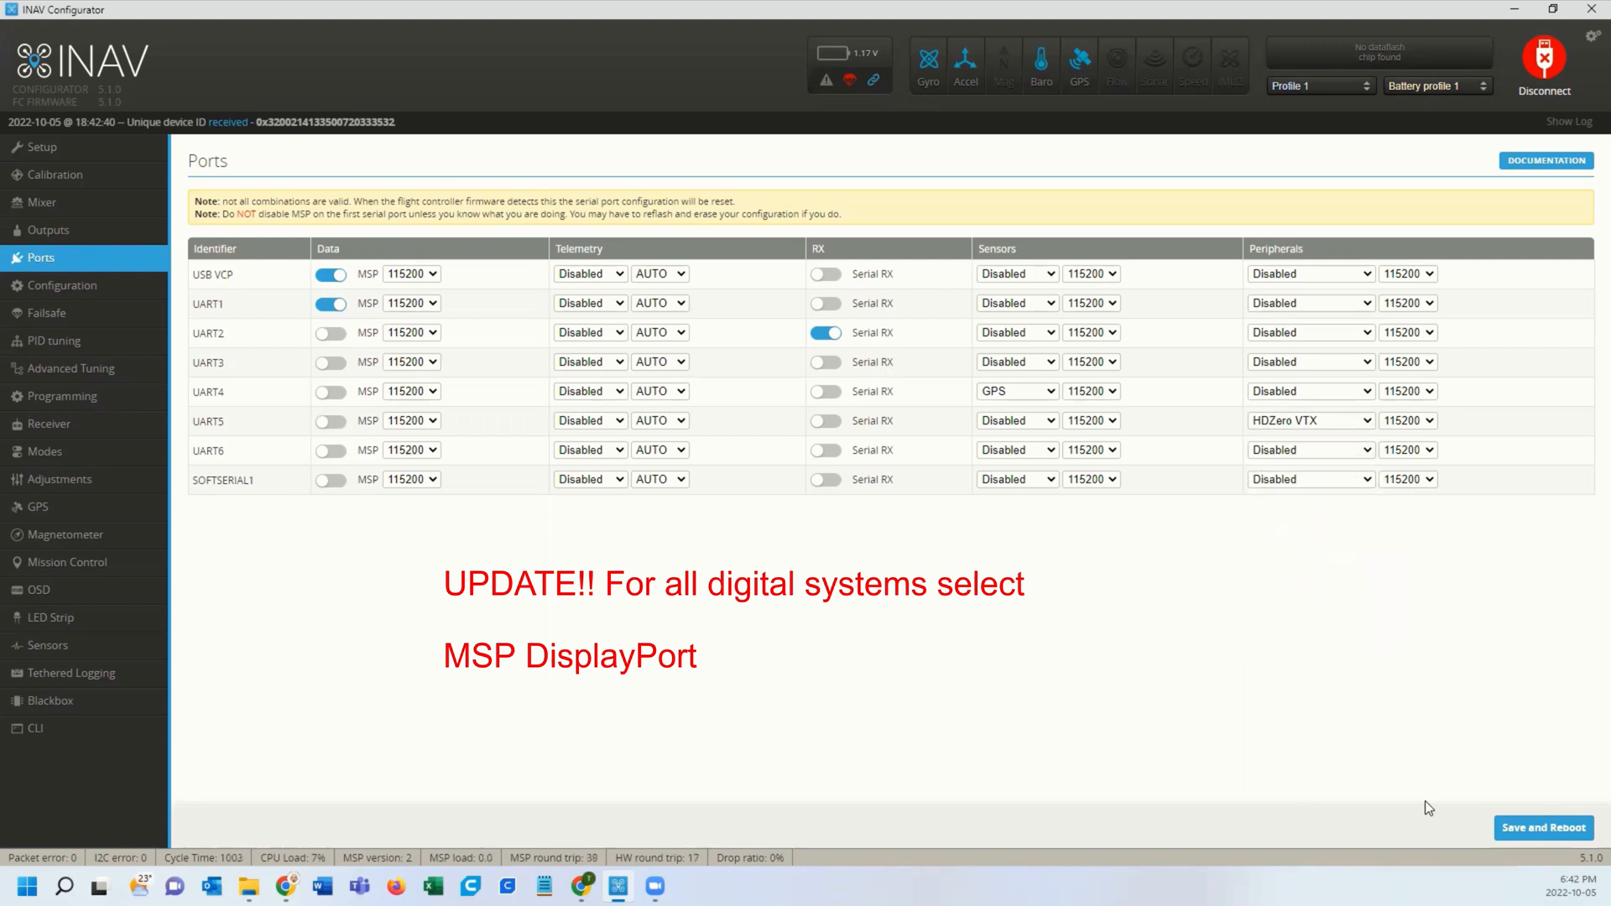
mouse_move(1243, 701)
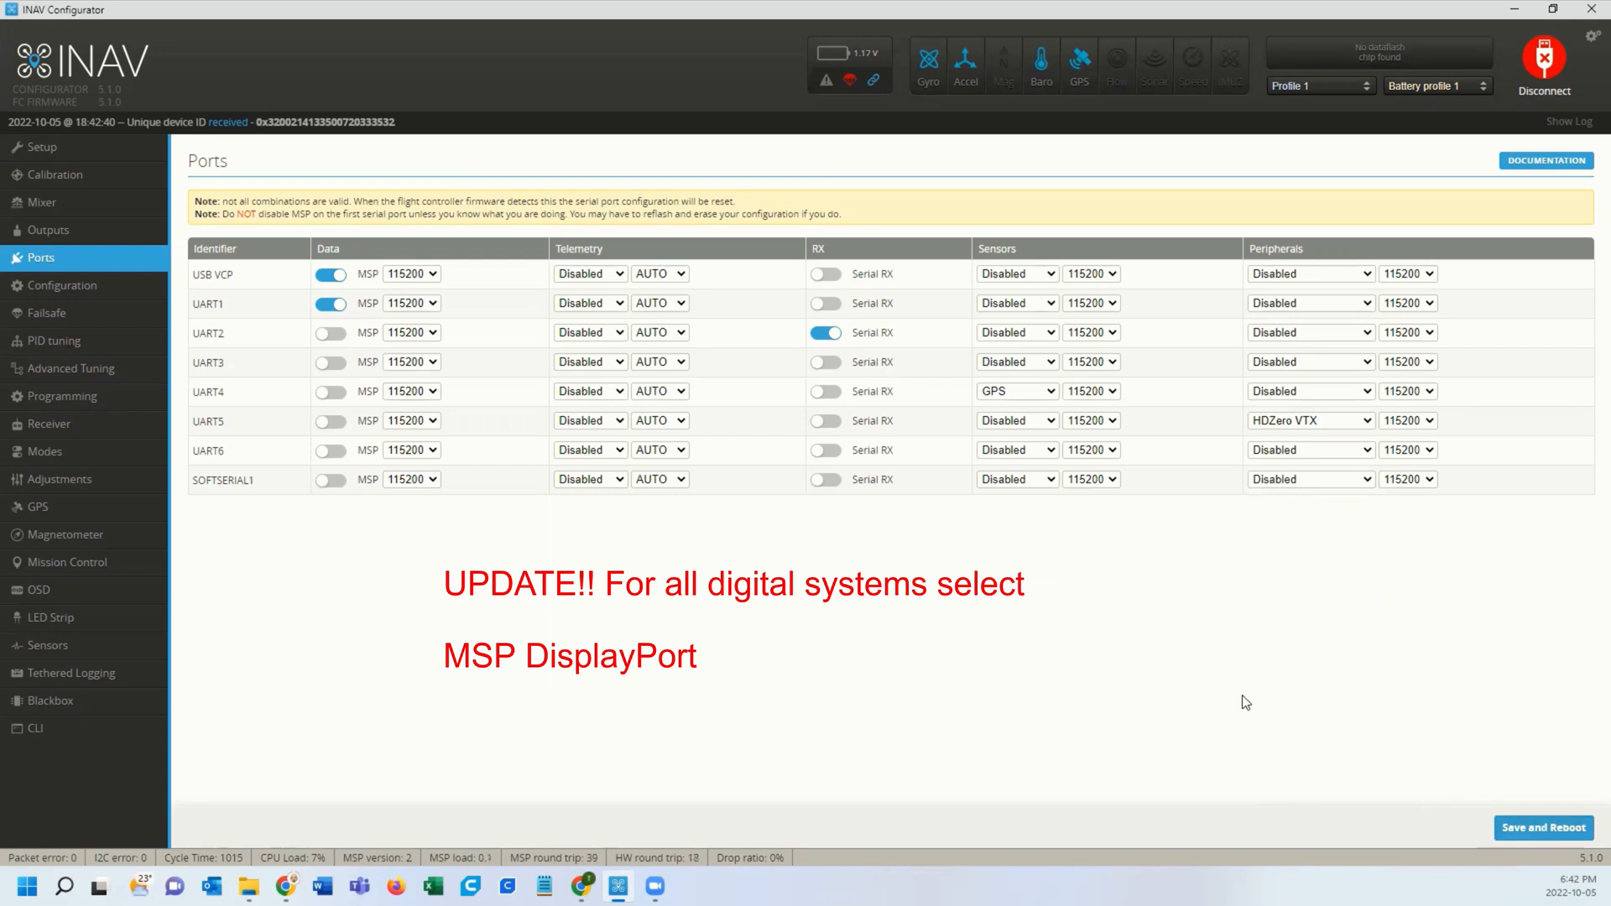
left_click(1542, 62)
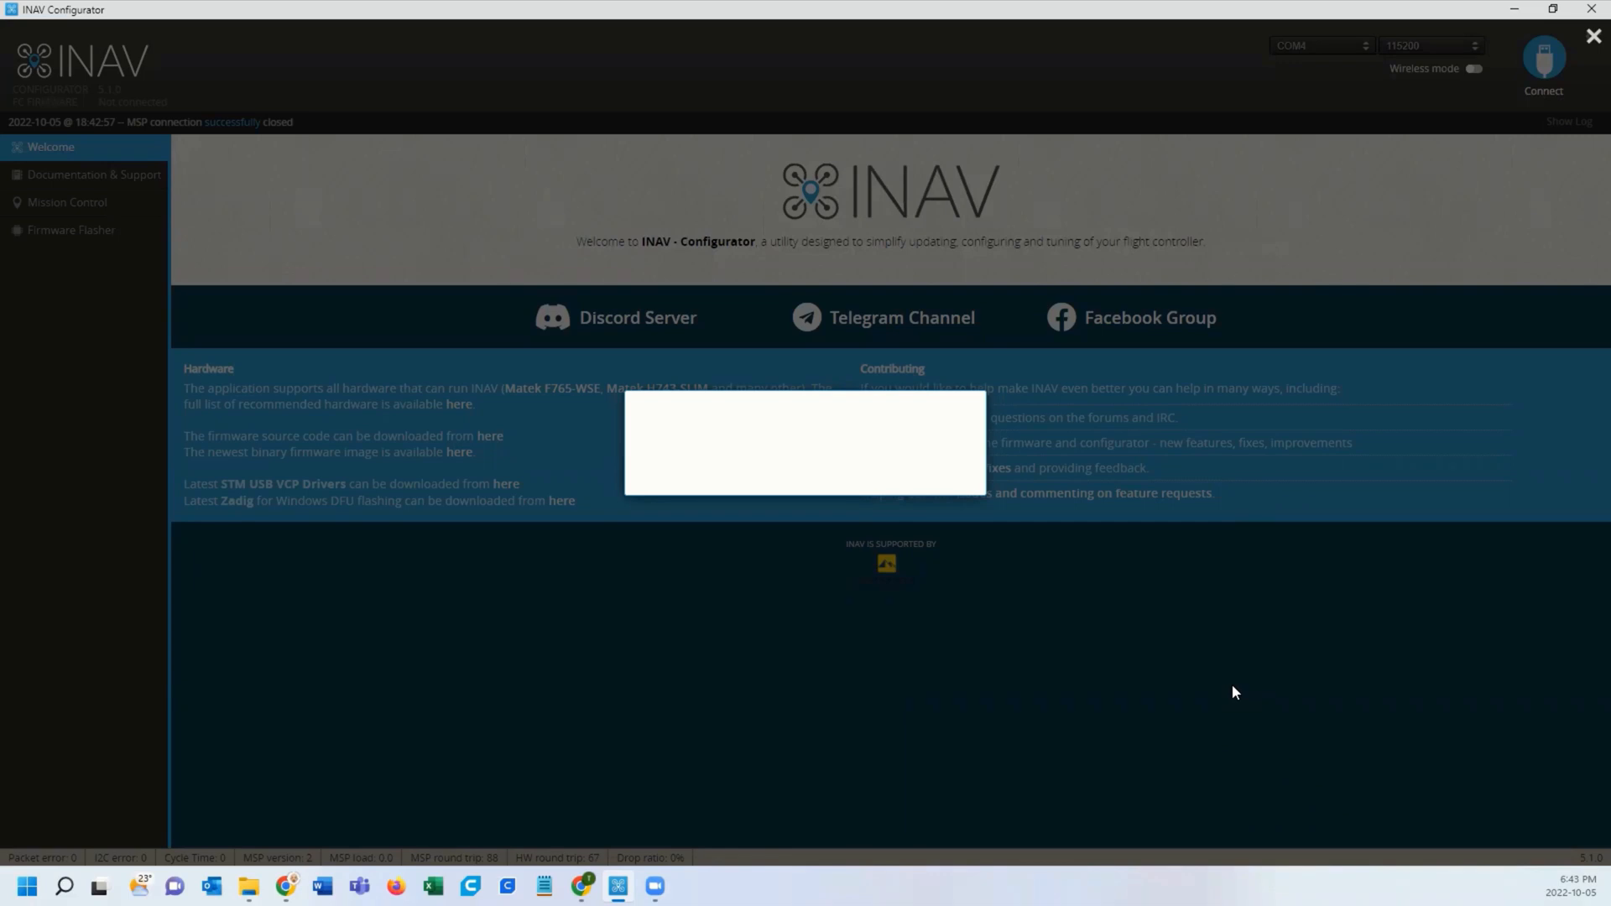
- Reconnect after the reboot and return to Ports to confirm UART5 shows HDZero VTX
left_click(1543, 62)
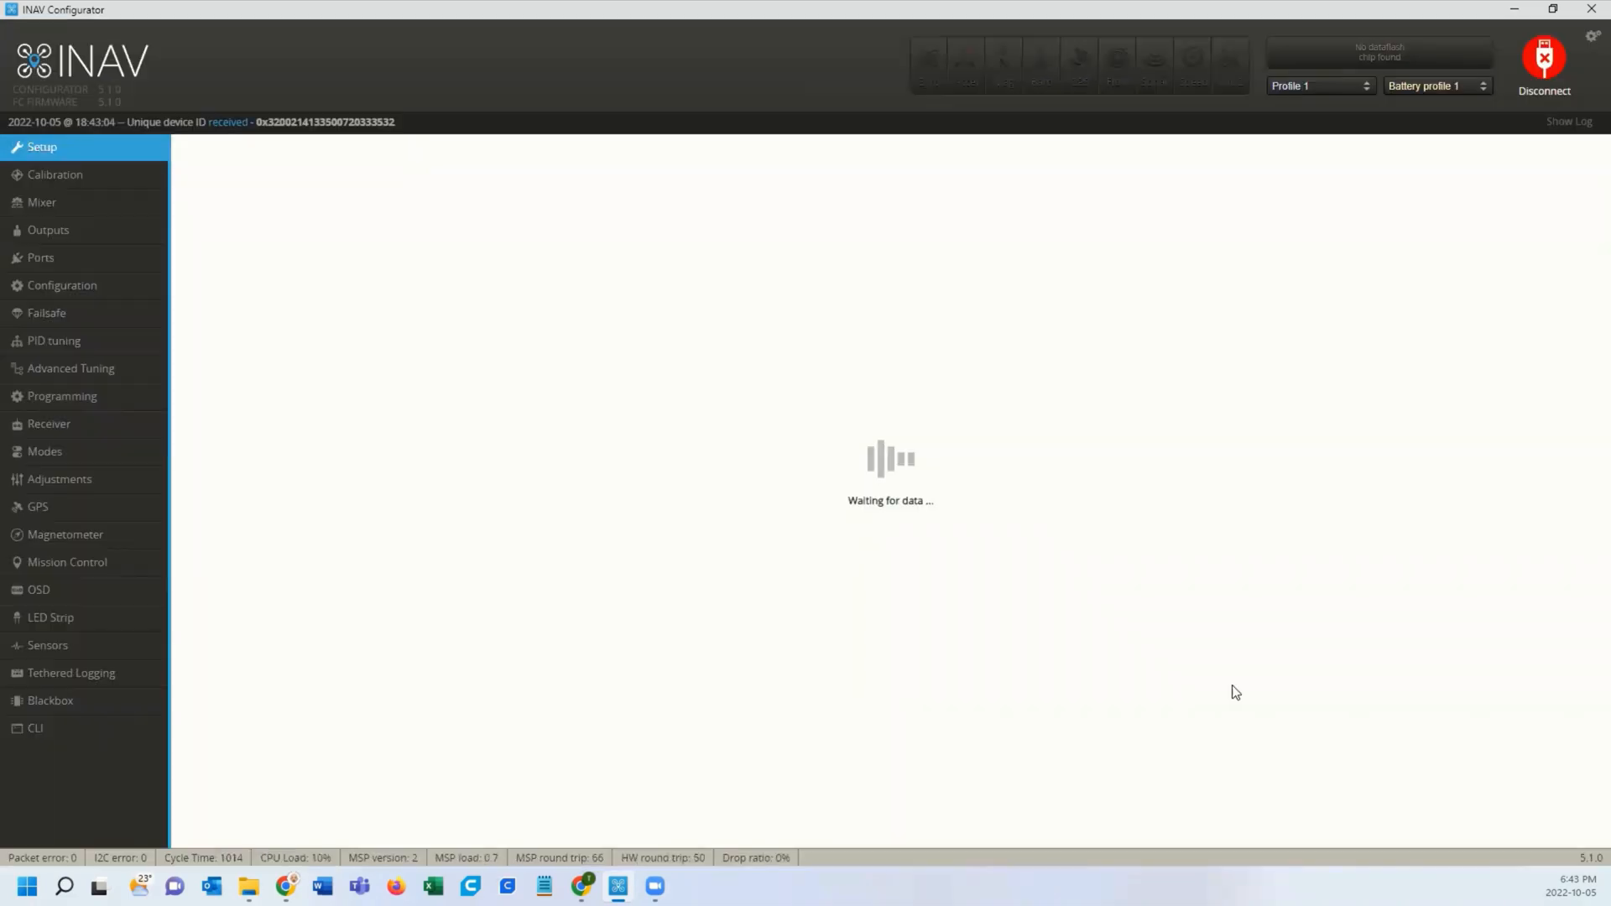
left_click(40, 256)
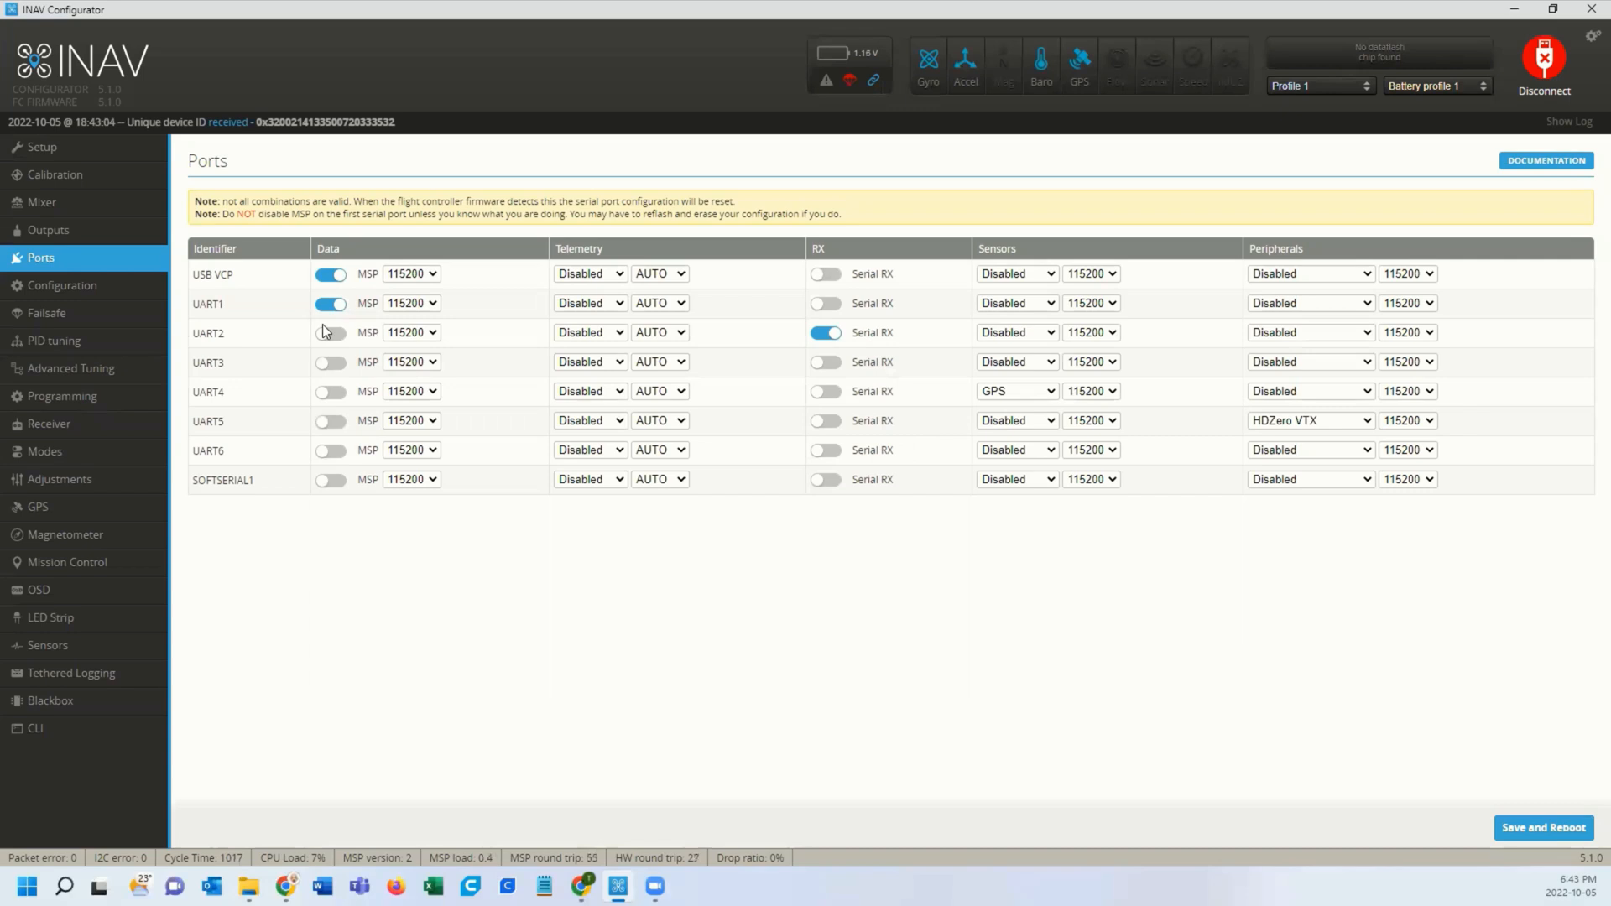
mouse_move(56, 596)
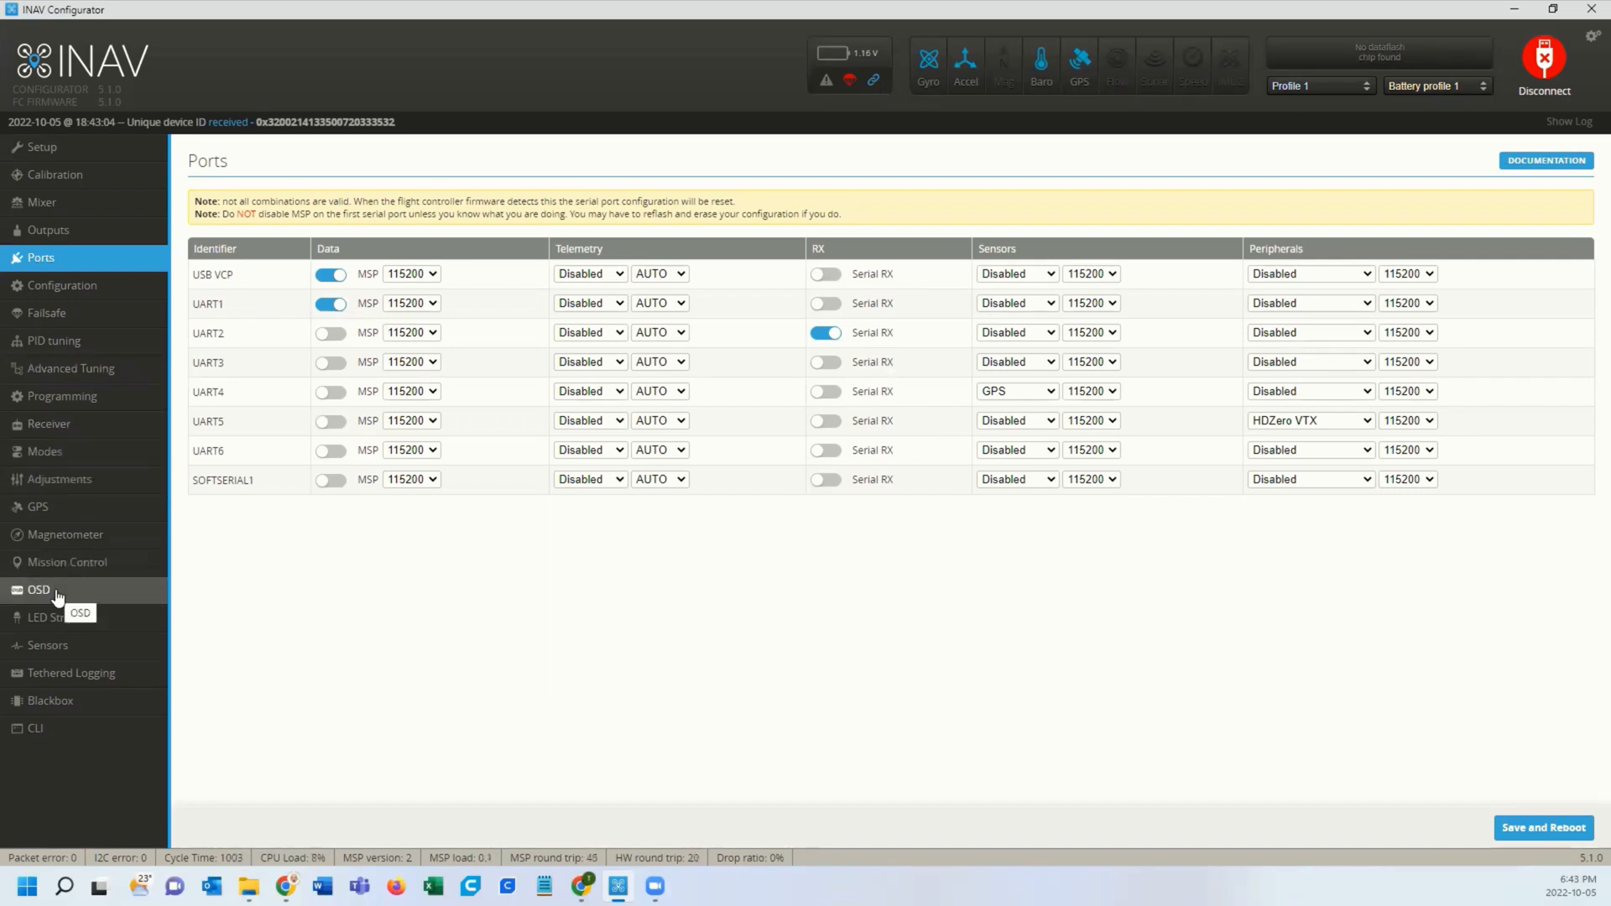
- Review the OSD elements with HD video format selected and save the OSD settings
left_click(38, 589)
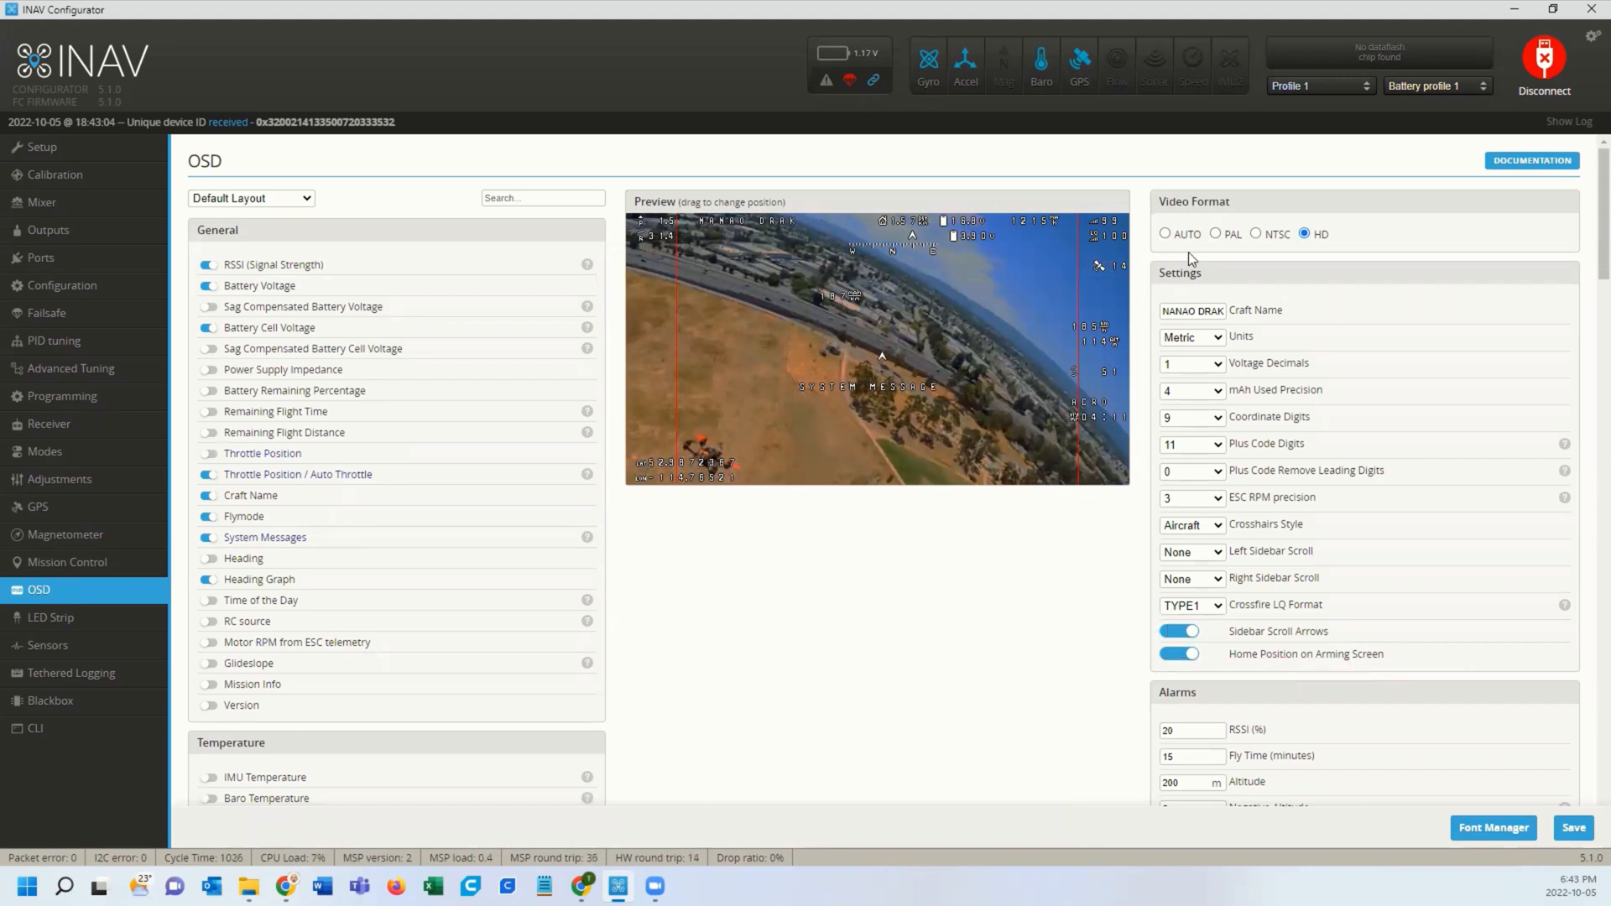
scroll("down", 3)
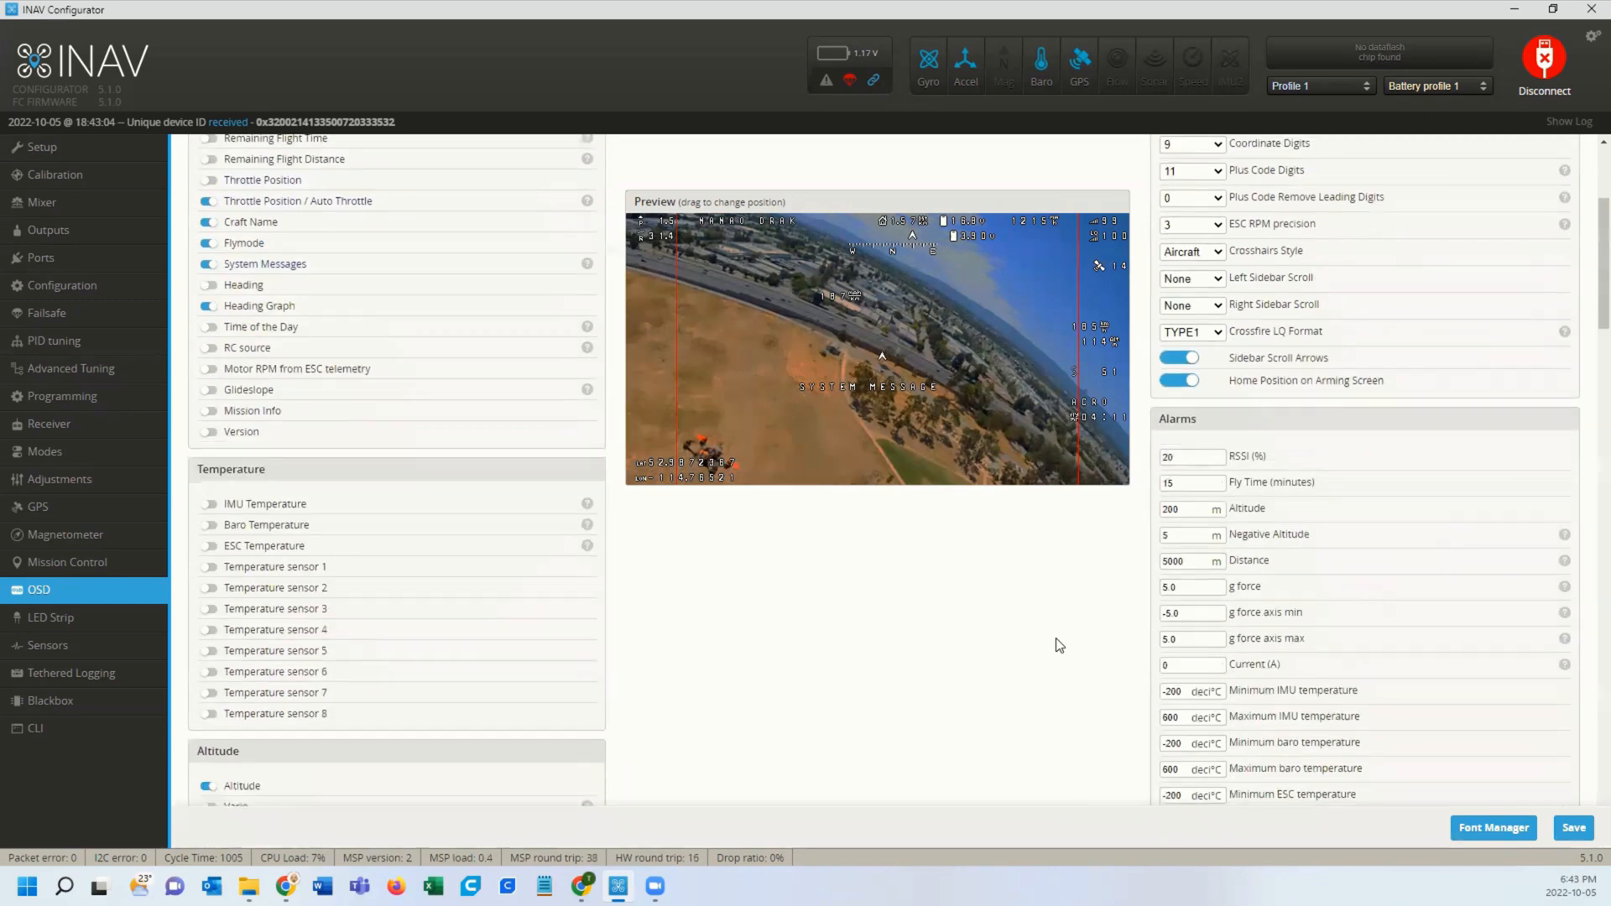
scroll("up", 3)
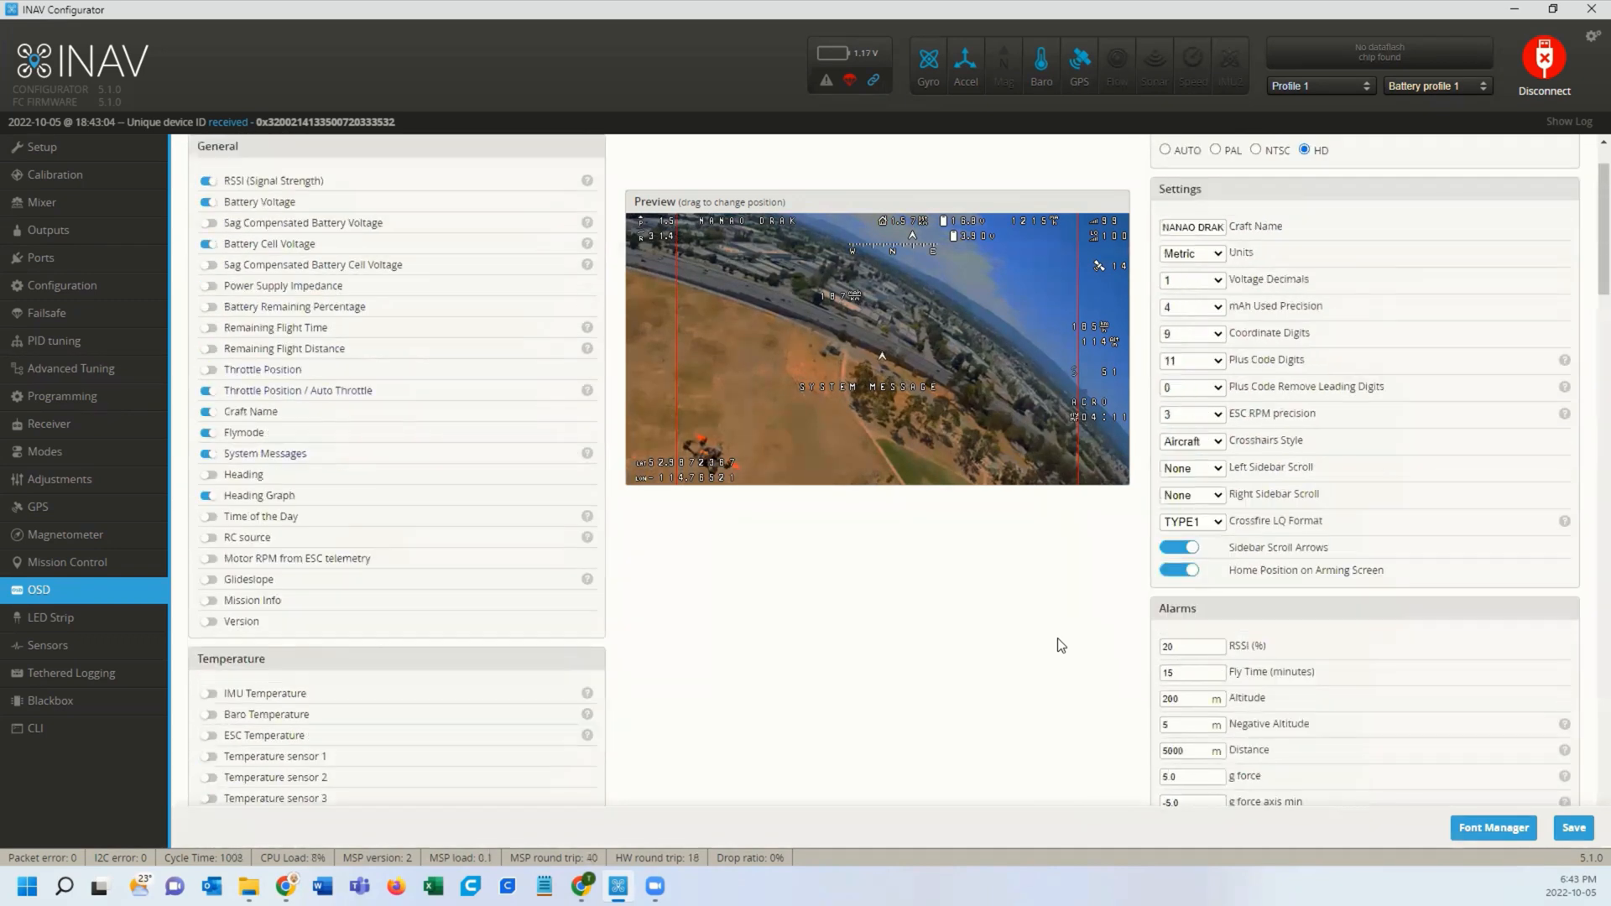
mouse_move(785, 552)
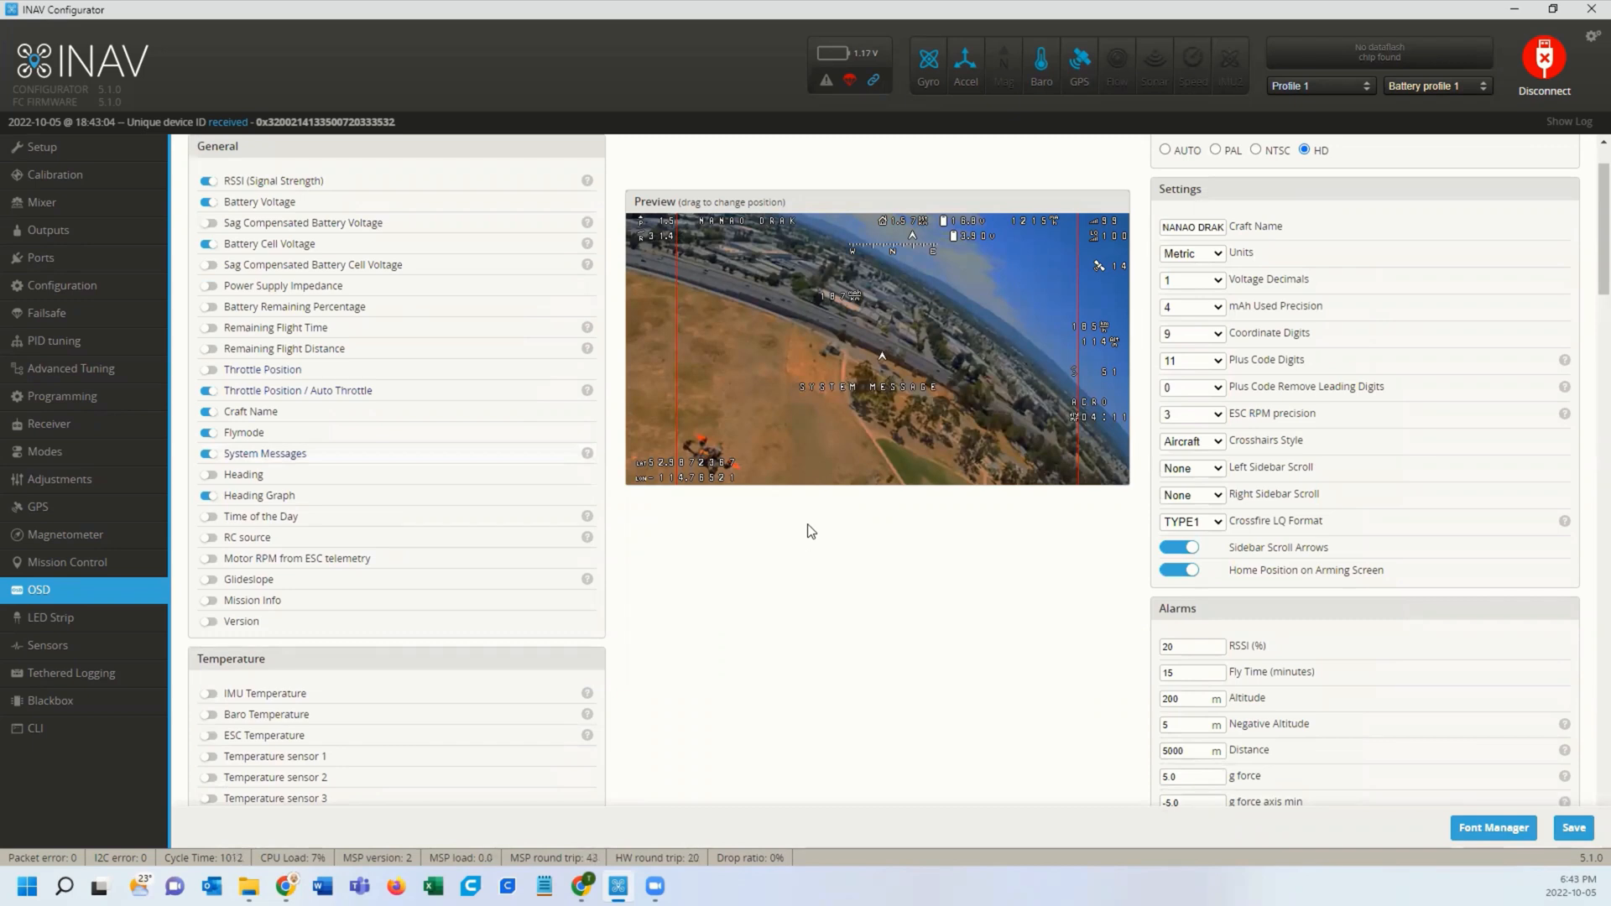
mouse_move(828, 644)
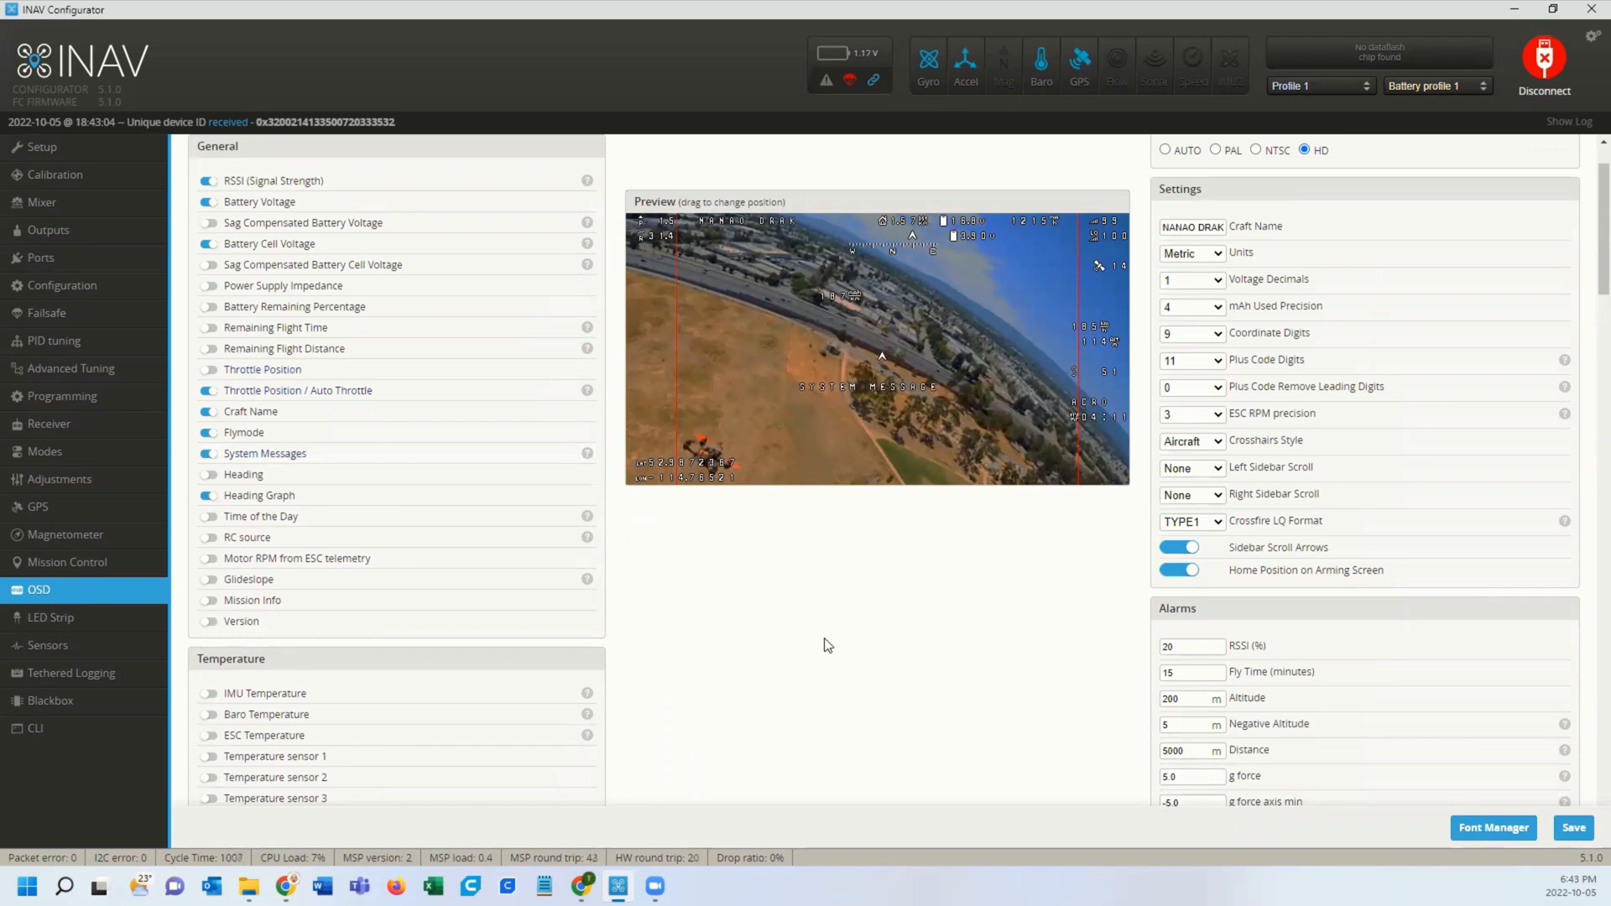
left_click(1572, 828)
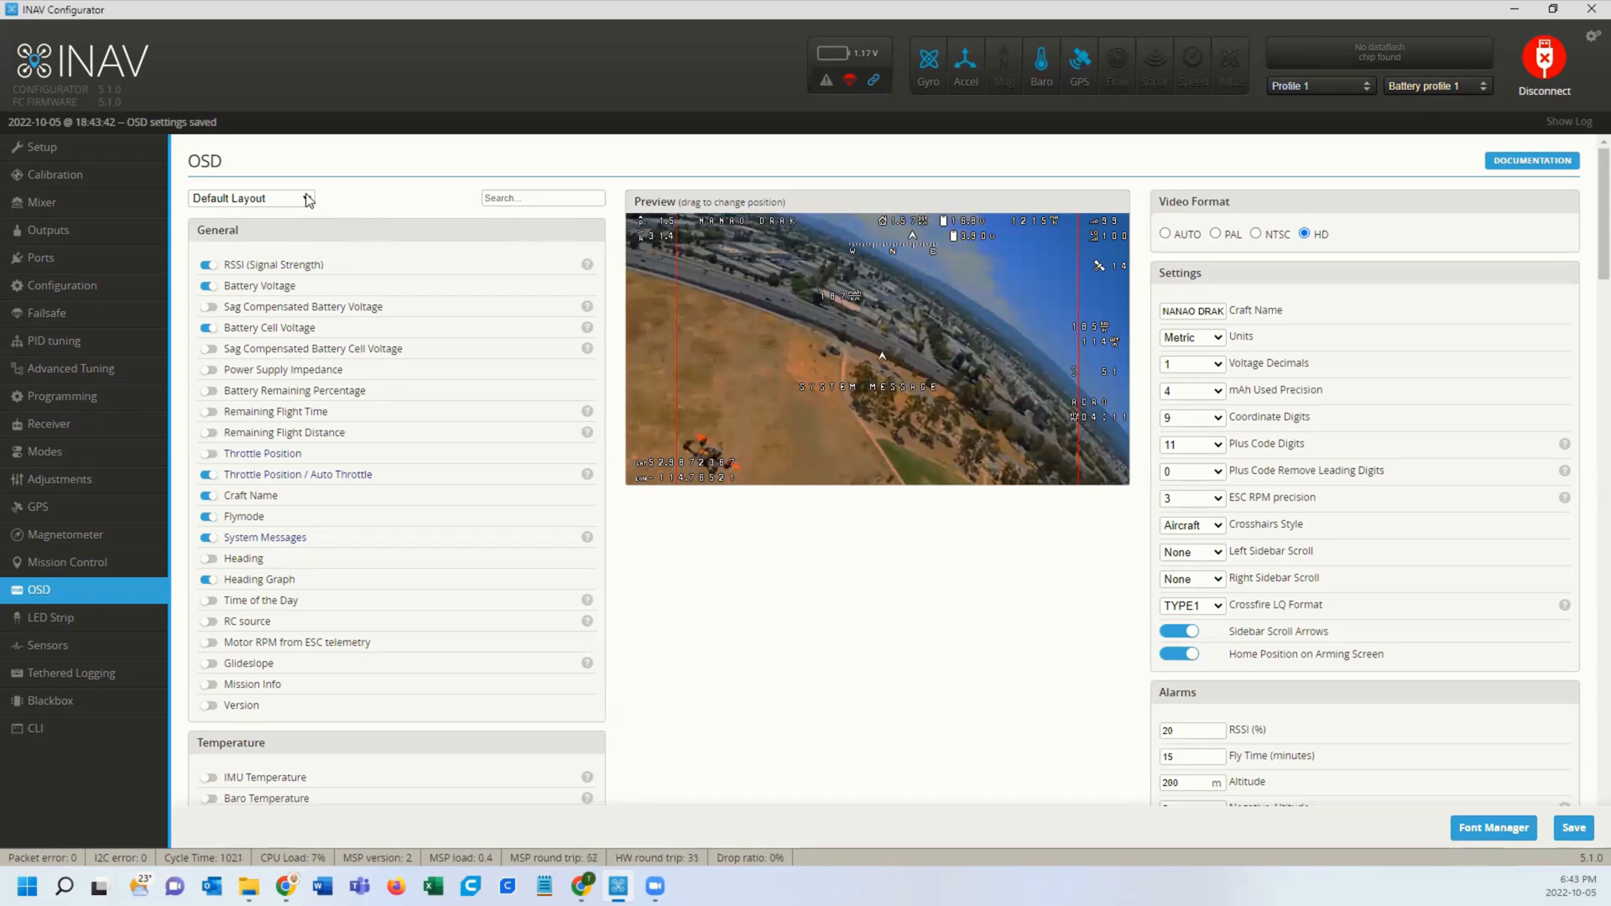
- Switch the OSD editor to Alternative Layout #1, where most elements are off
left_click(250, 198)
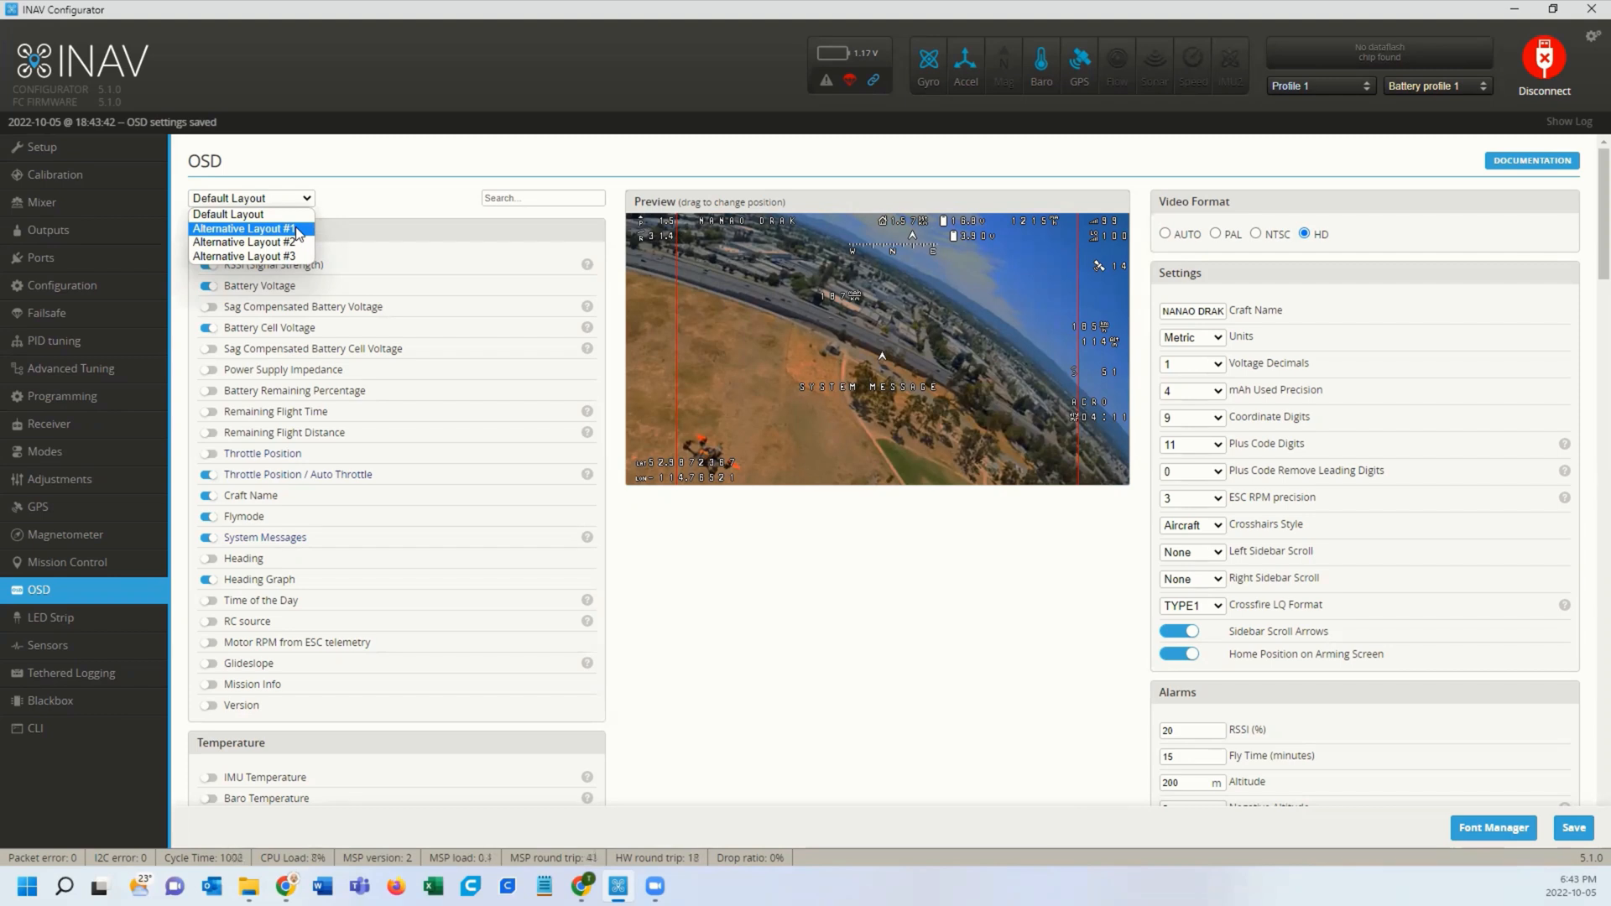
left_click(244, 228)
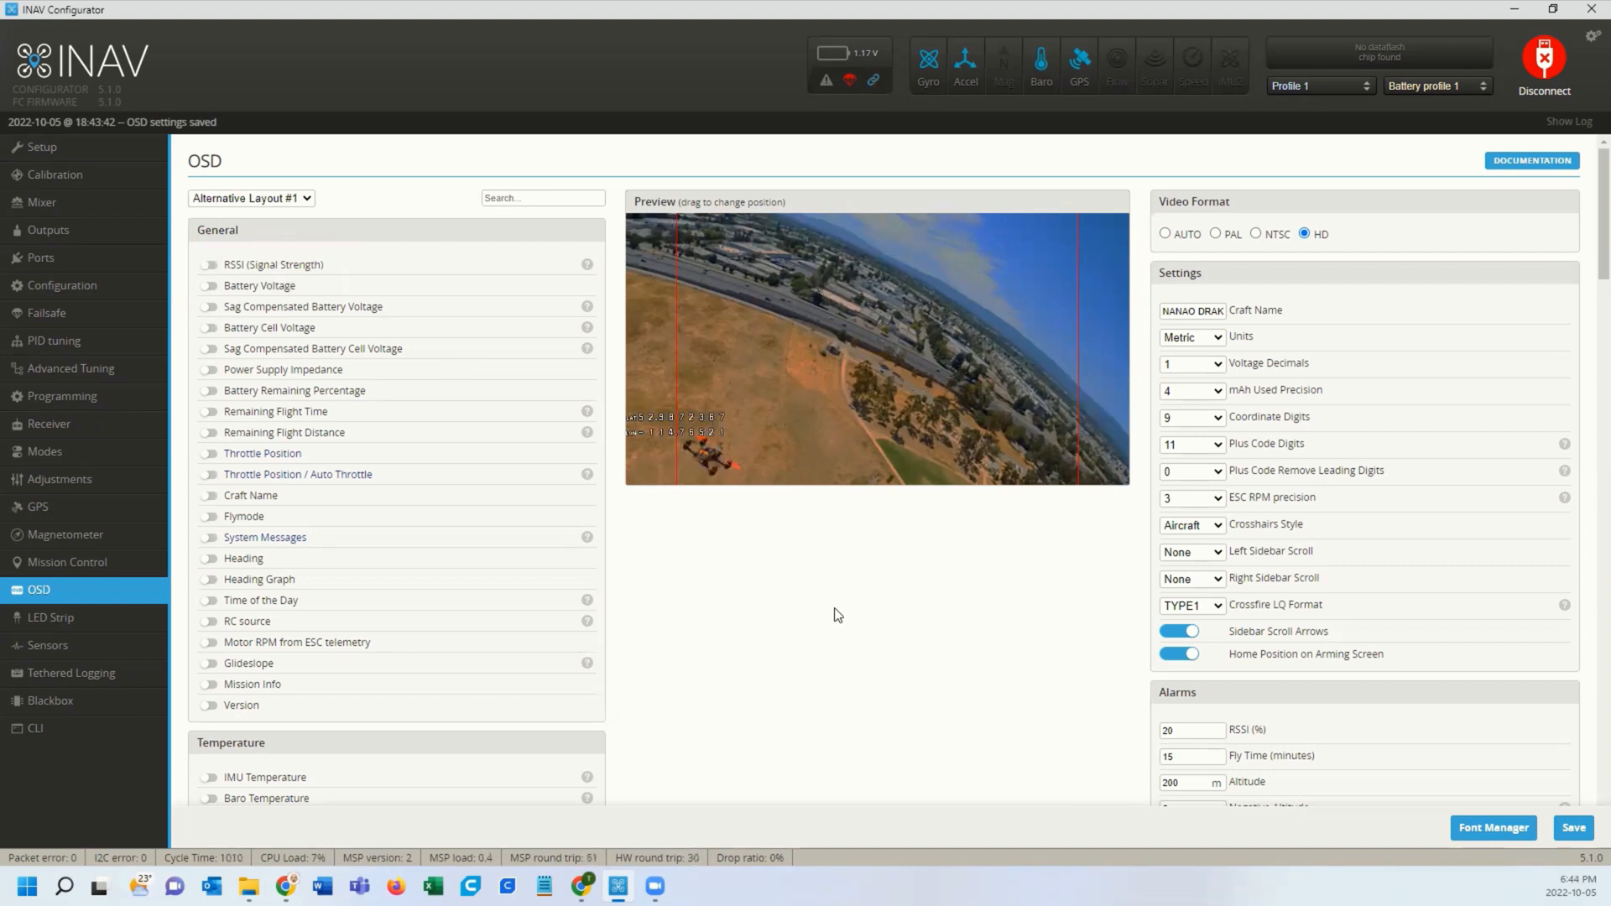
mouse_move(881, 510)
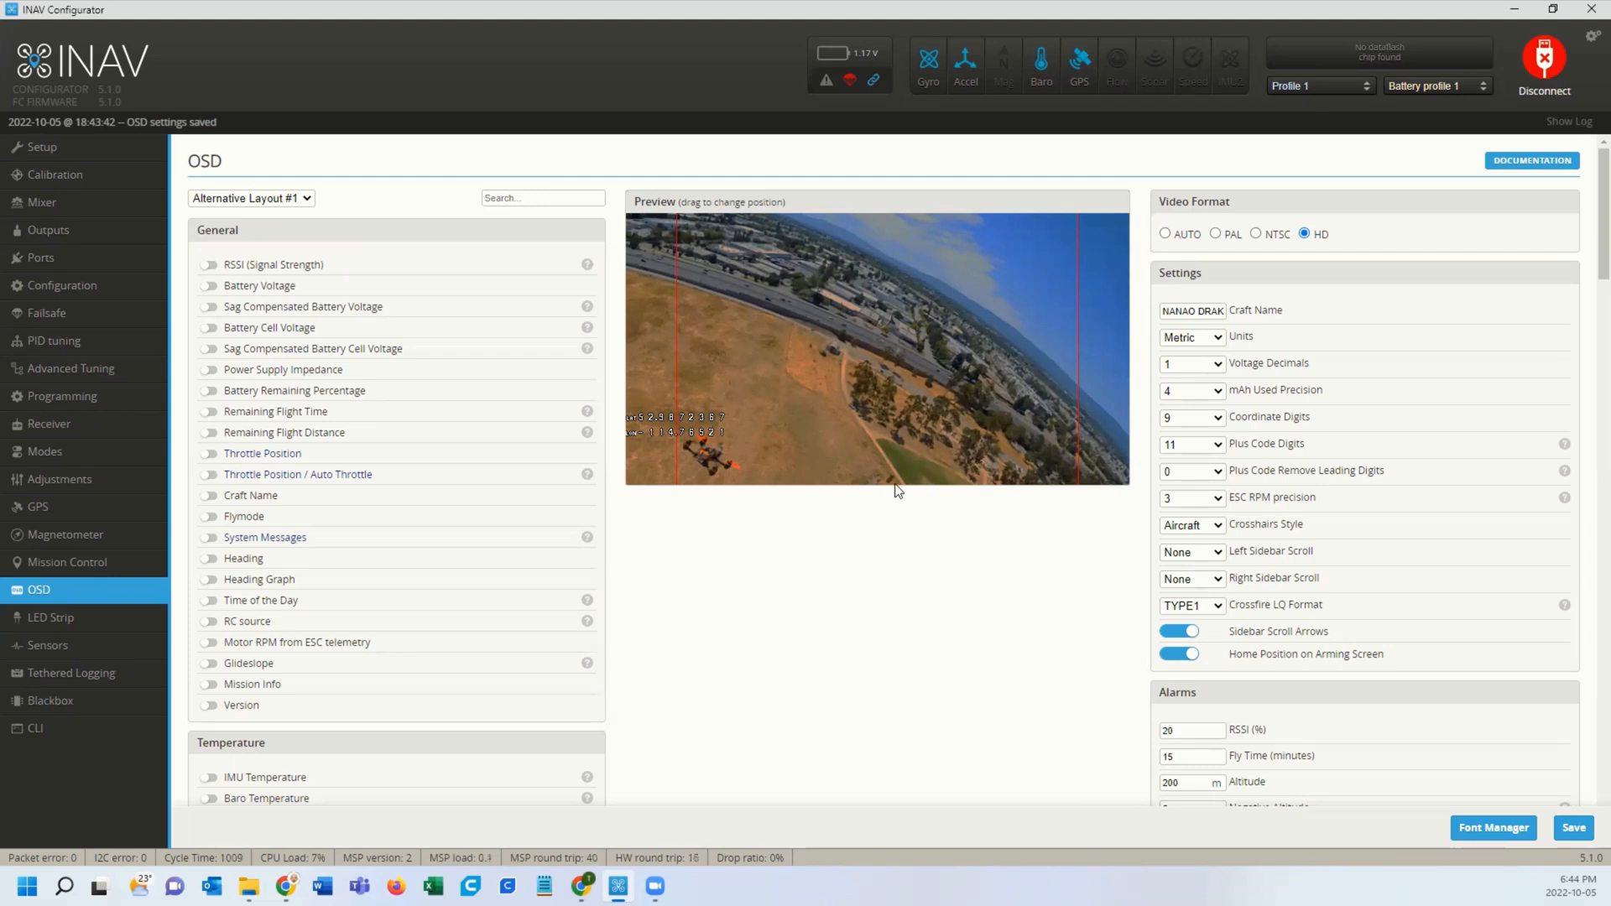
mouse_move(894, 359)
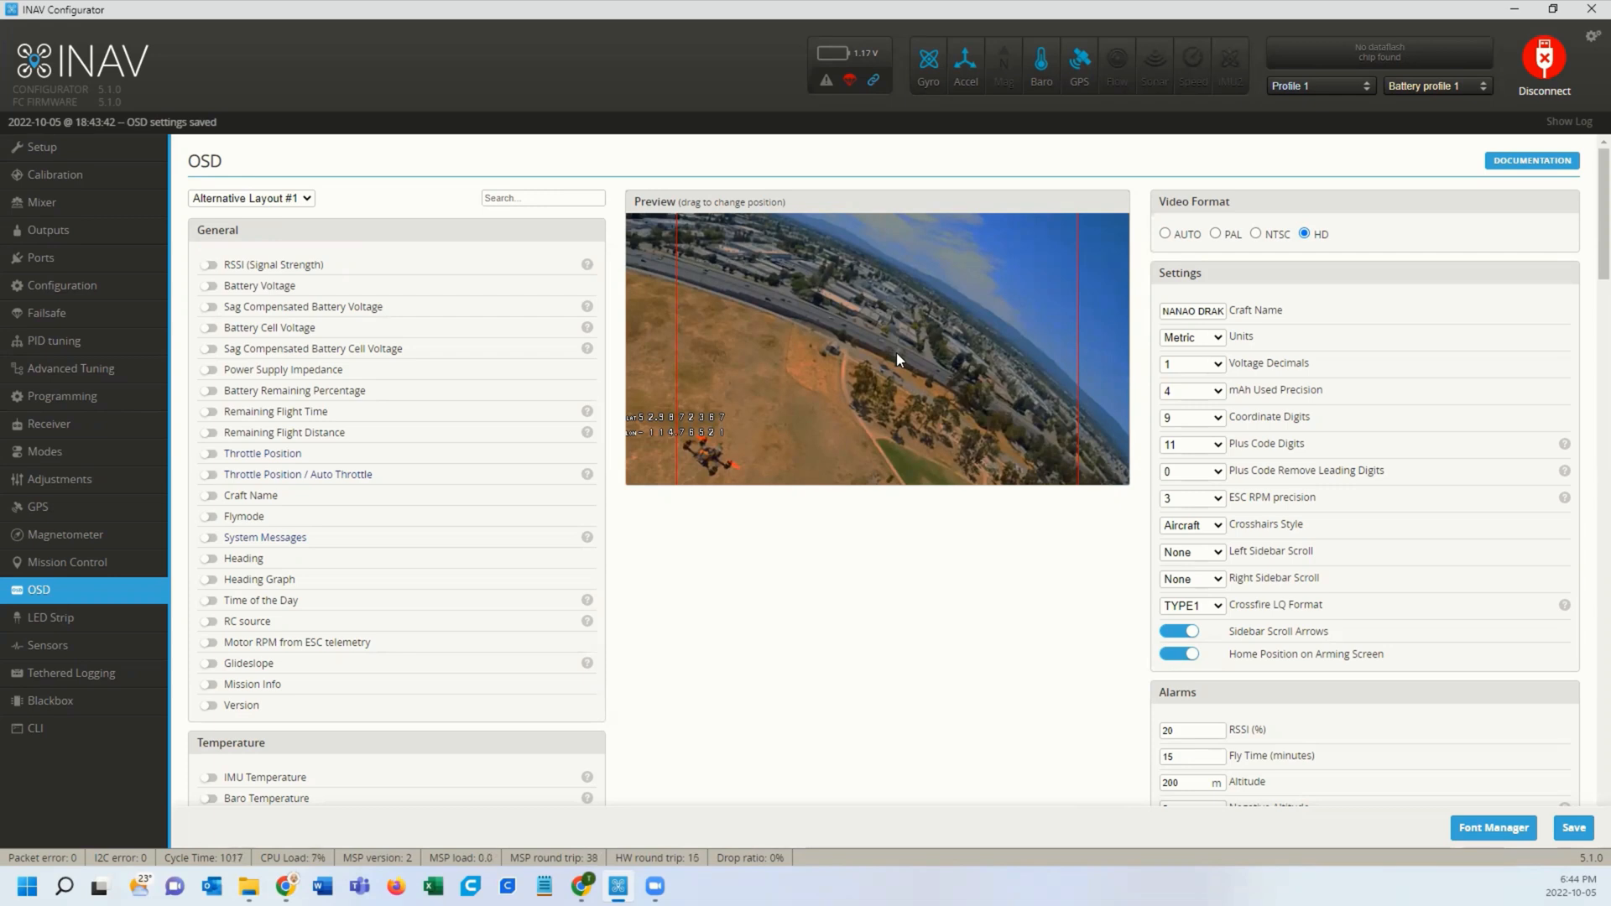
mouse_move(773, 371)
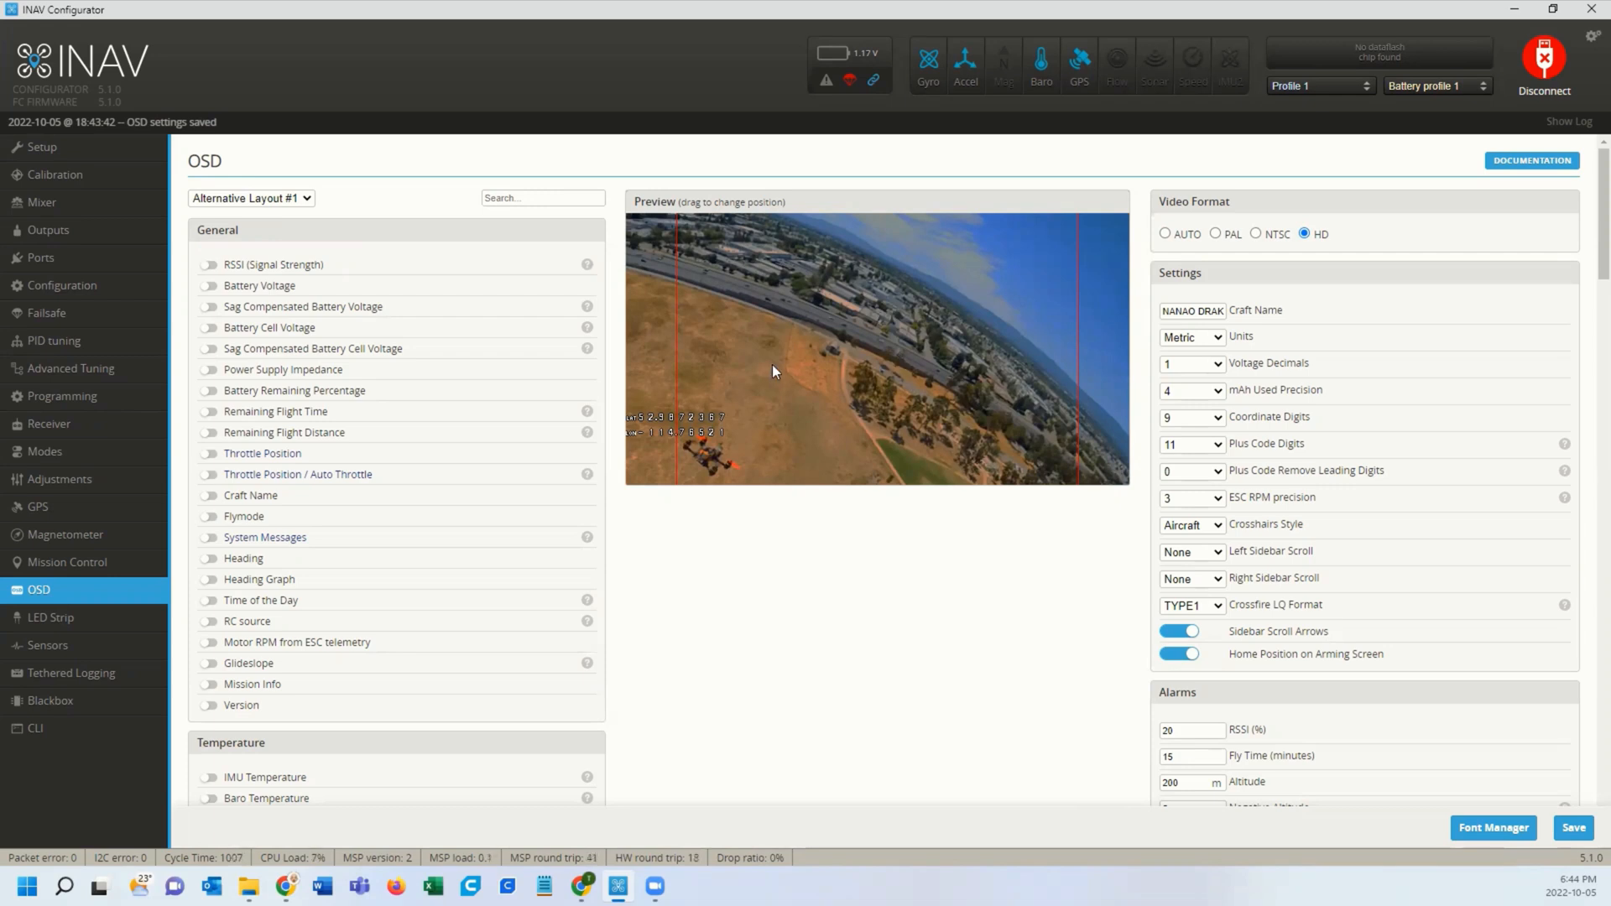
mouse_move(787, 406)
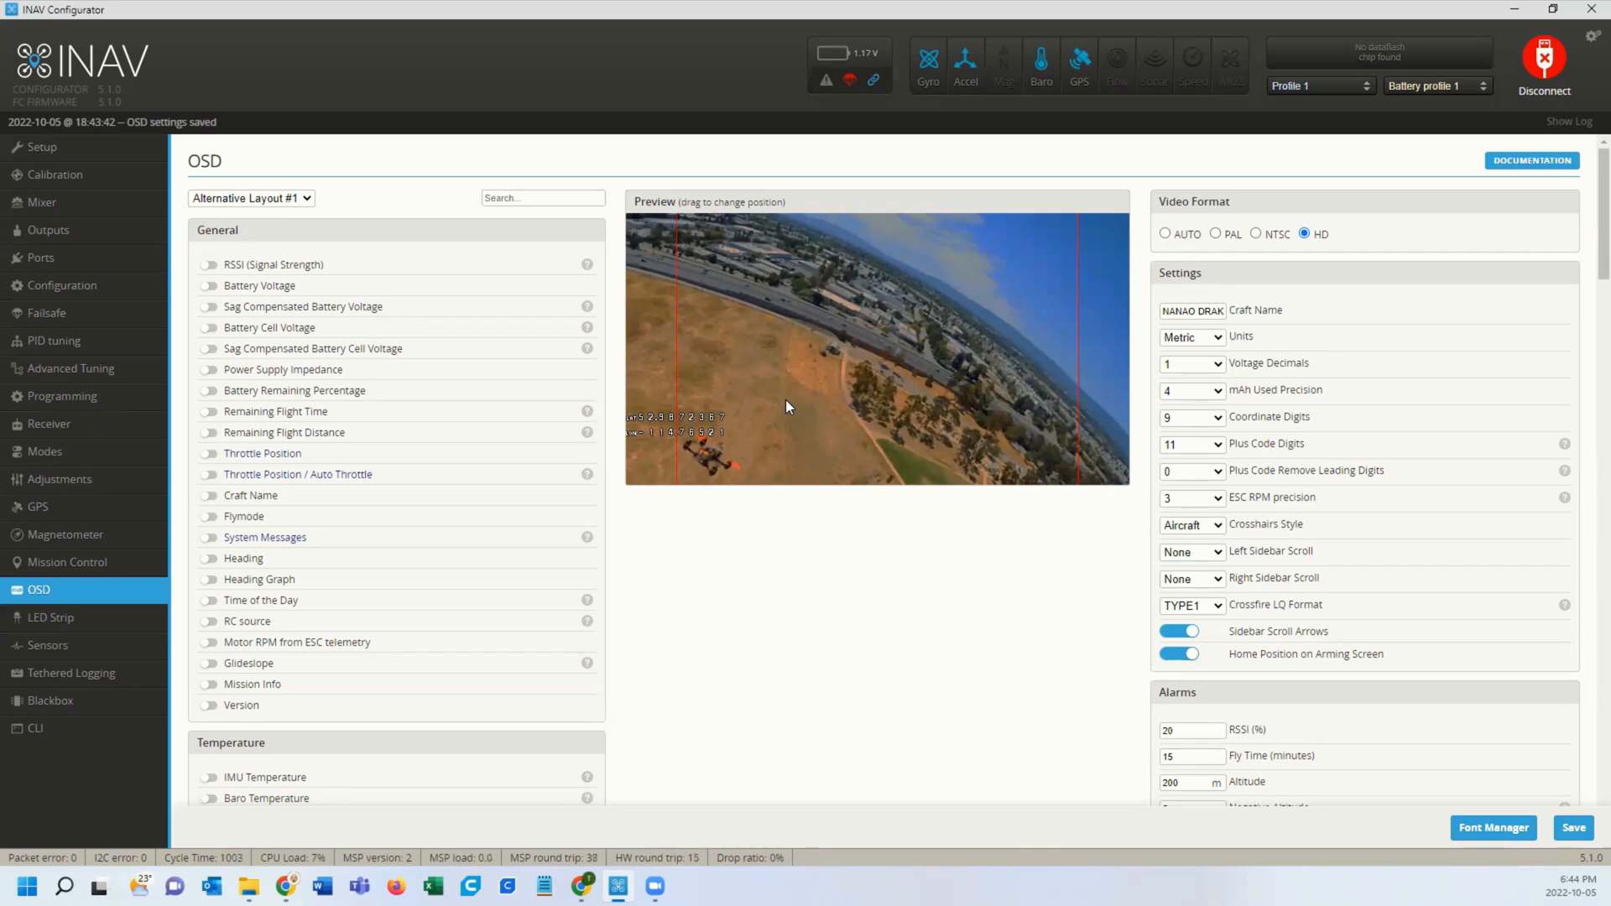
mouse_move(820, 391)
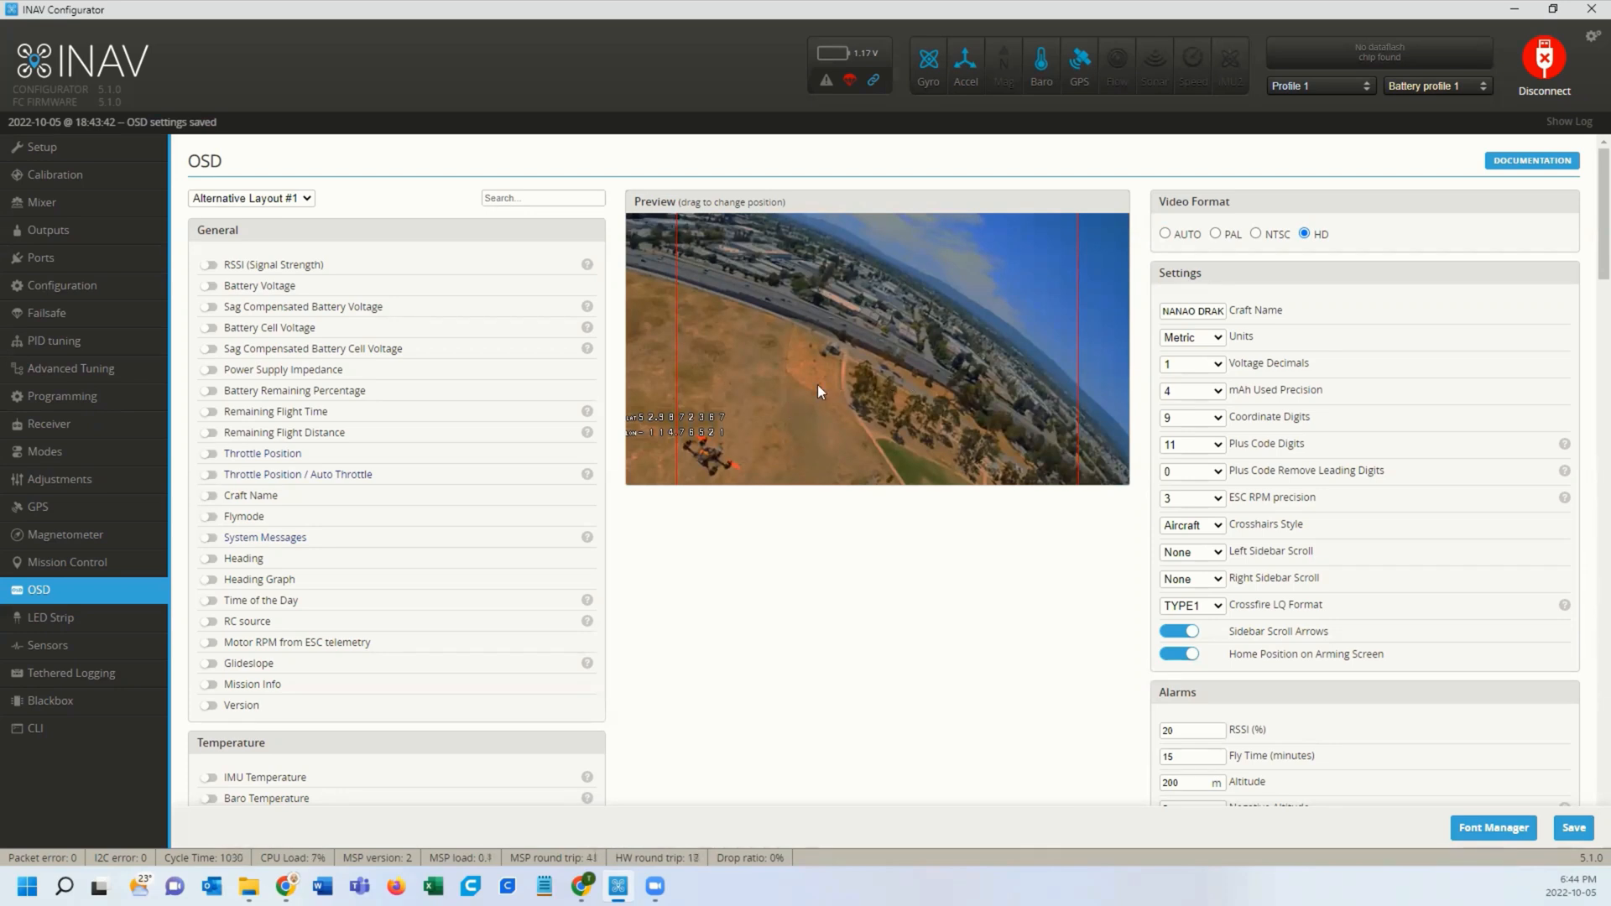
mouse_move(692, 458)
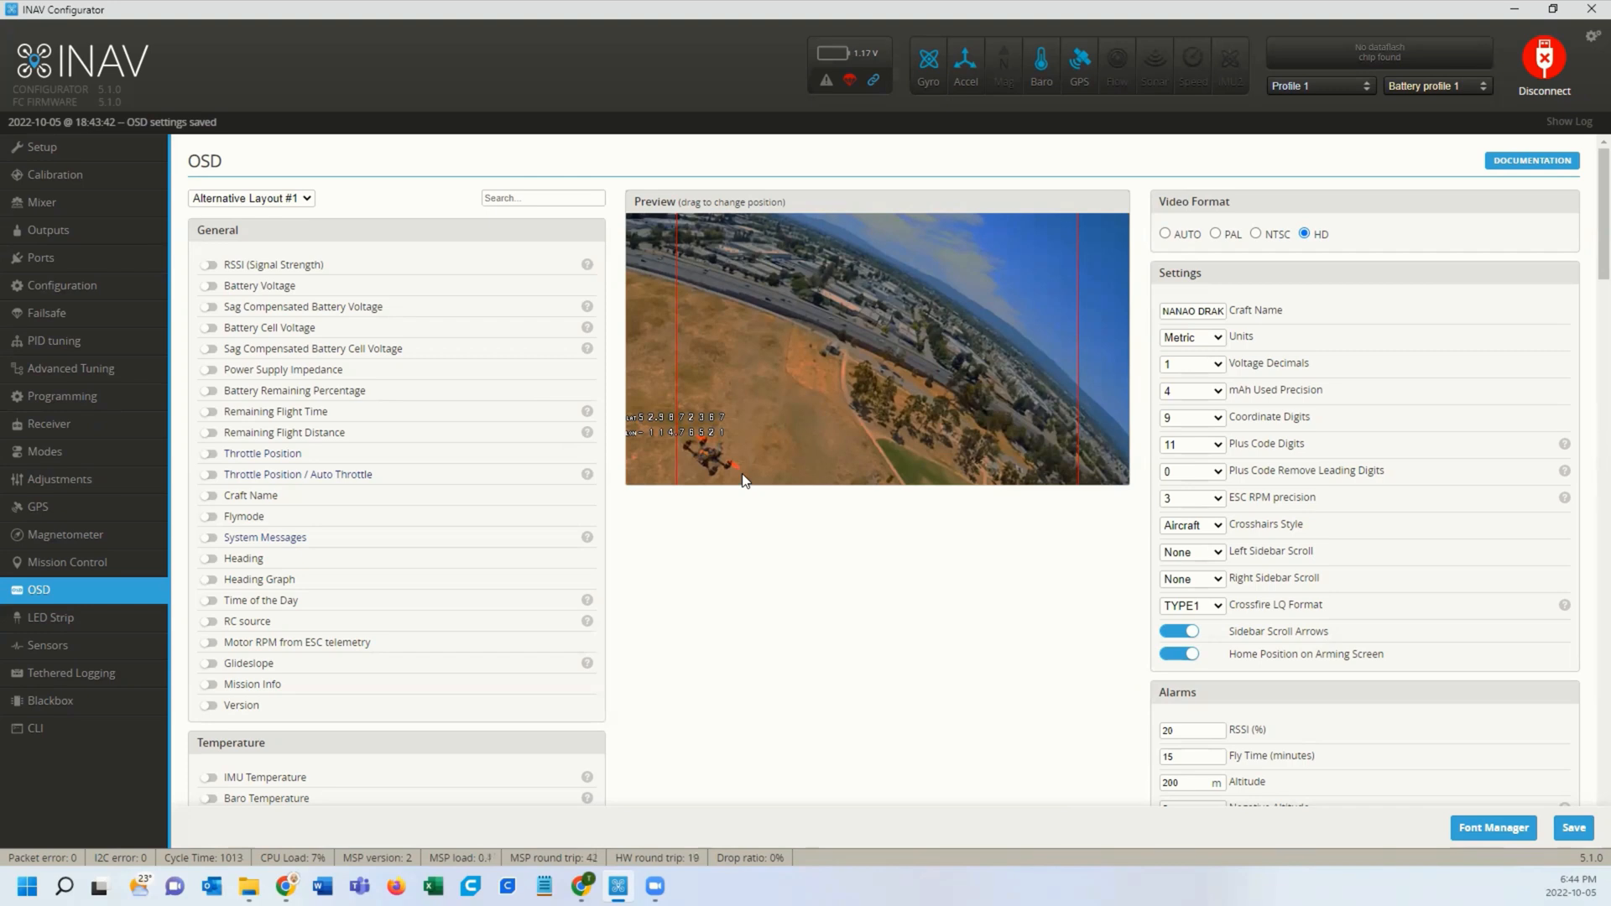
mouse_move(799, 492)
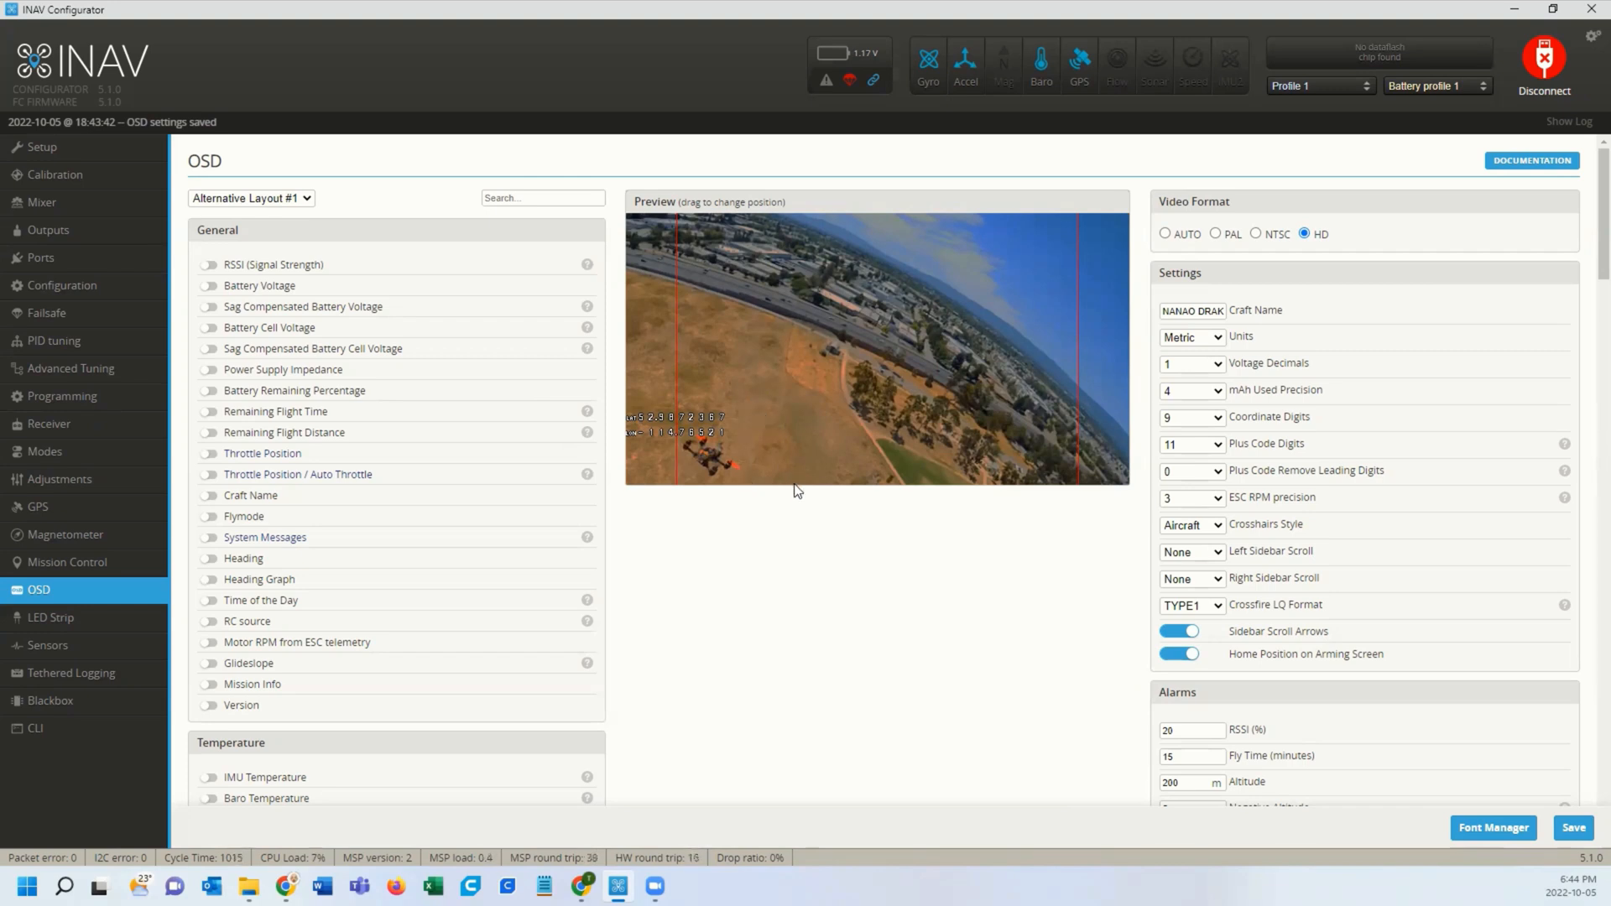
mouse_move(890, 468)
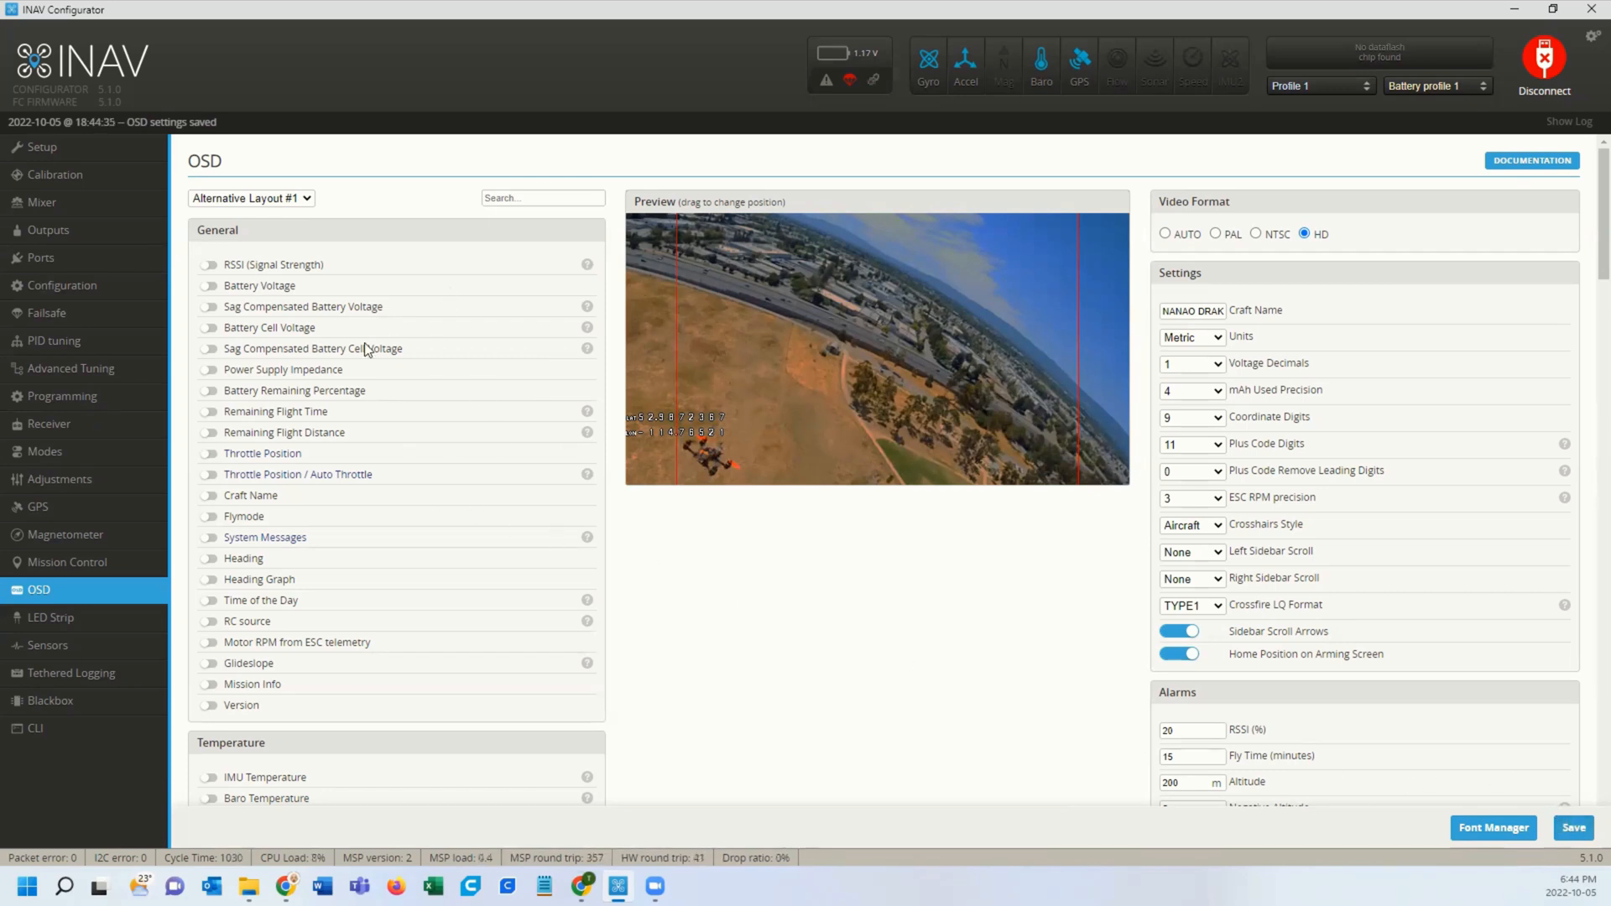
mouse_move(57, 452)
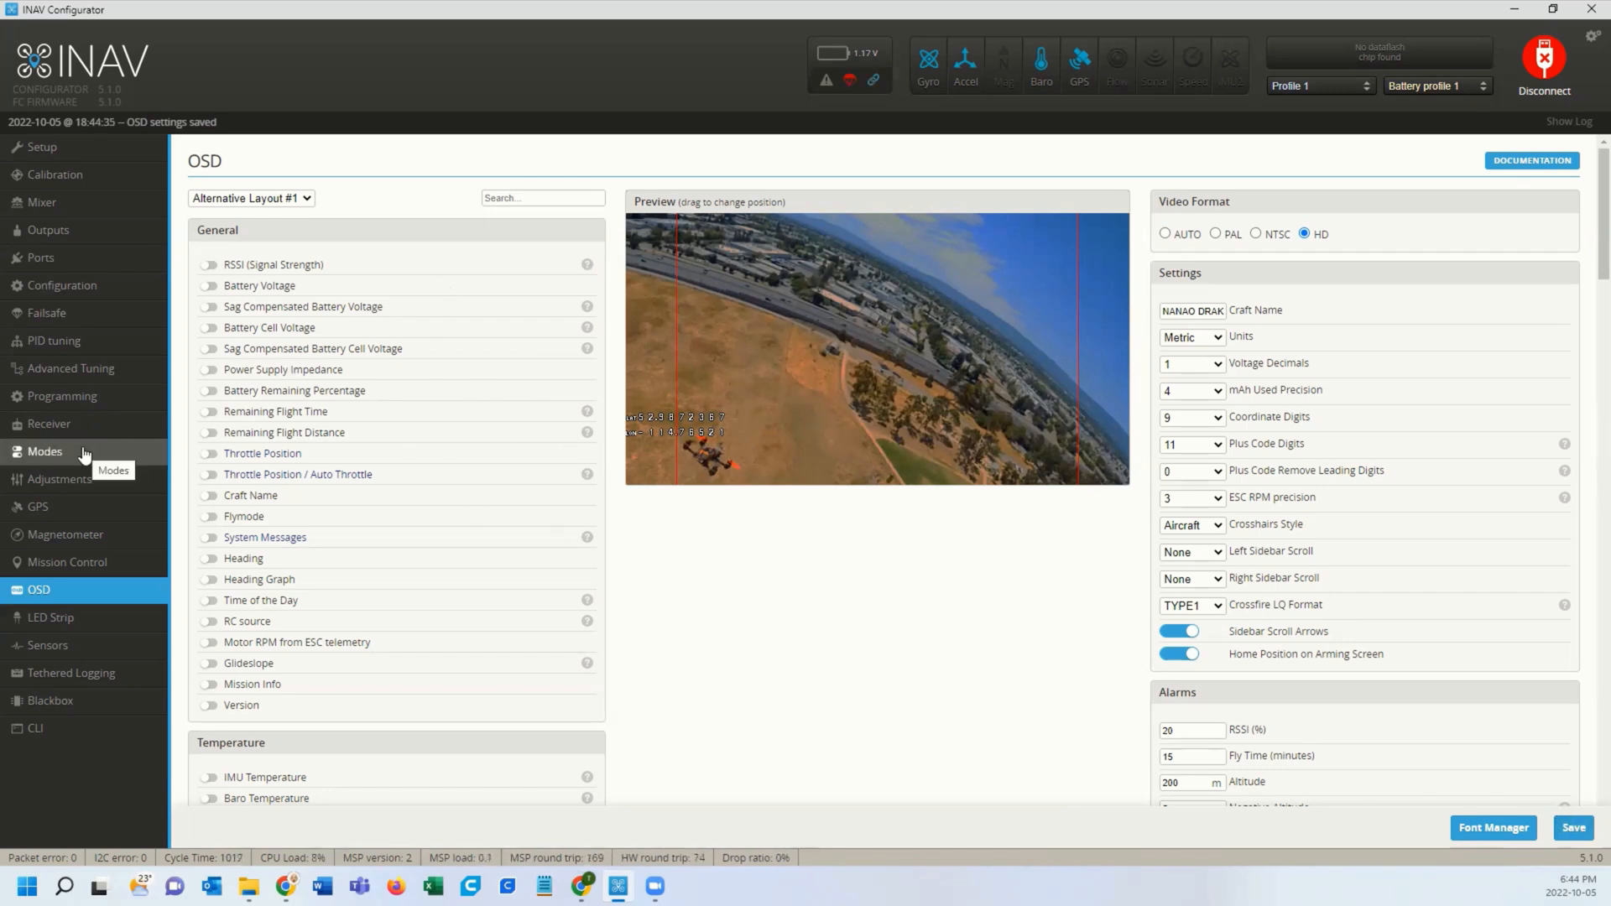
- Check on the Modes page that OSD ALT 1 is assigned to CH 8 at 1950–2100
left_click(43, 452)
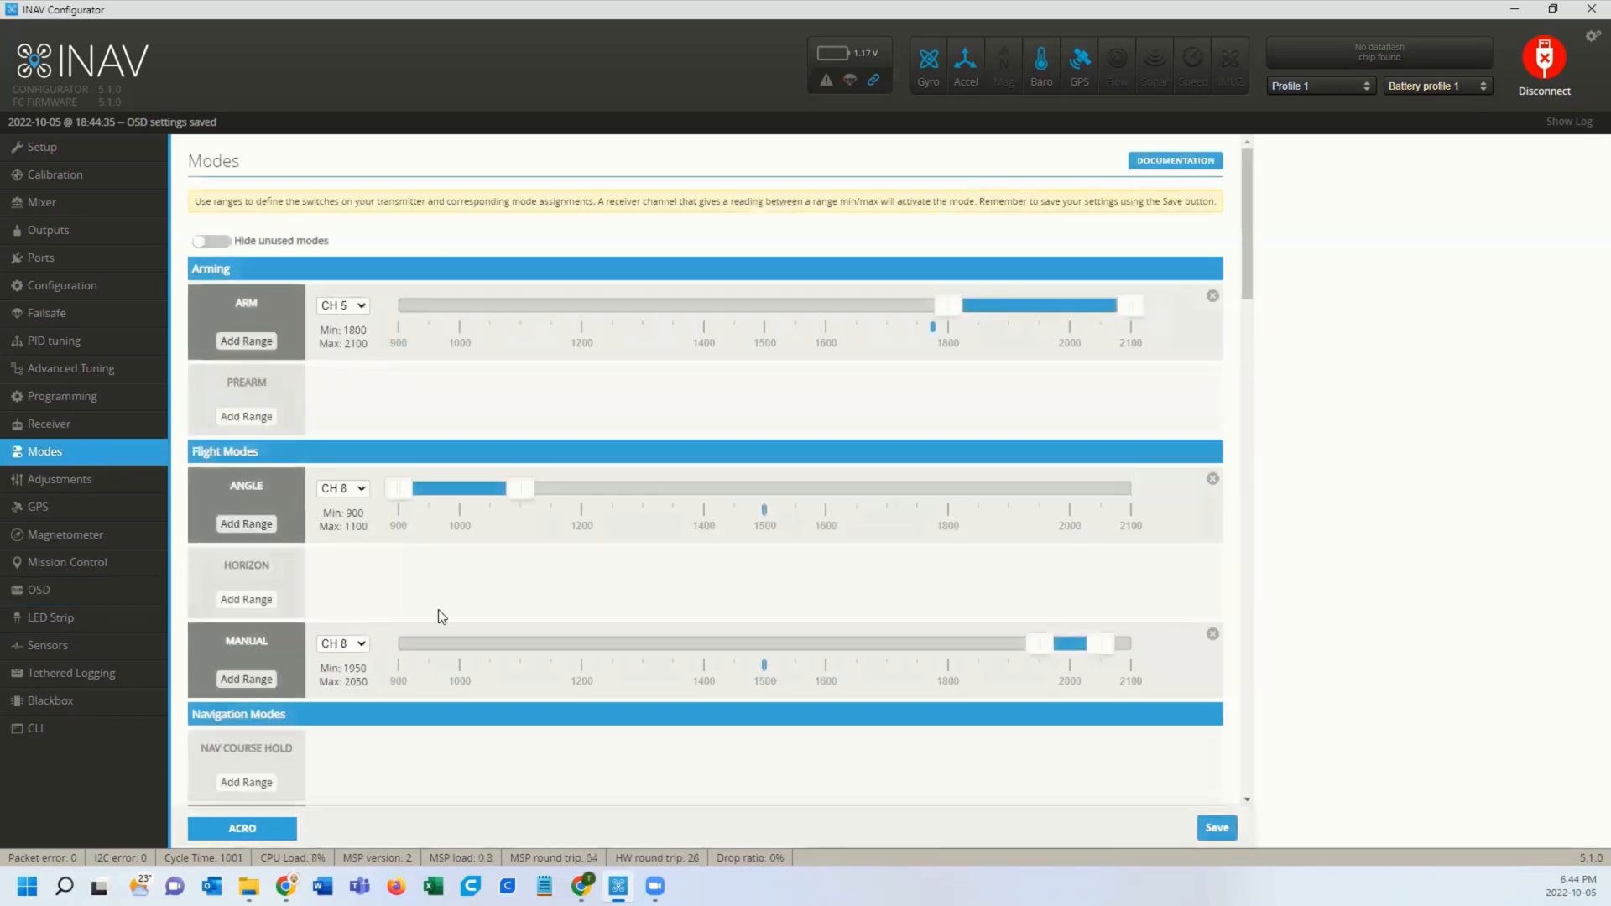
mouse_move(474, 589)
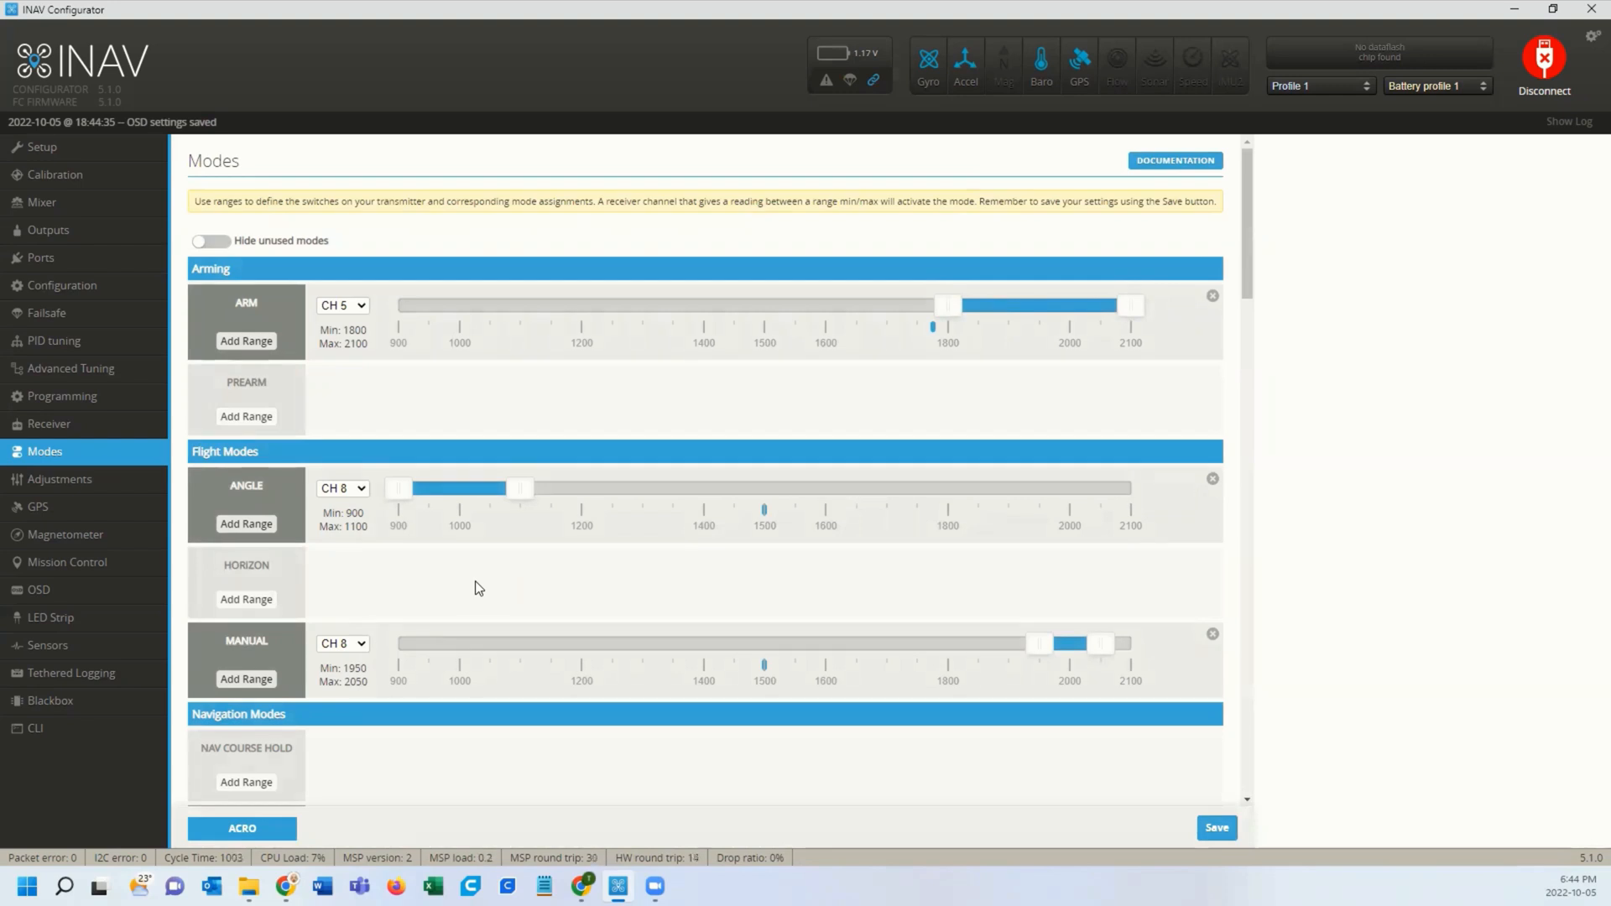
scroll("down", 3)
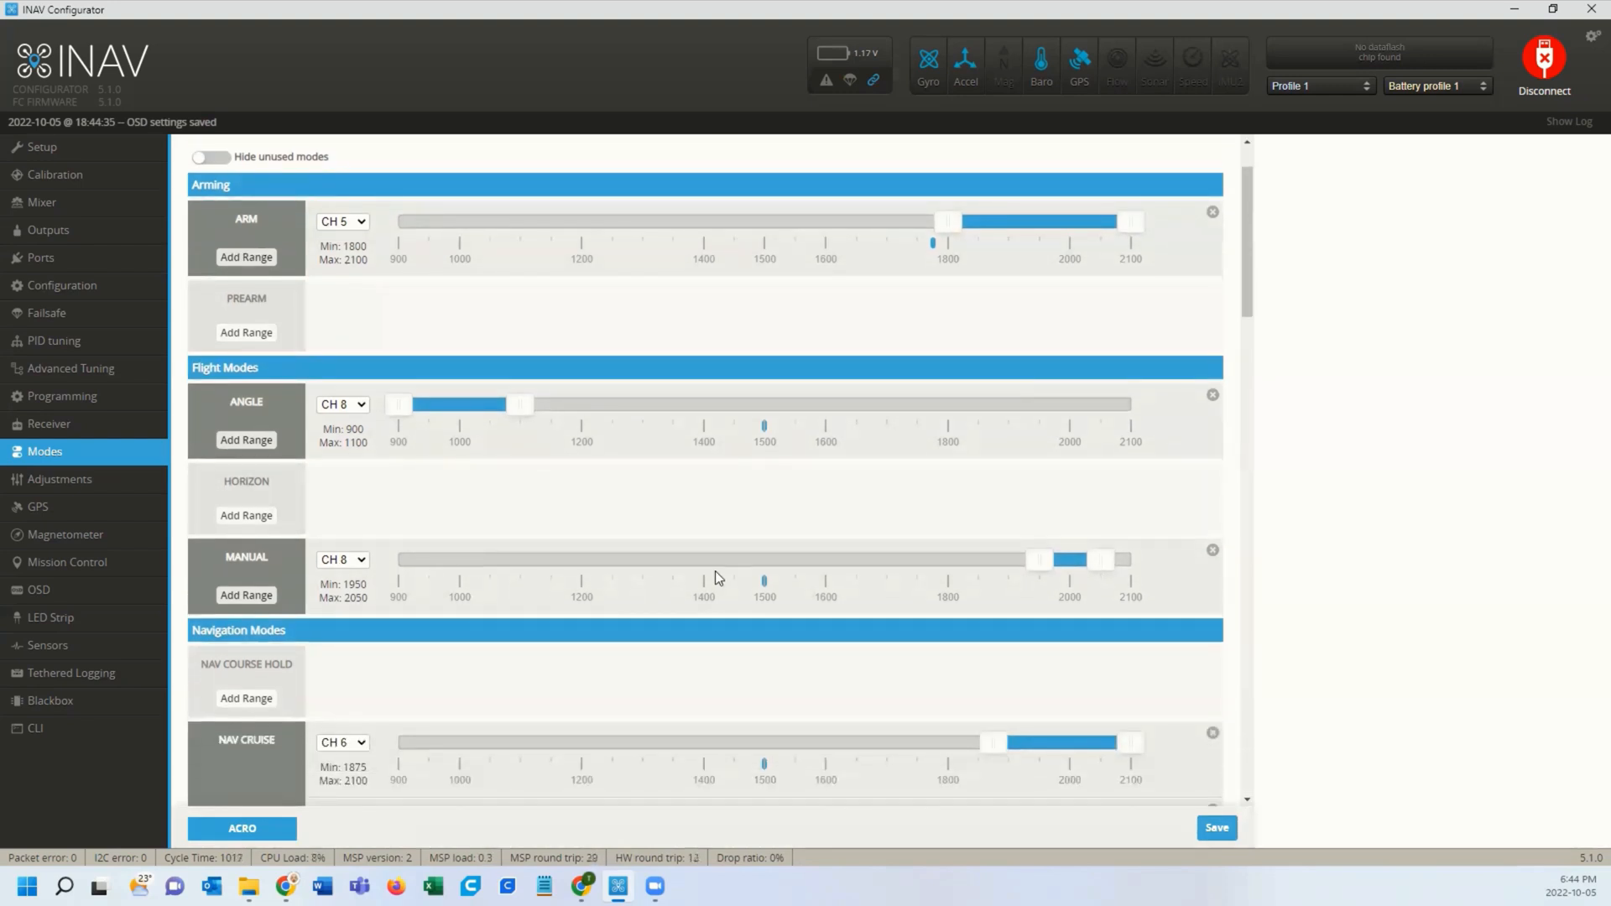
mouse_move(733, 536)
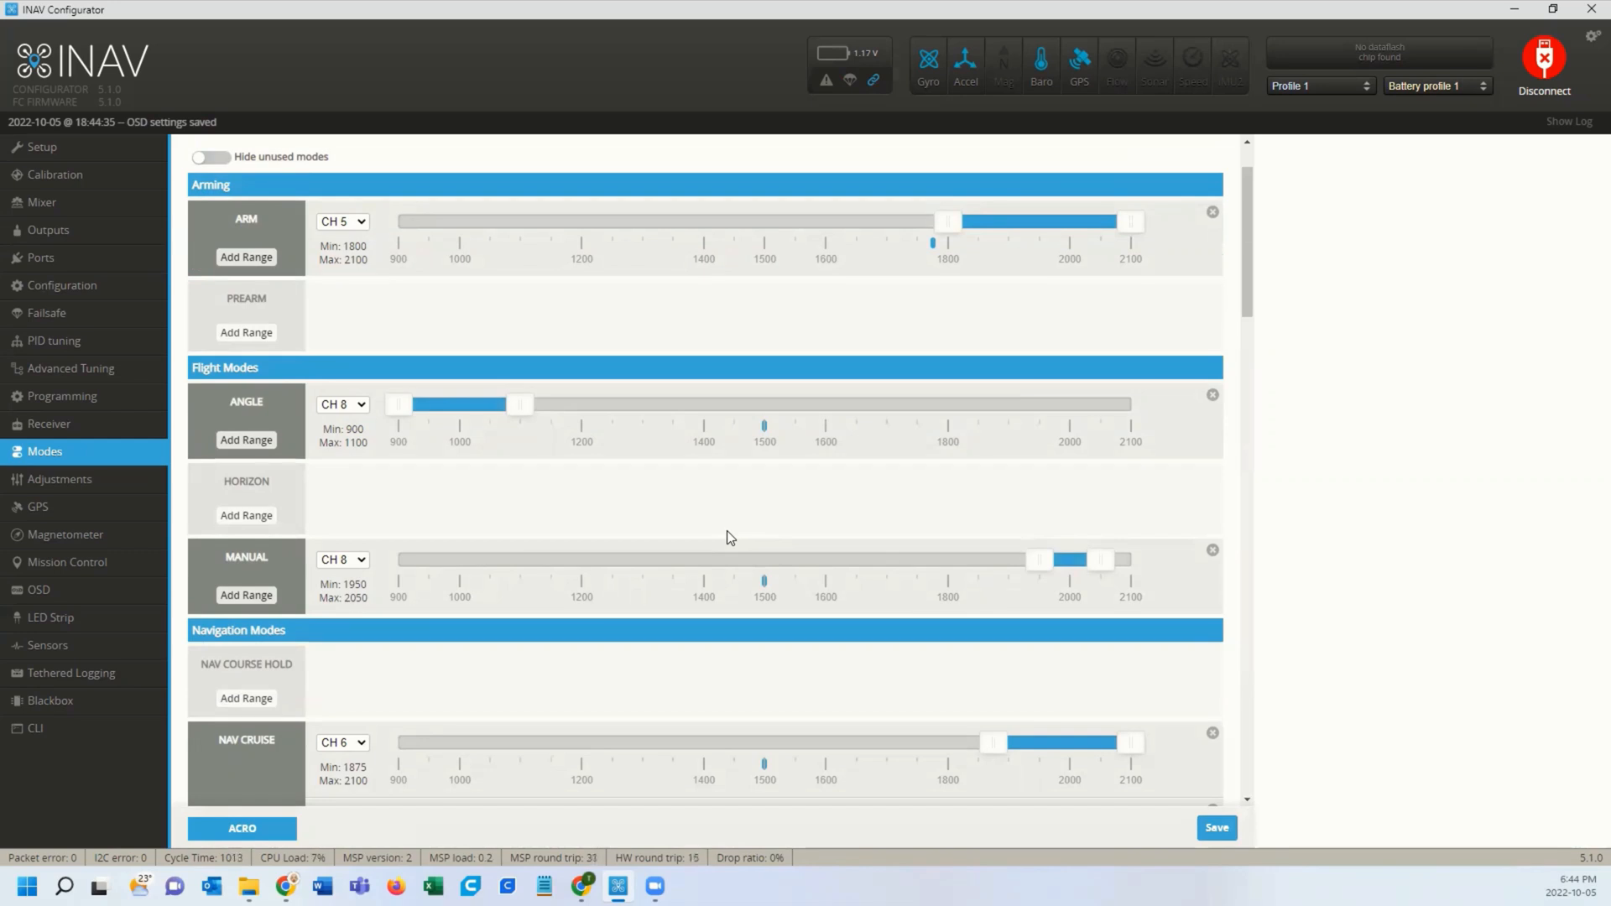
scroll("down", 3)
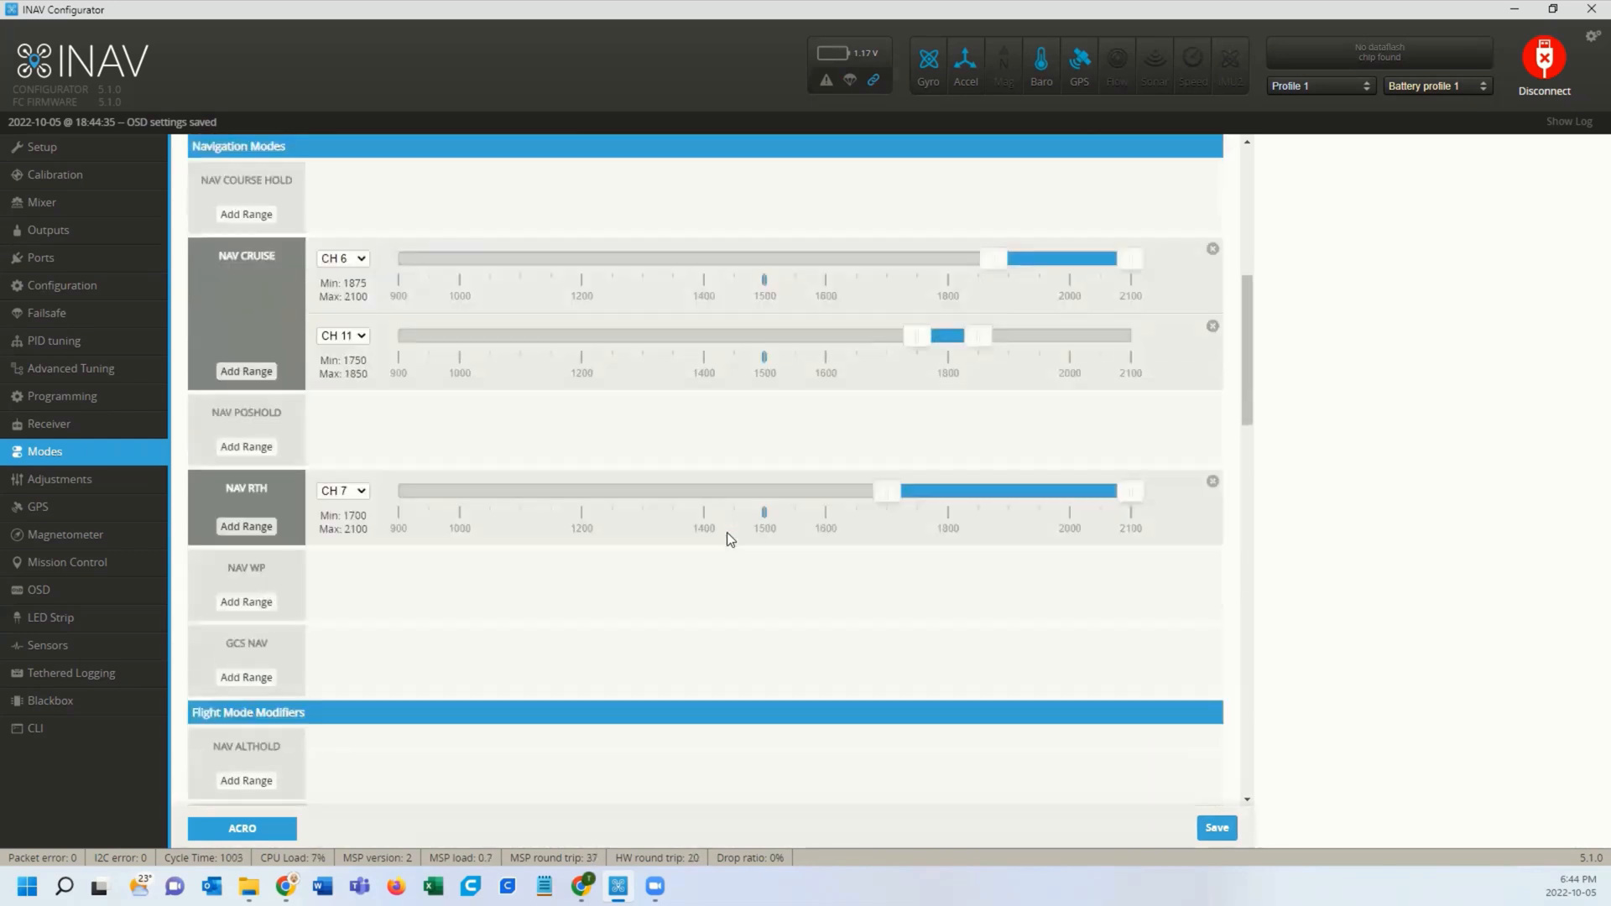
scroll("down", 3)
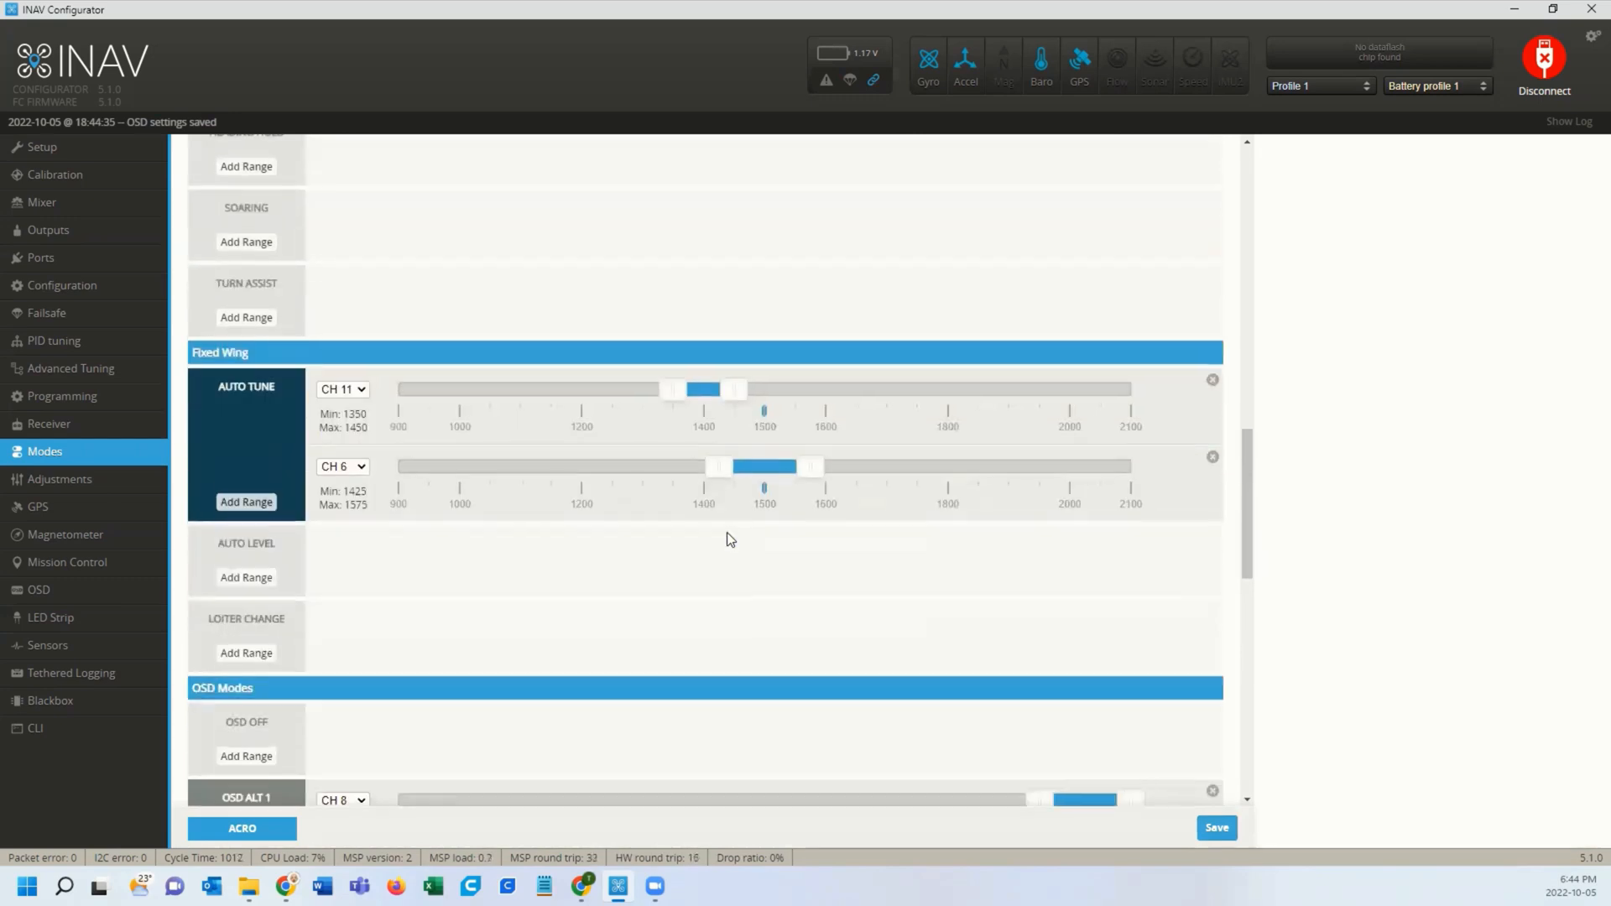
scroll("down", 3)
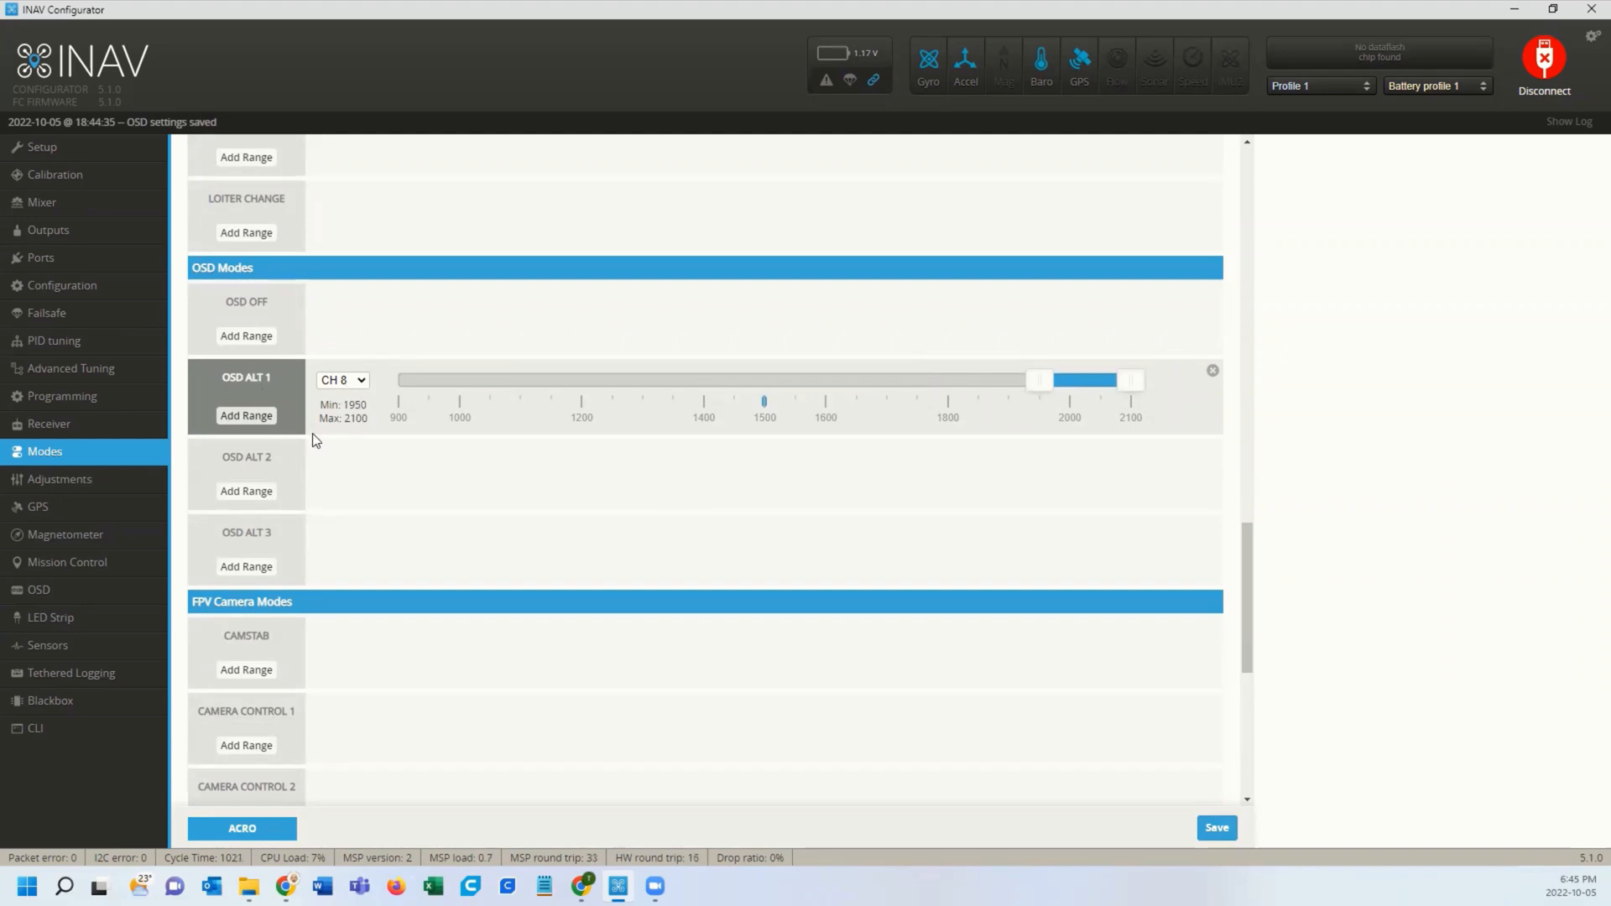
mouse_move(748, 433)
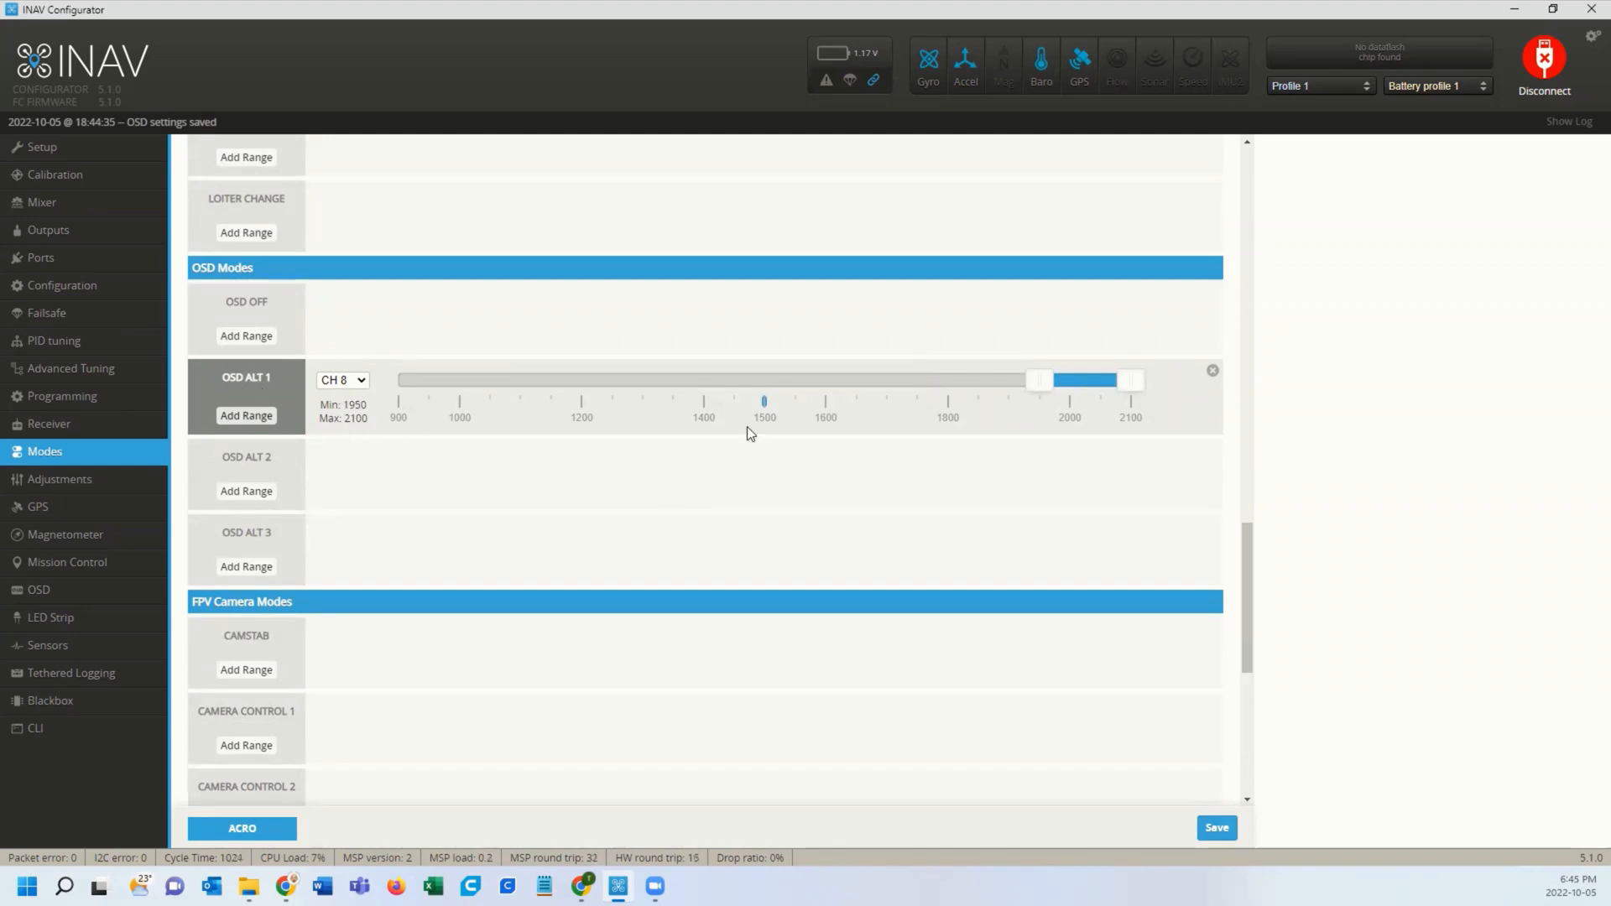
mouse_move(1046, 737)
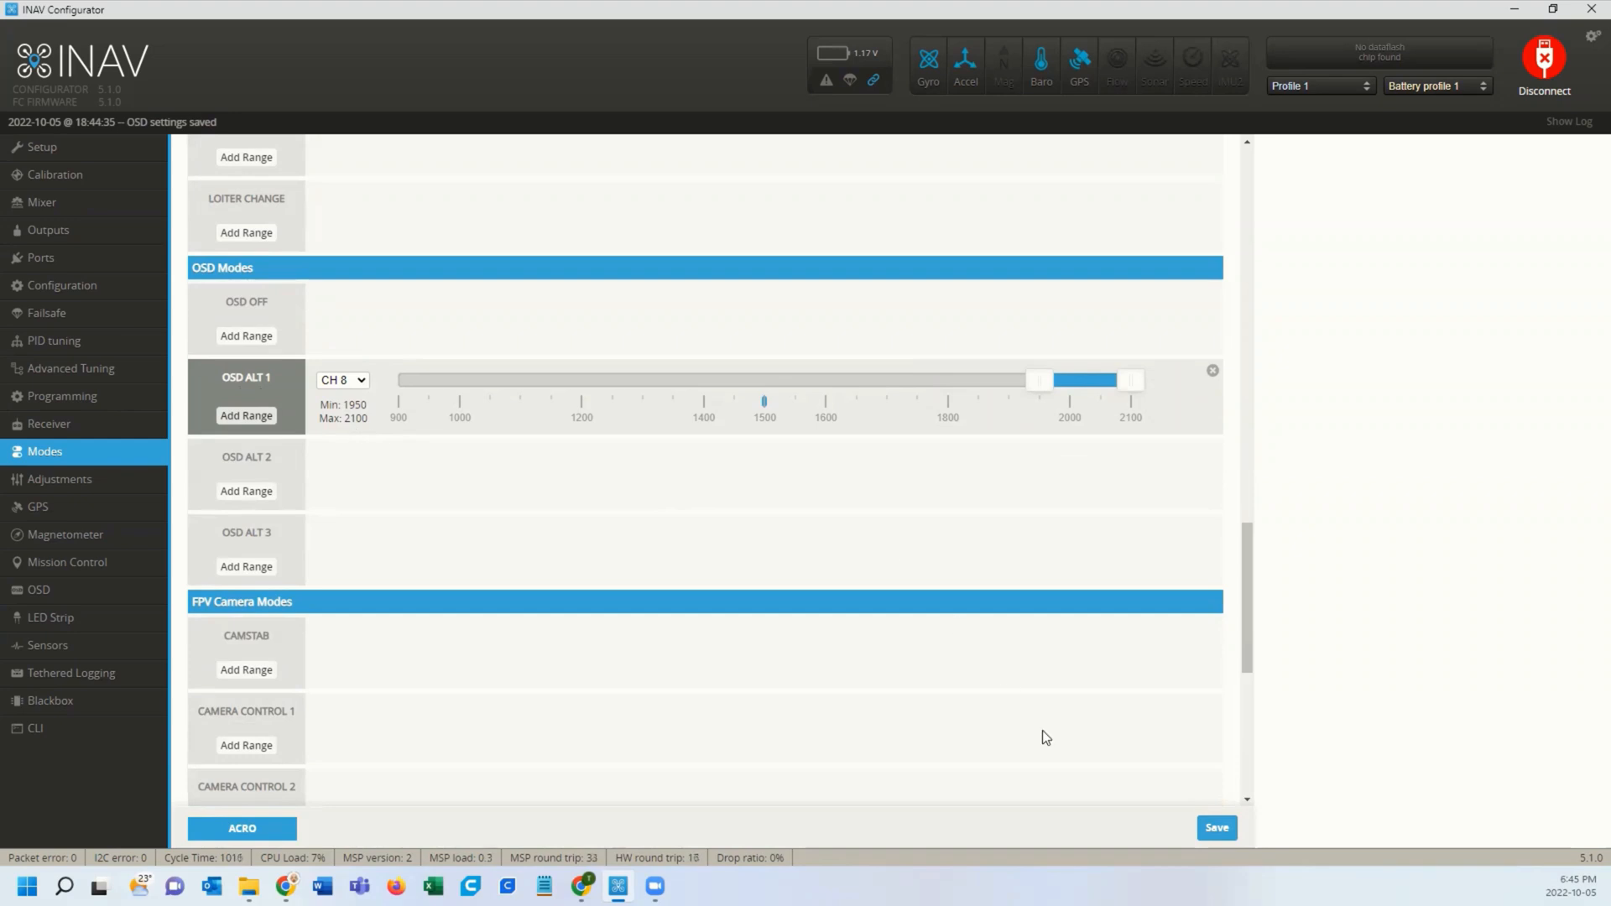
mouse_move(789, 765)
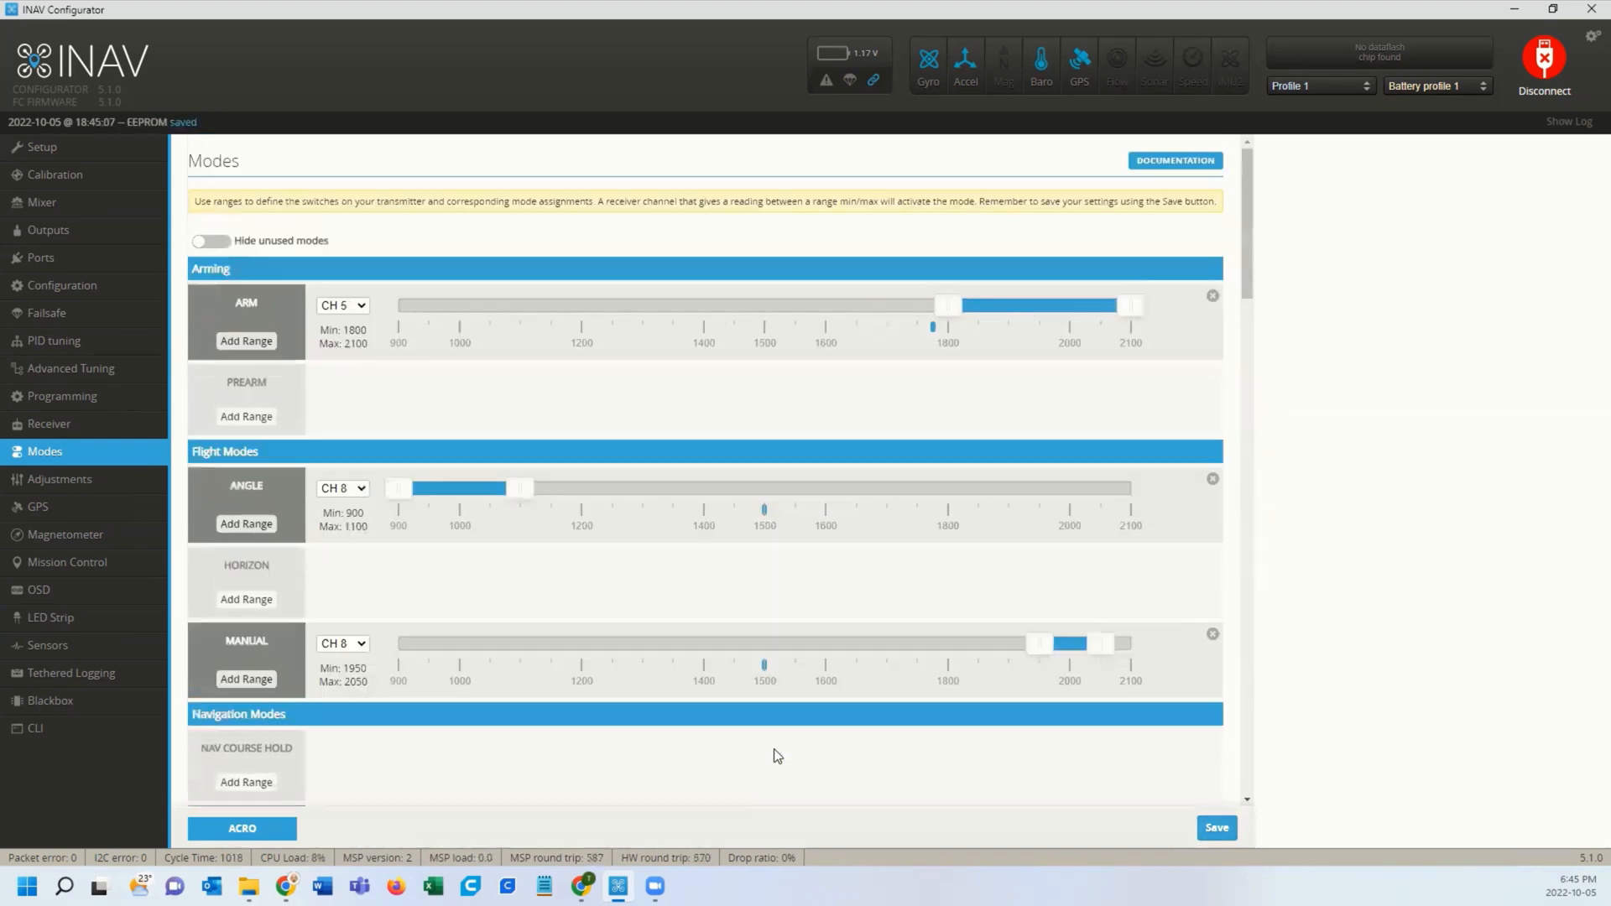
mouse_move(49, 230)
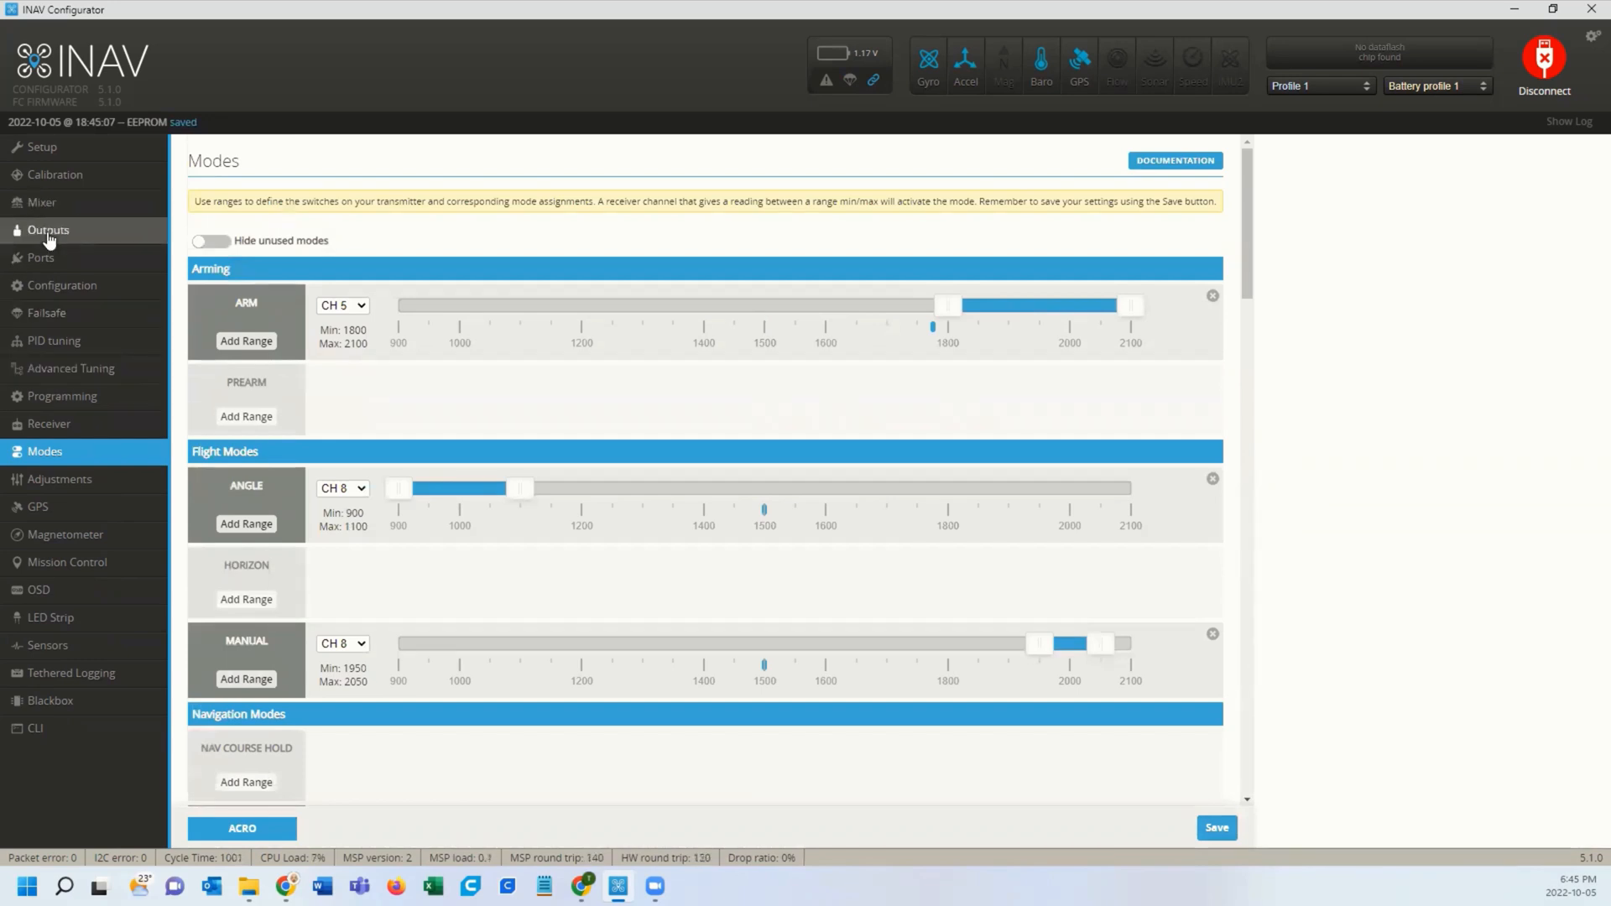
mouse_move(245, 531)
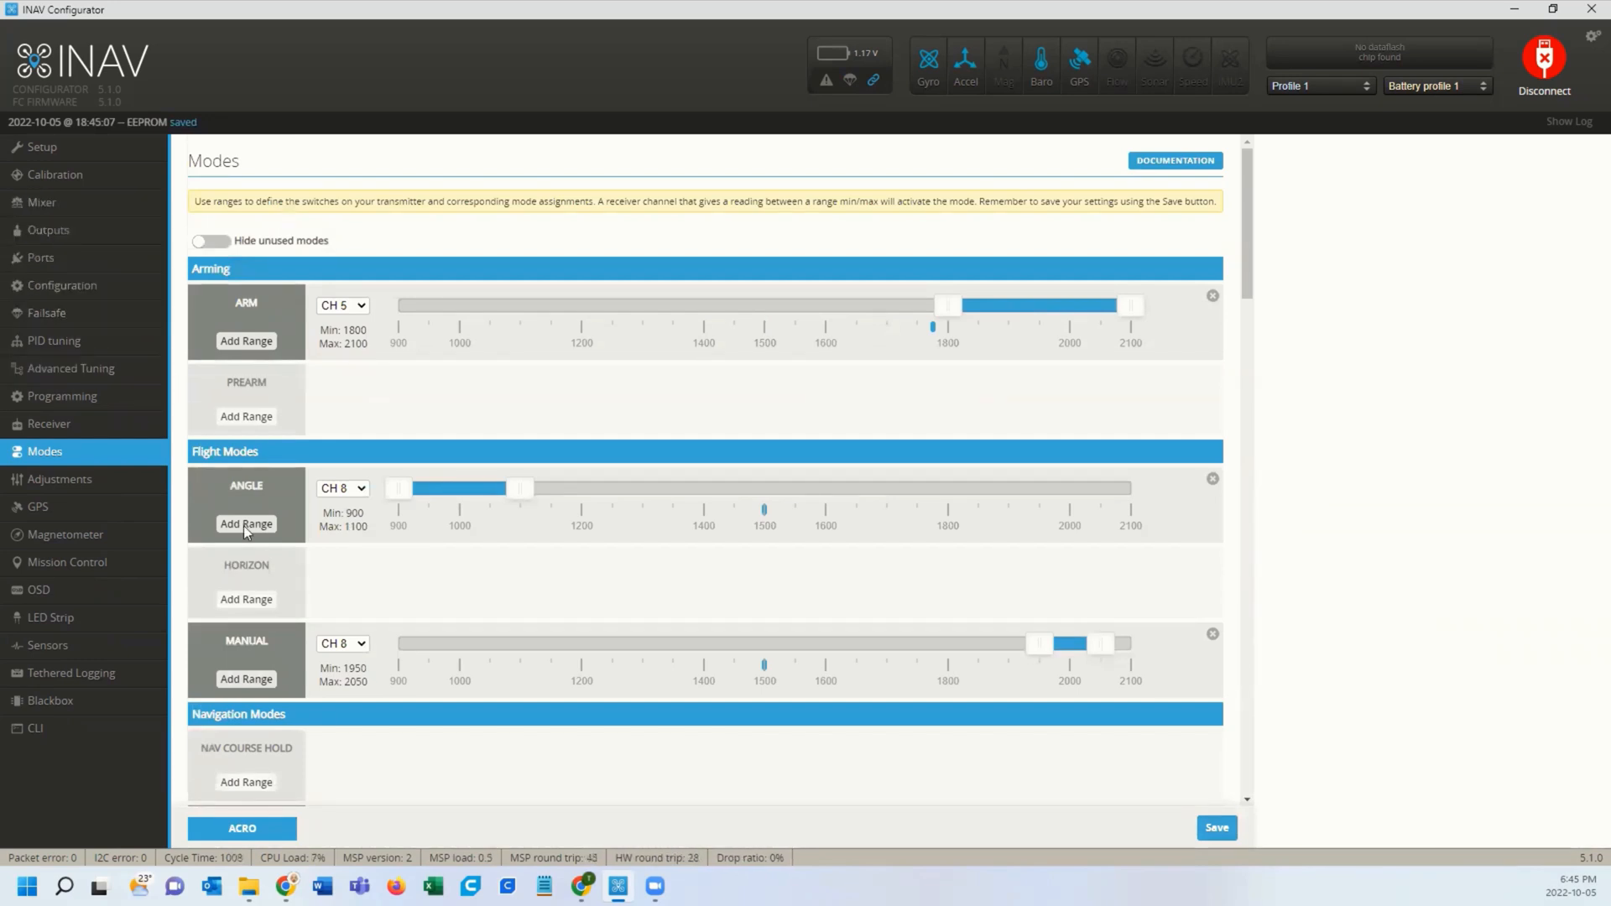
mouse_move(65, 248)
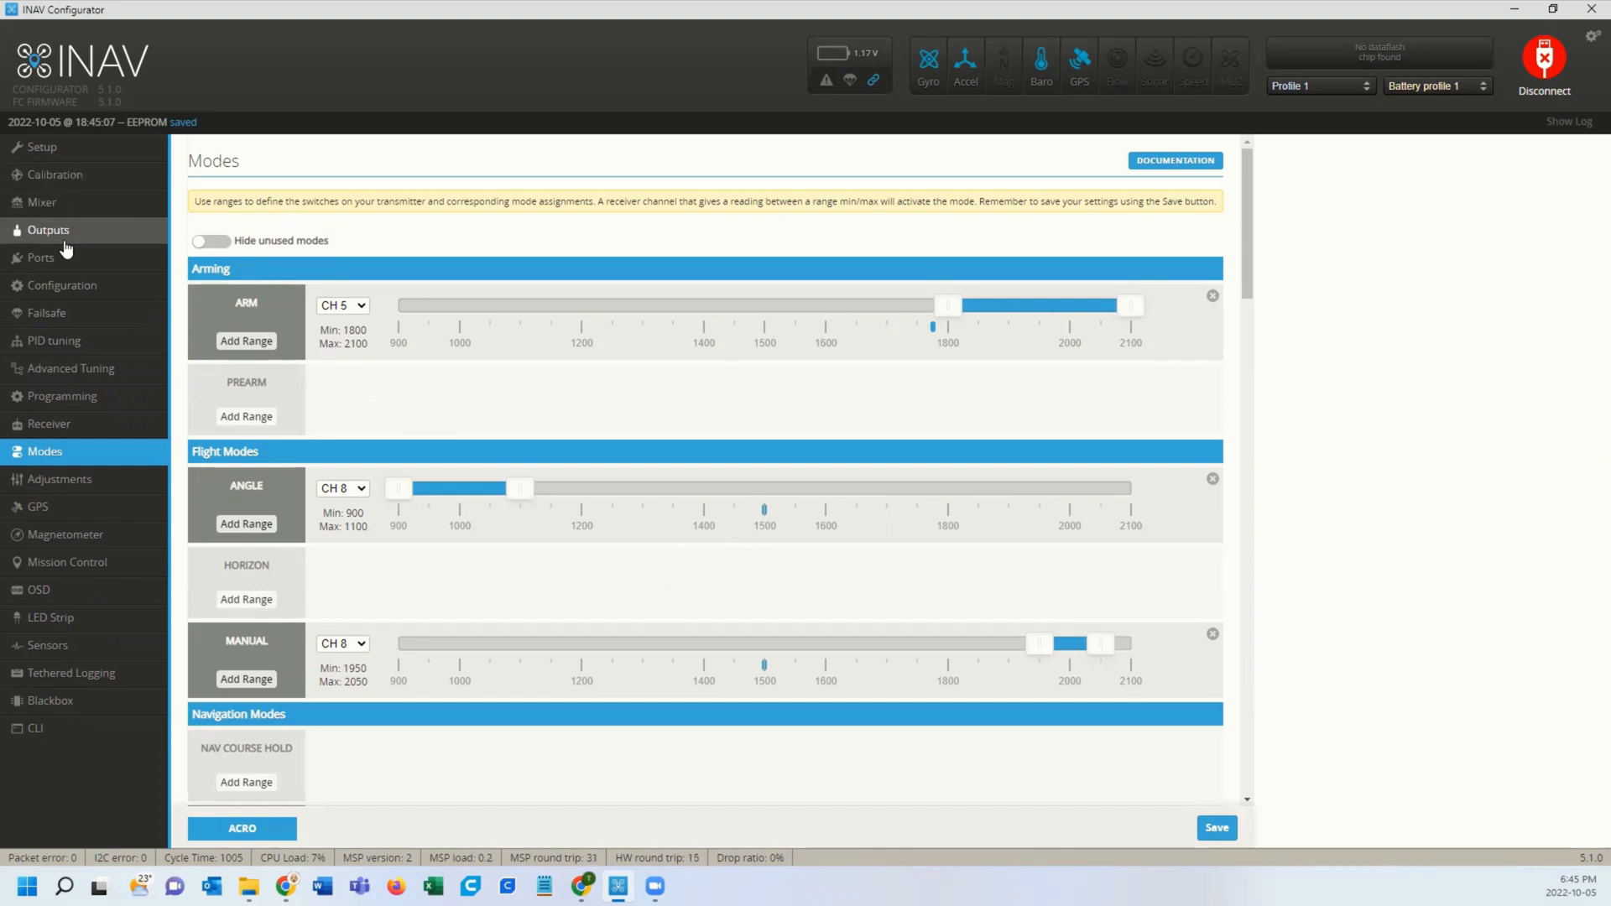
- Verify UART5 is HDZero VTX on Ports, then save the Default Layout OSD settings in HD
left_click(40, 256)
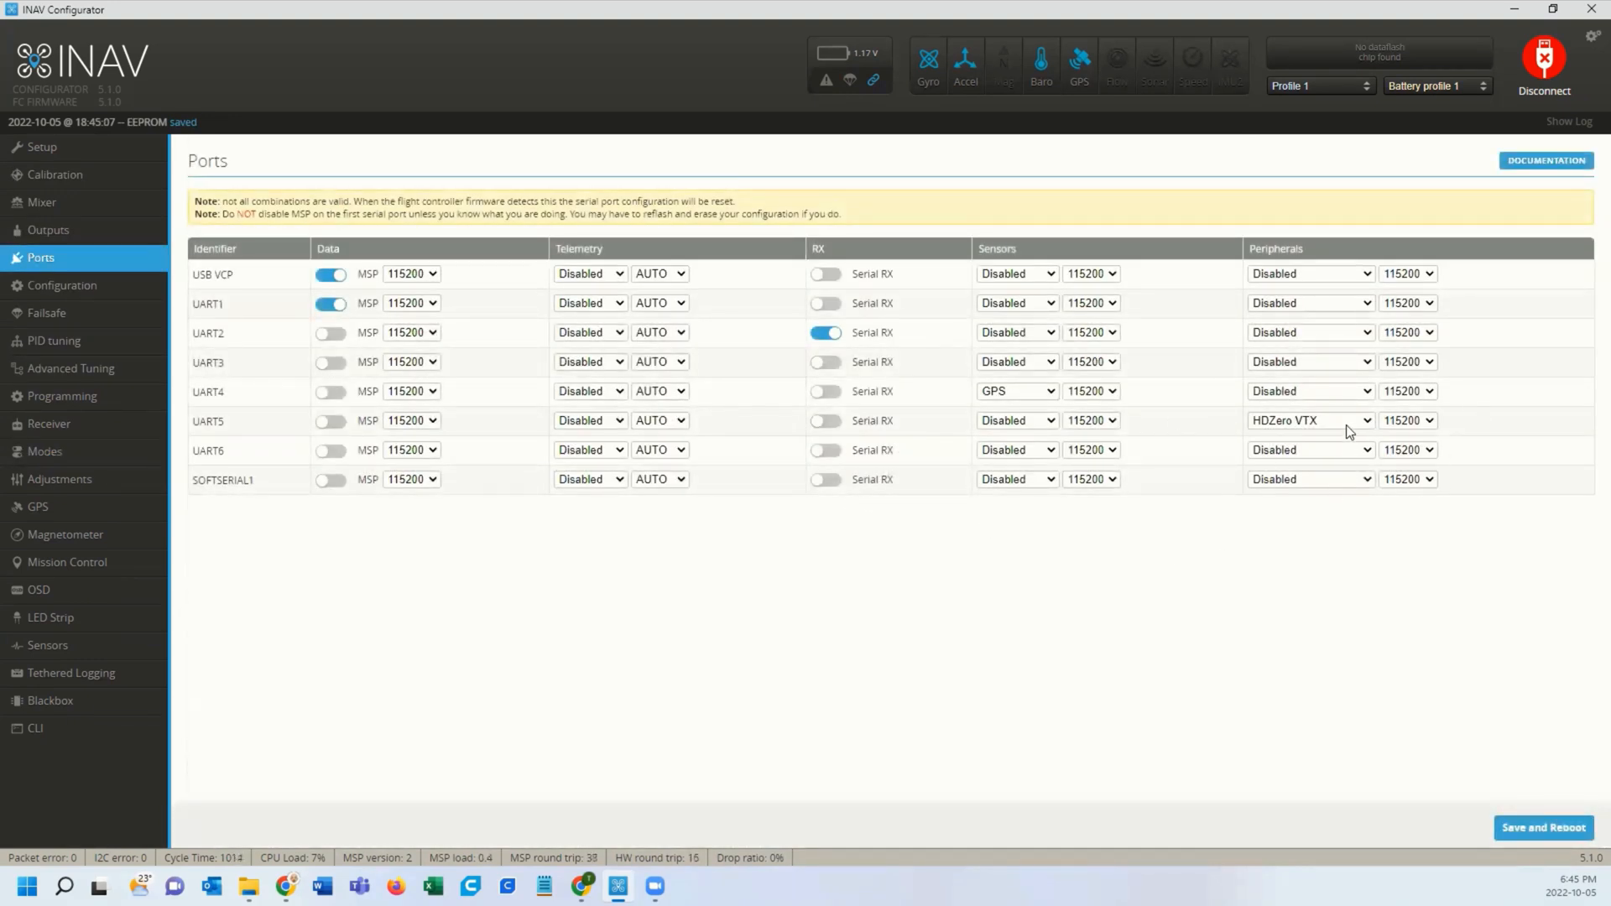
left_click(39, 589)
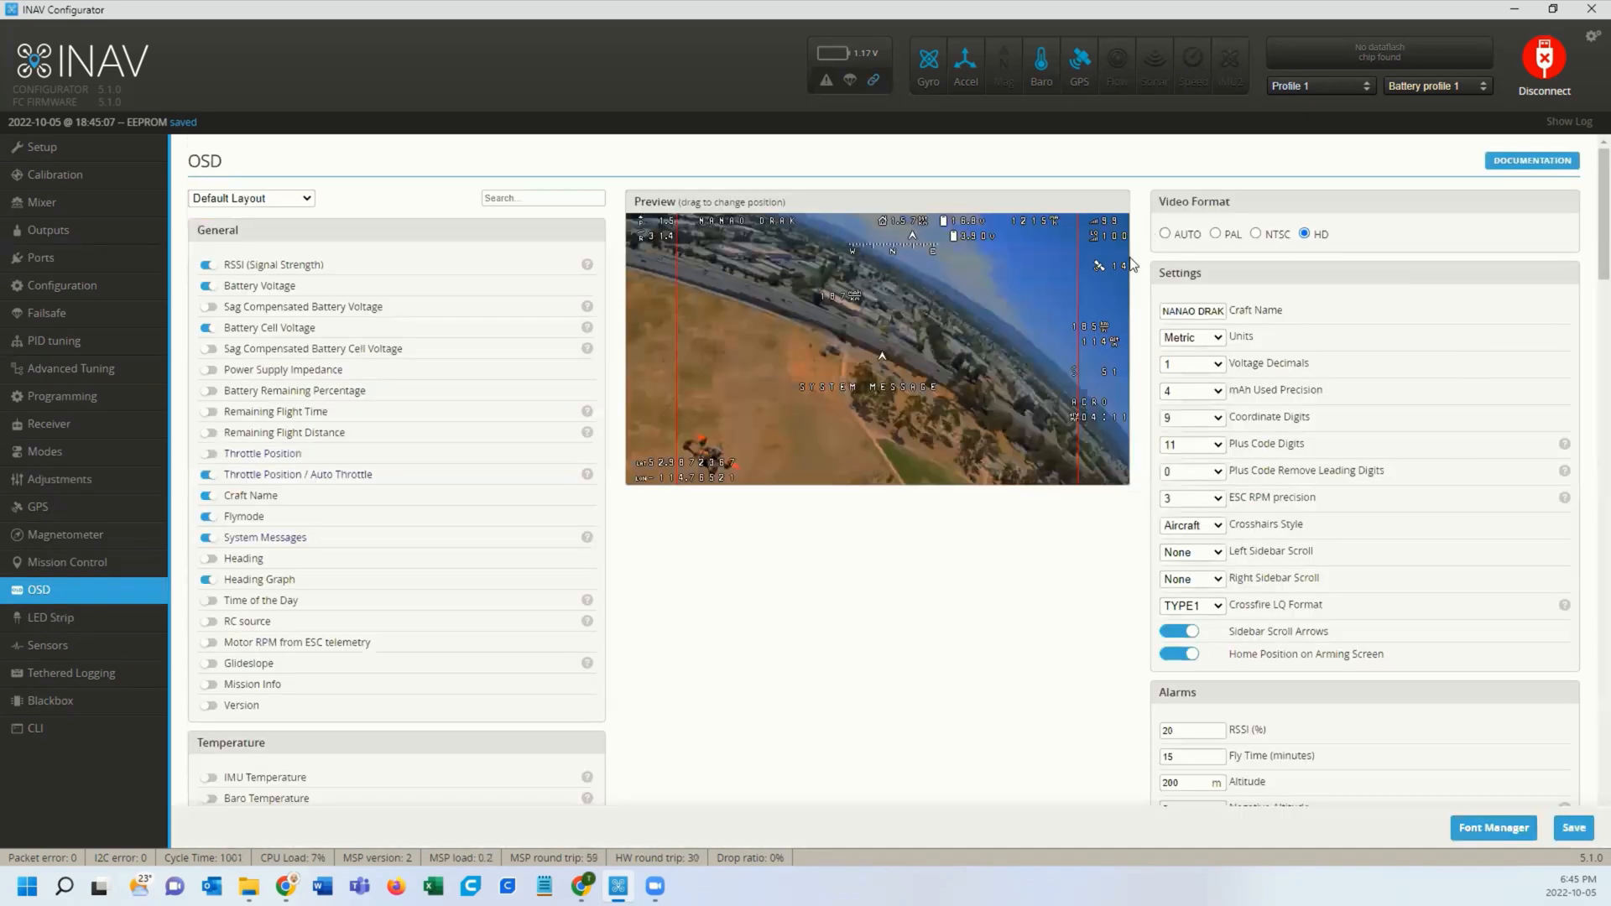
left_click(1572, 828)
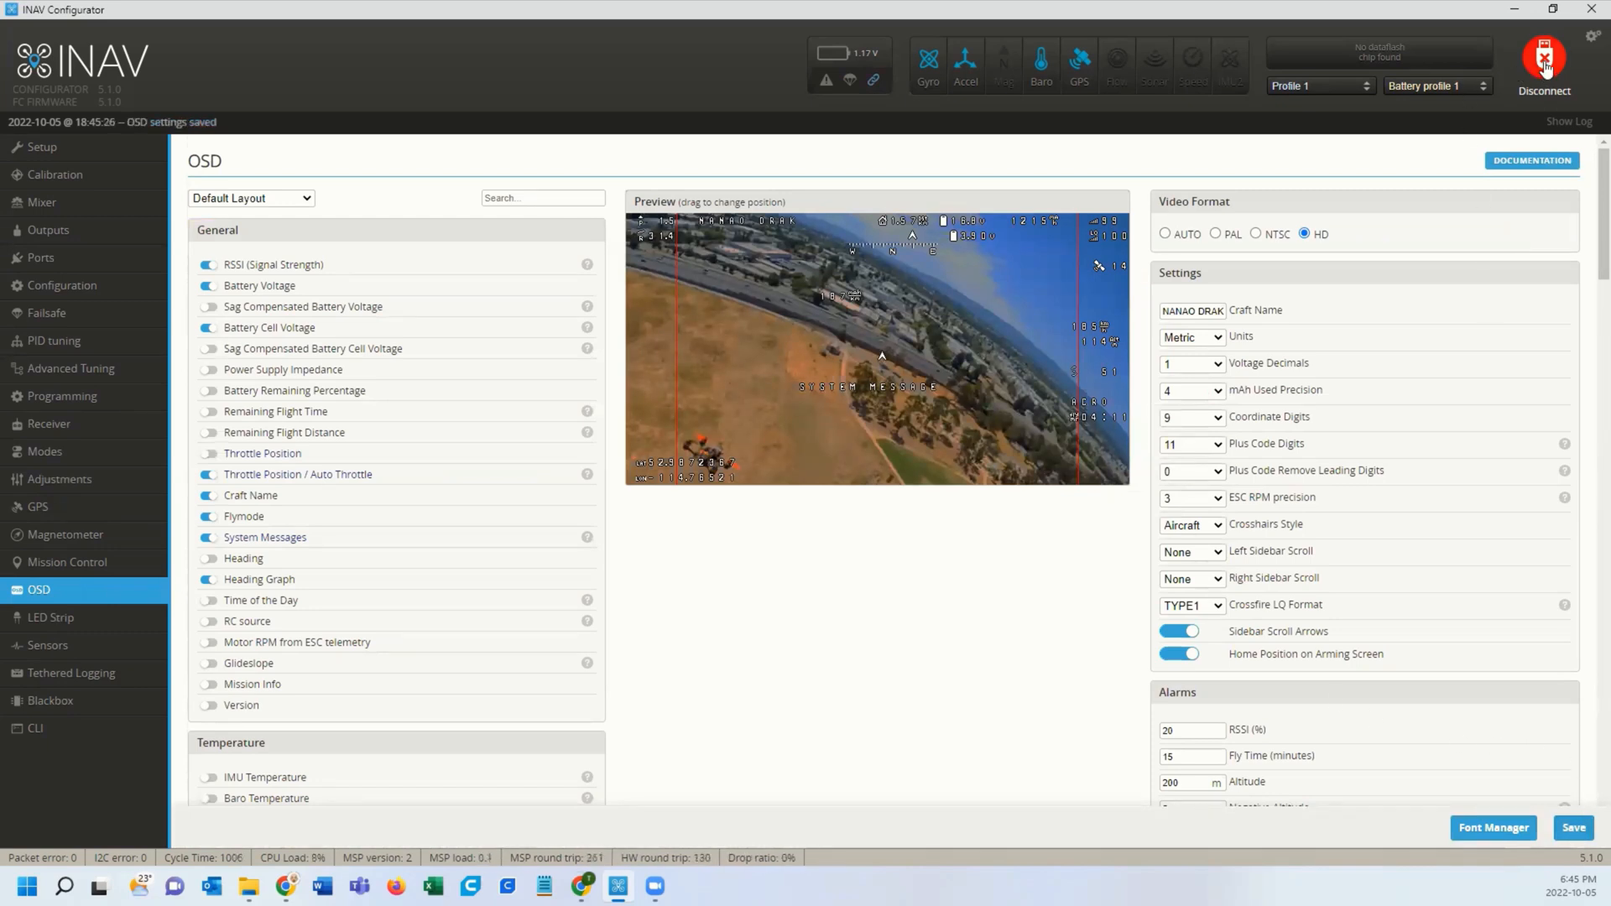
left_click(1542, 66)
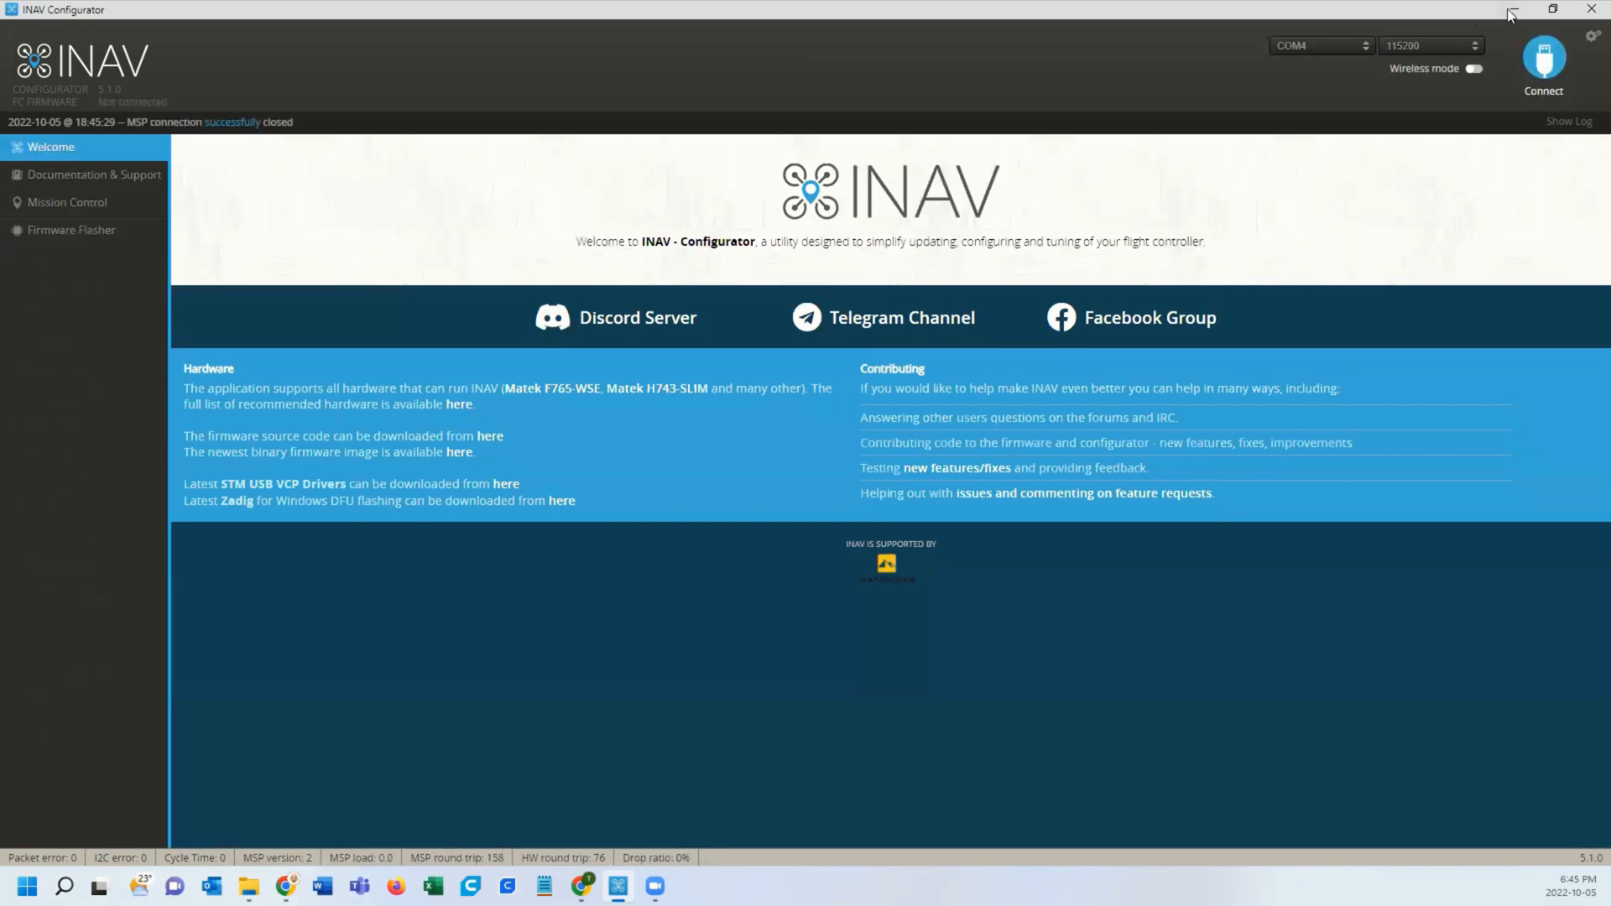
mouse_move(1520, 12)
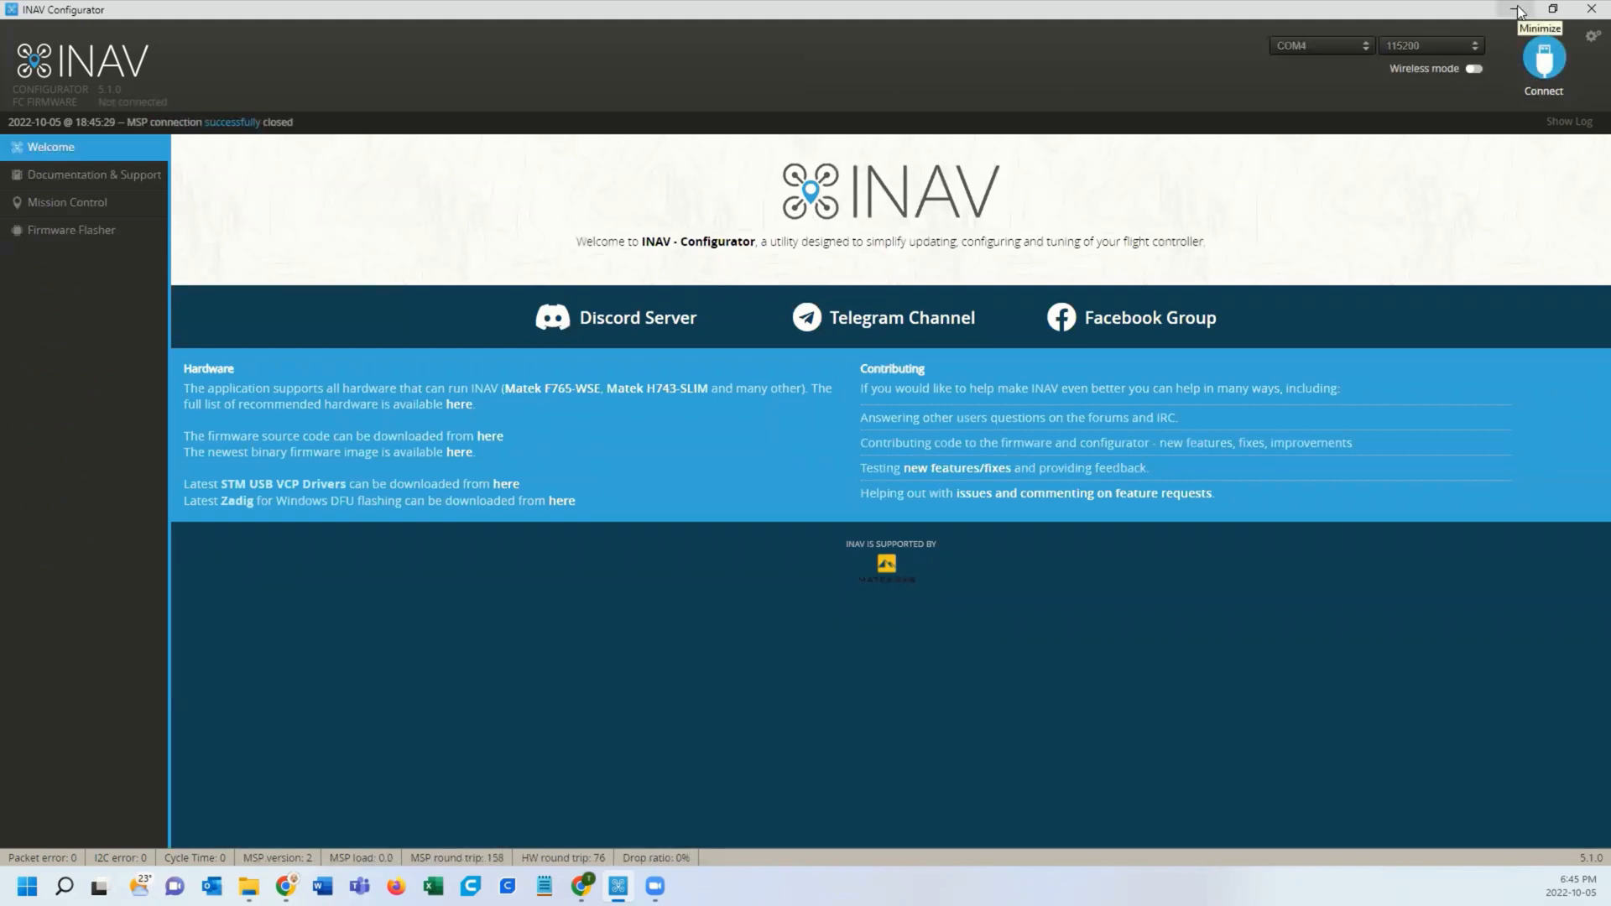
mouse_move(287, 884)
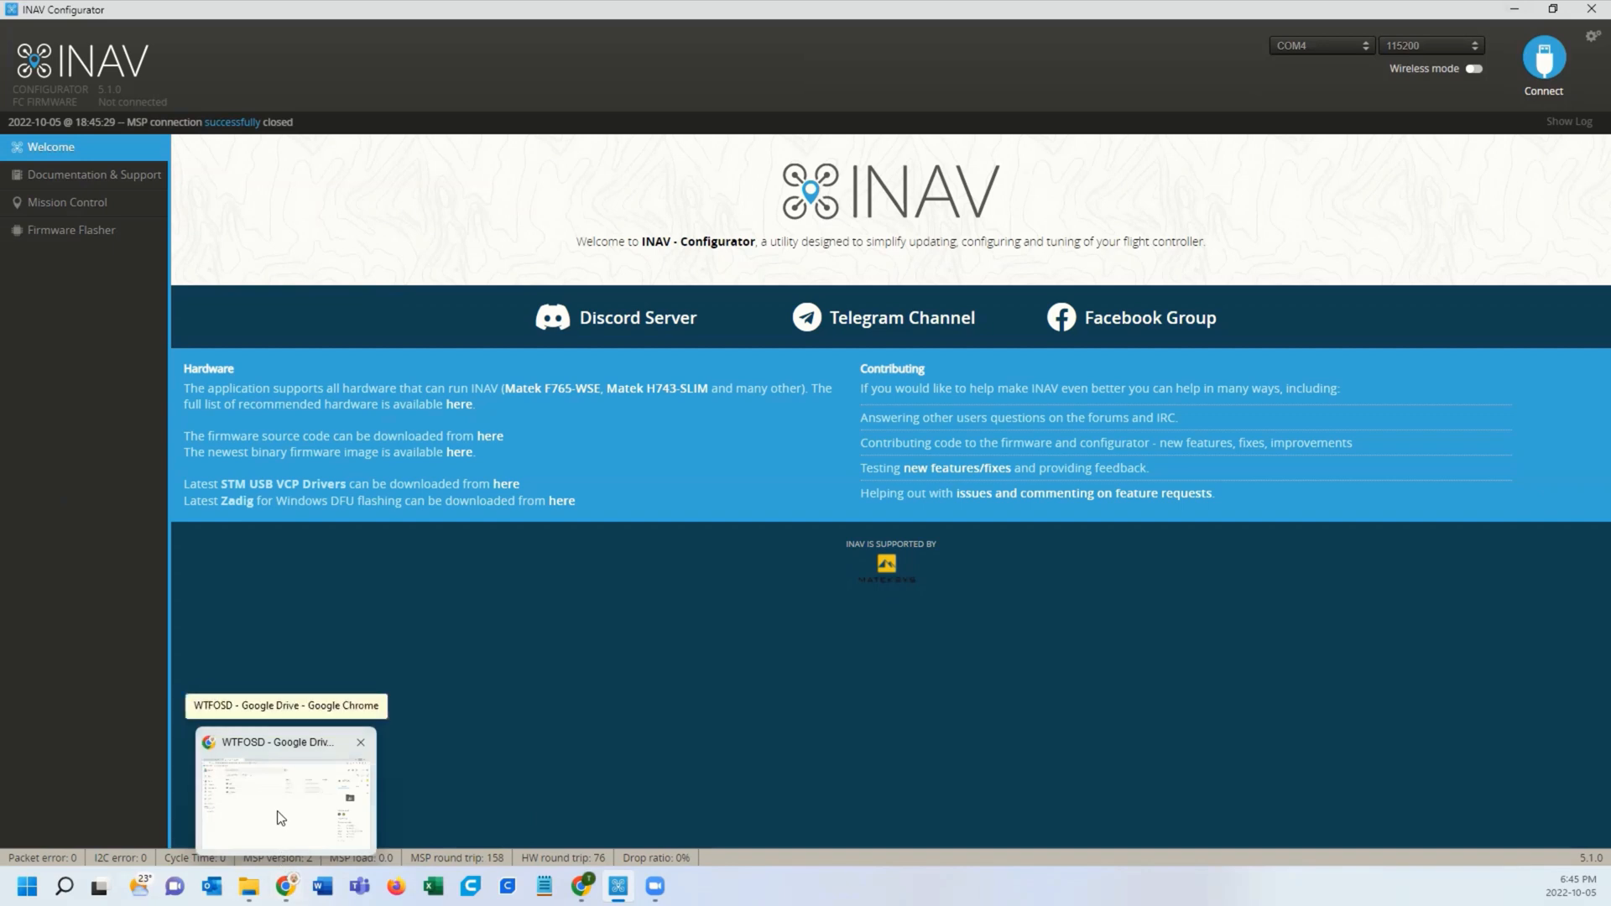
- Bring Google Drive forward and enter the INAV folder inside the shared WTFOSD folder
left_click(285, 789)
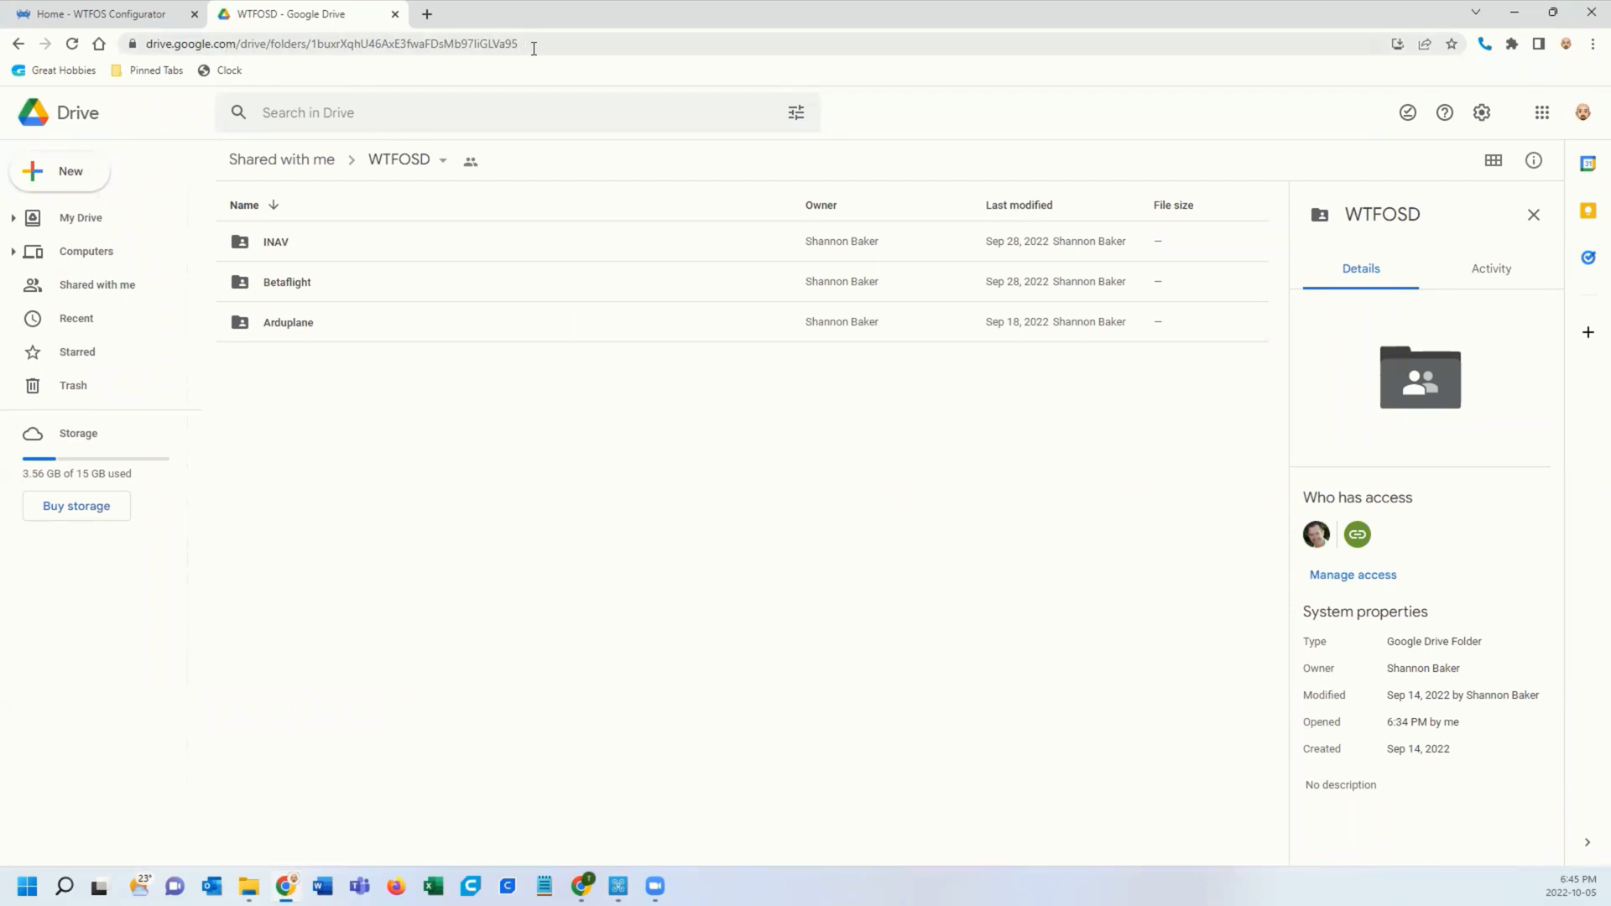
mouse_move(415, 272)
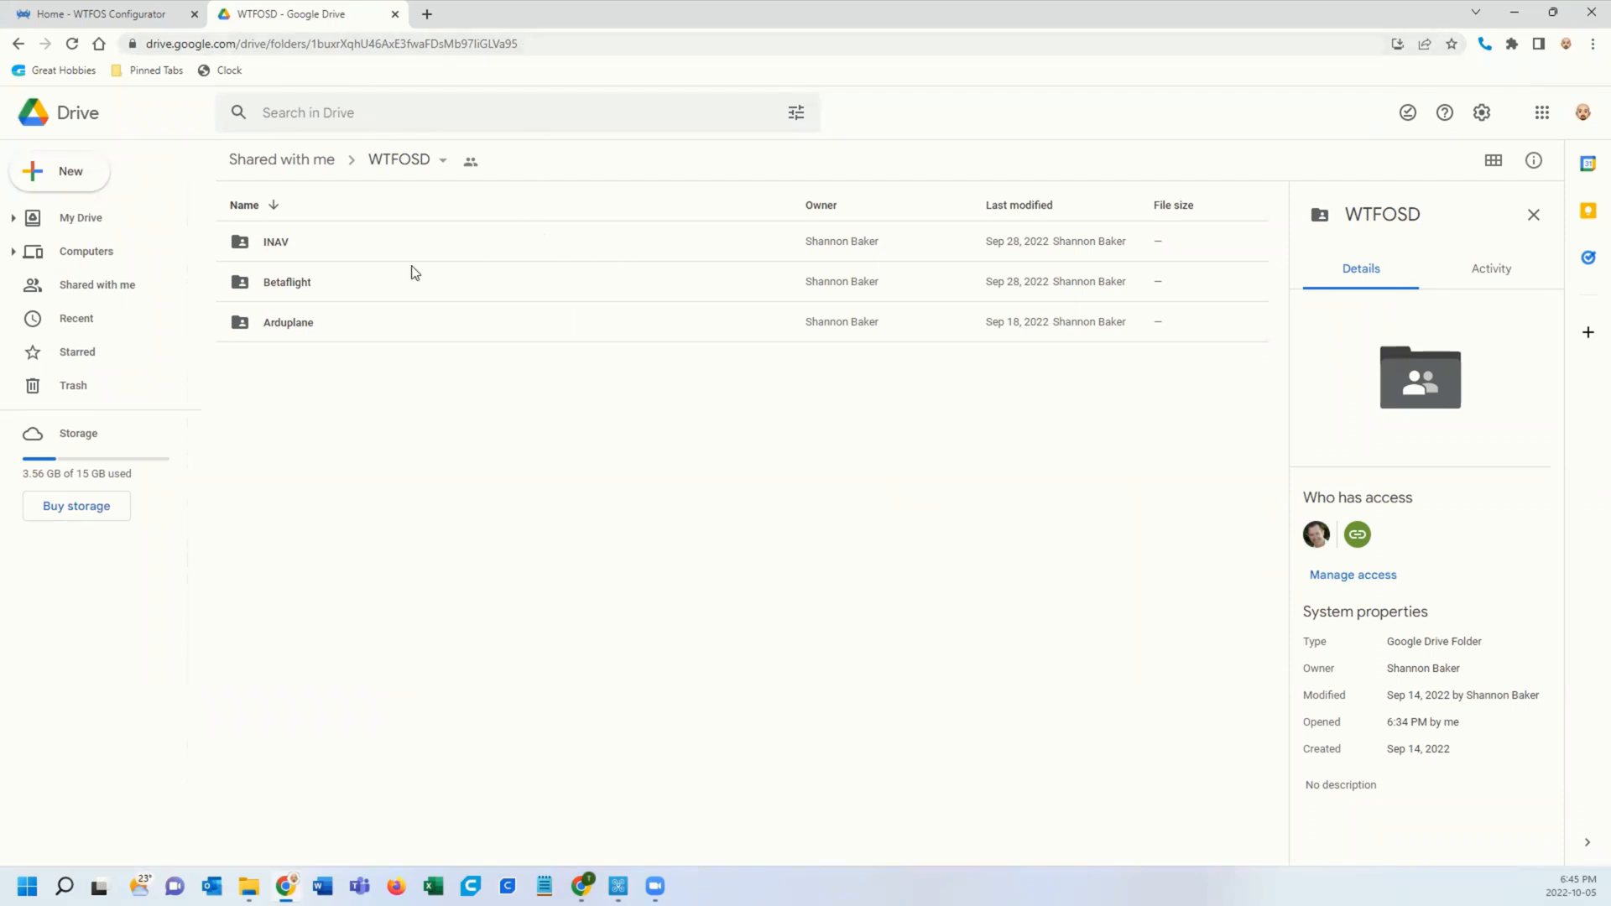
mouse_move(320, 417)
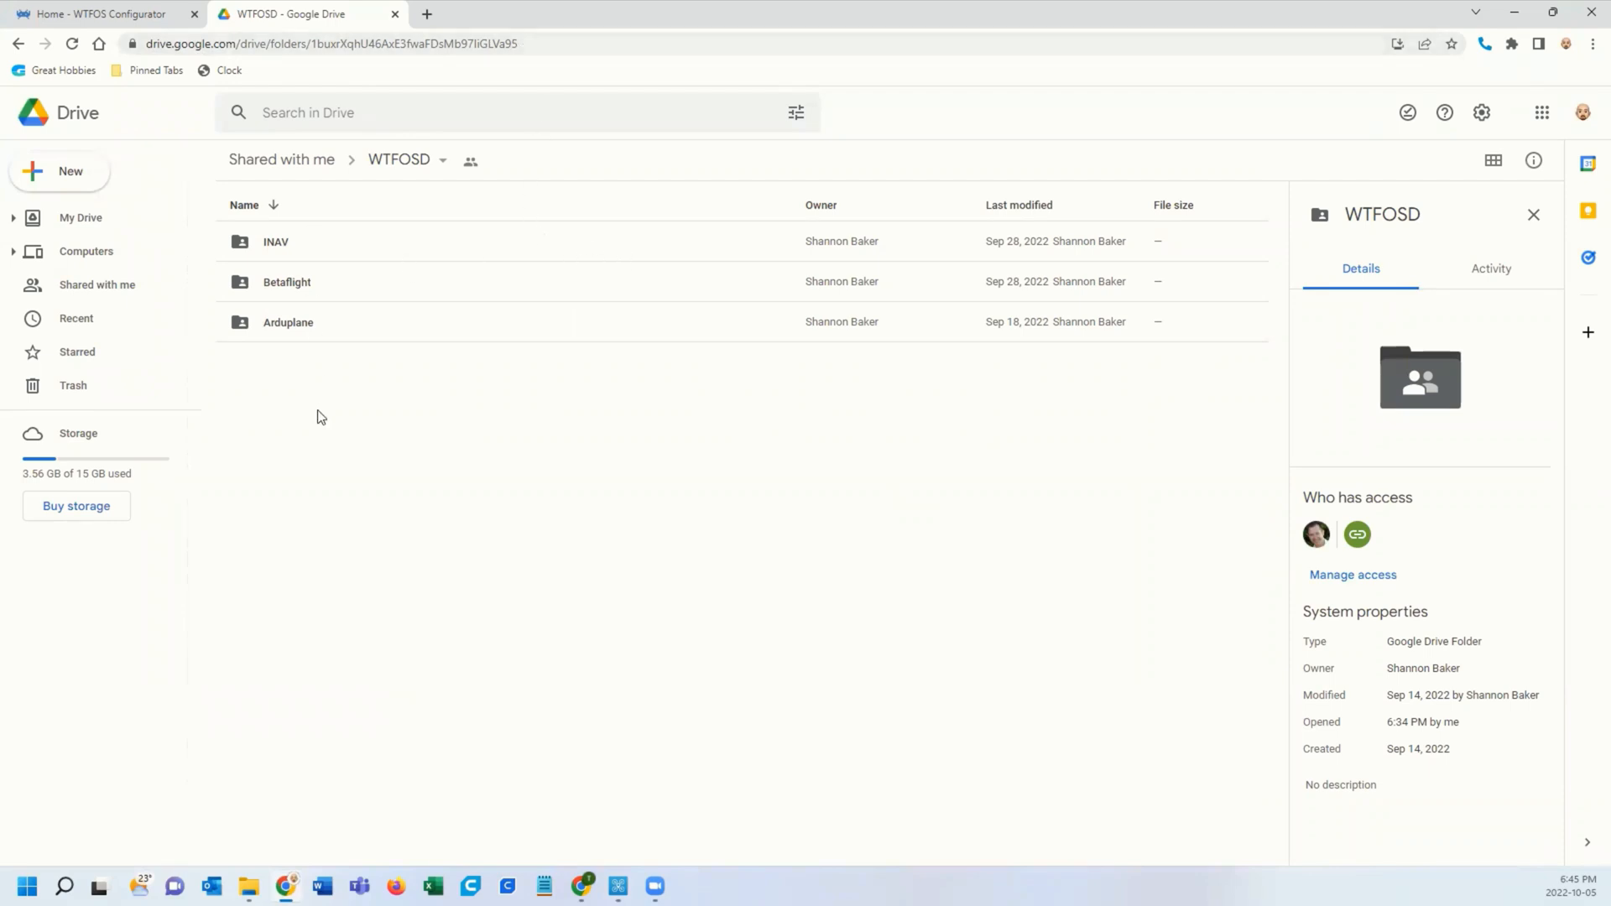
mouse_move(273, 181)
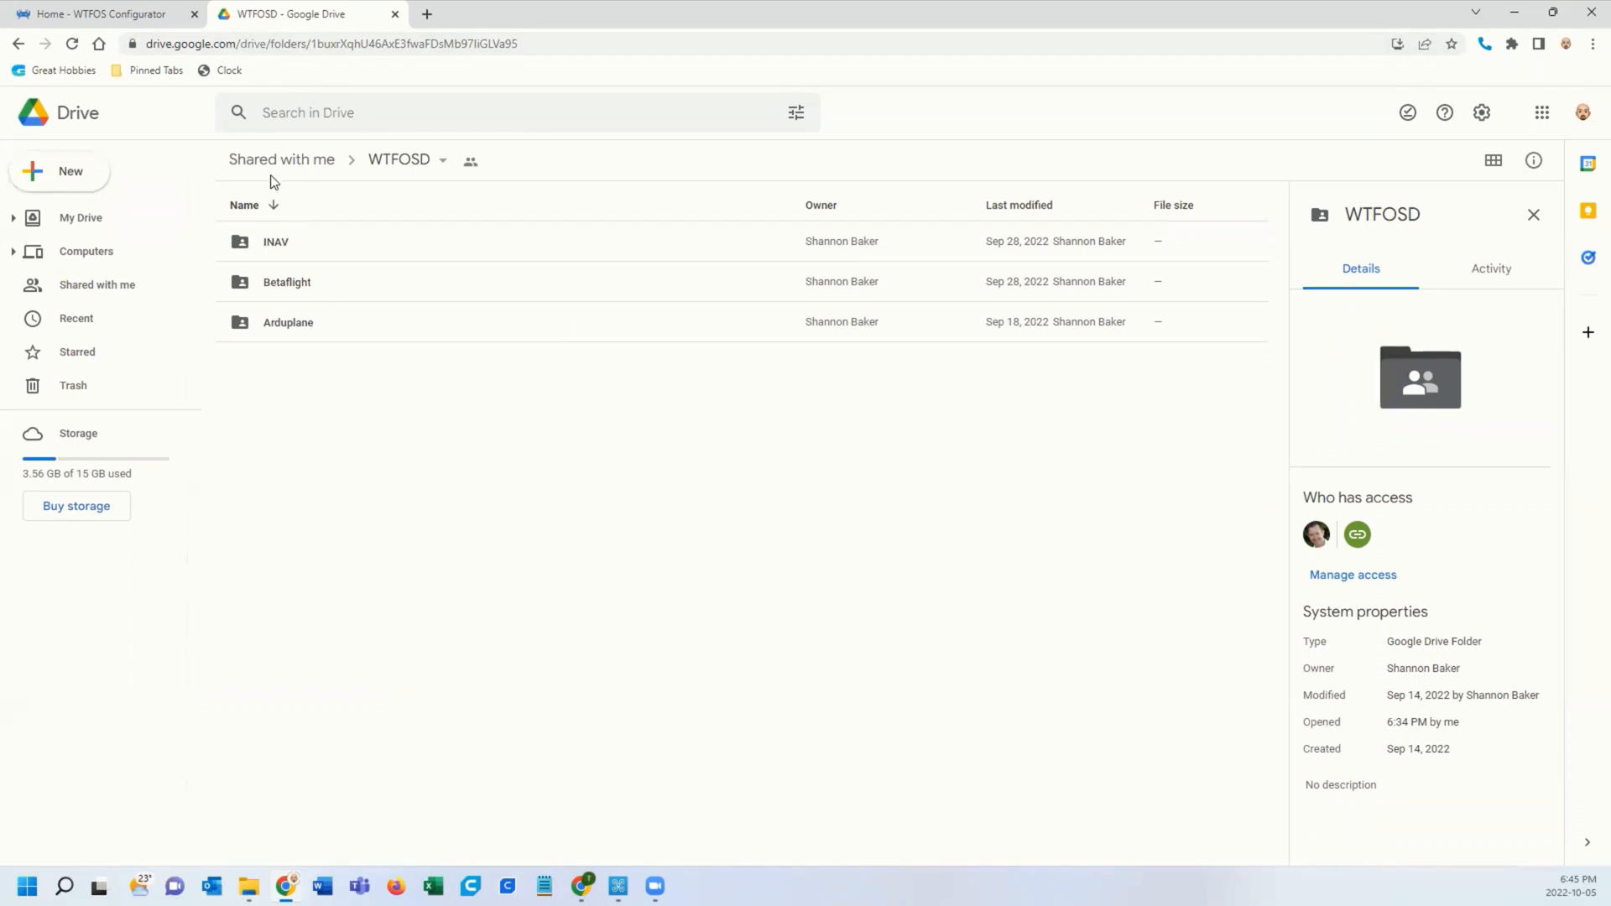
mouse_move(460, 523)
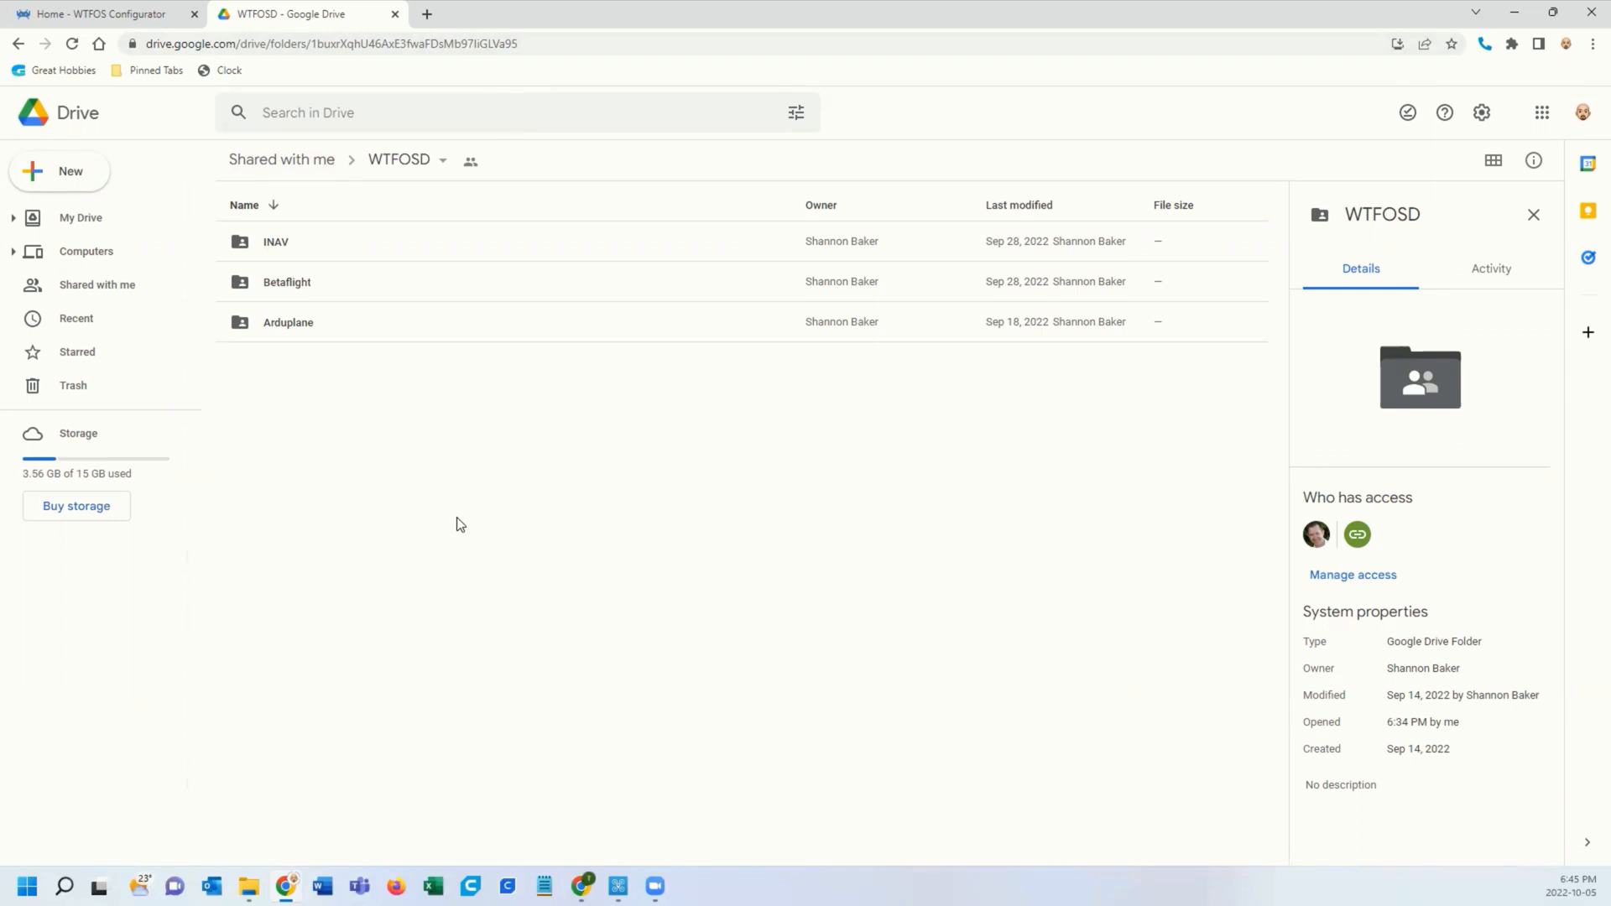
mouse_move(275, 241)
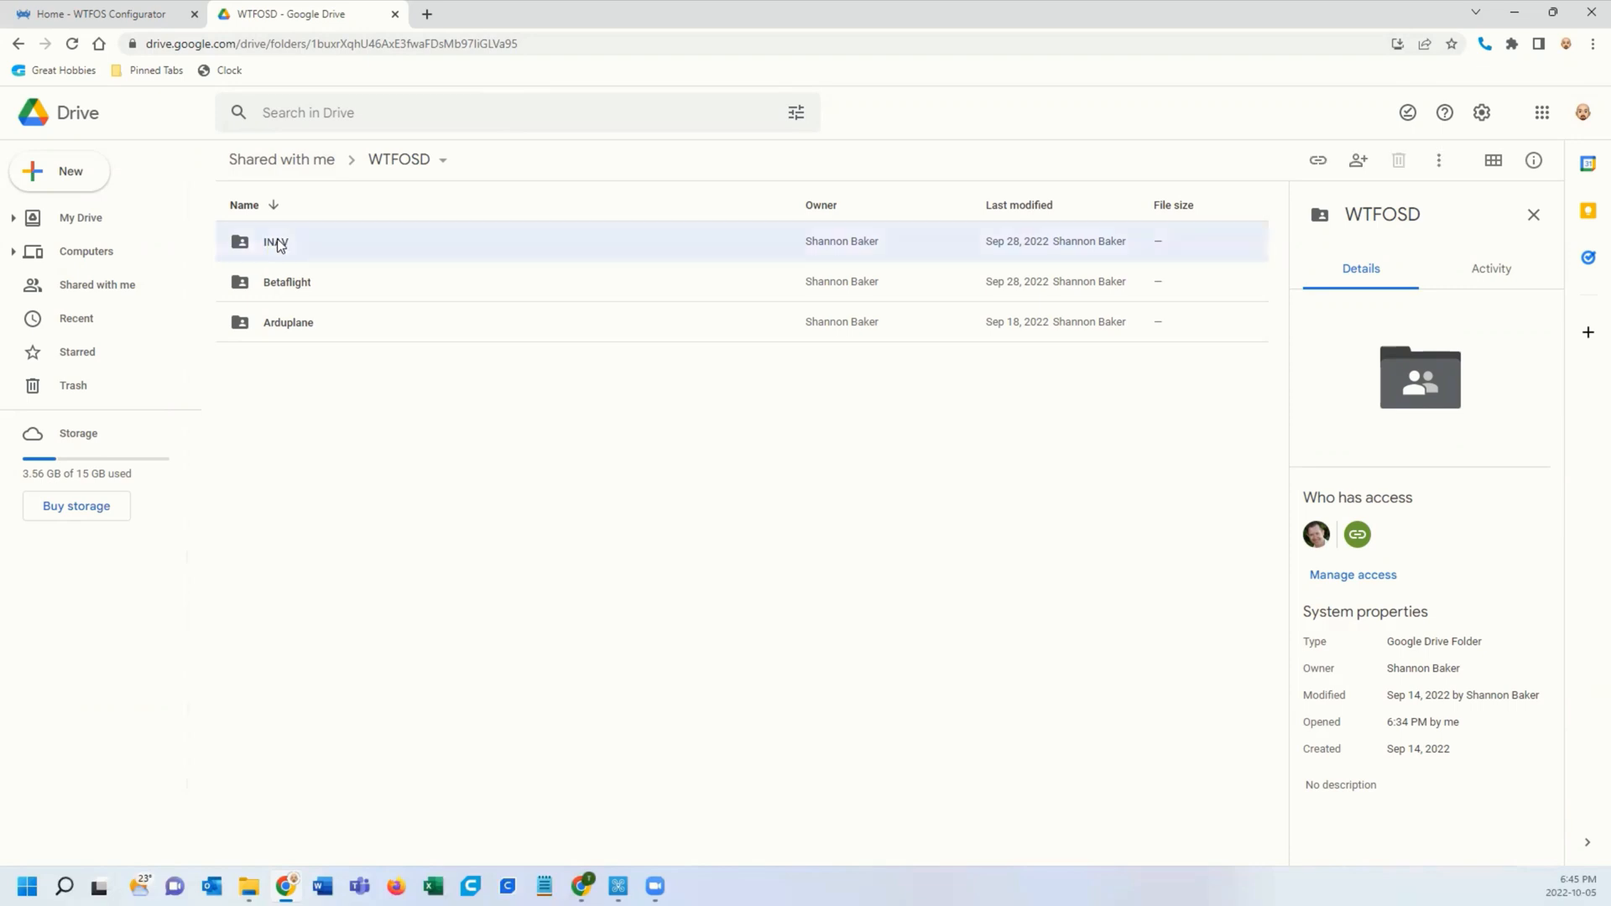
double_click(277, 240)
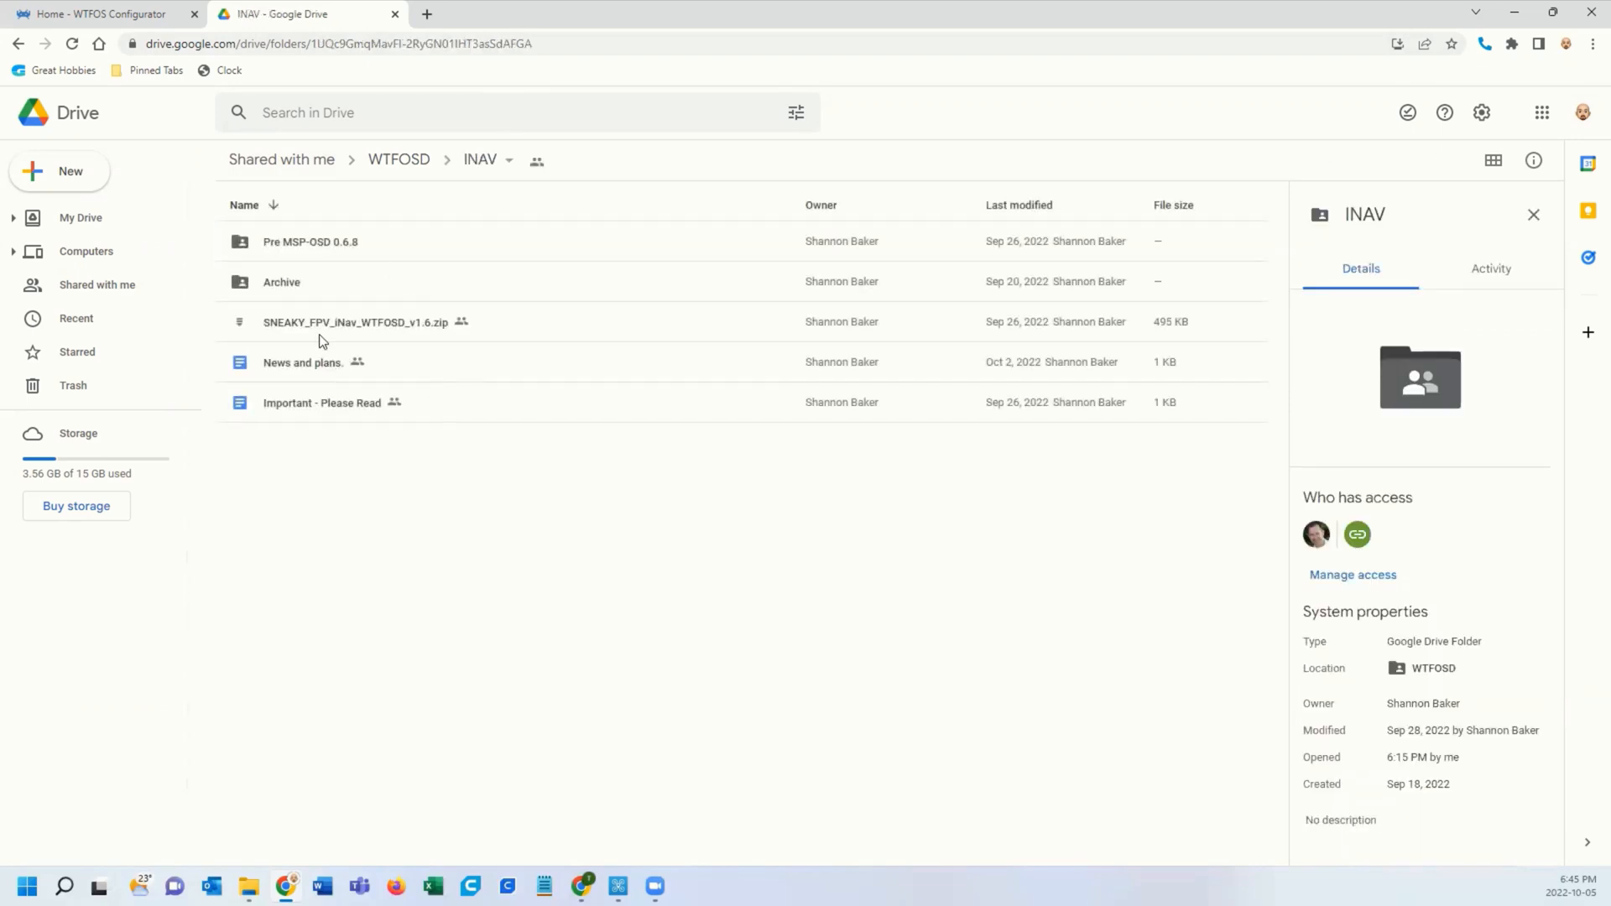
mouse_move(387, 334)
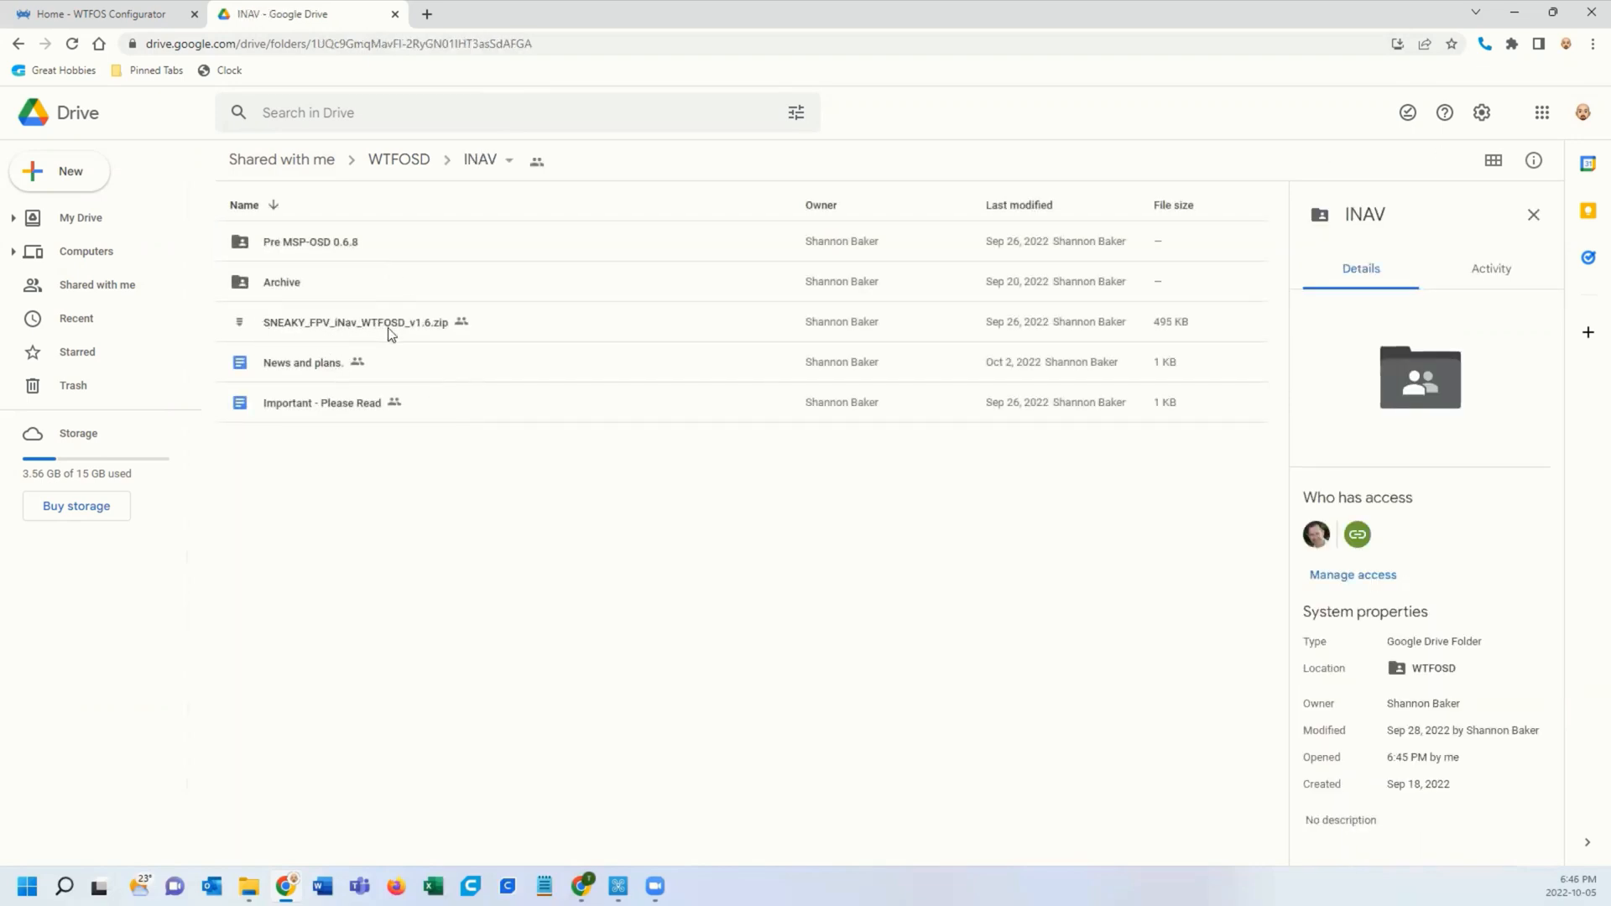
- Preview SNEAKY_FPV_iNav_WTFOSD_v1.6.zip to list its four font_inav .bin files
double_click(354, 322)
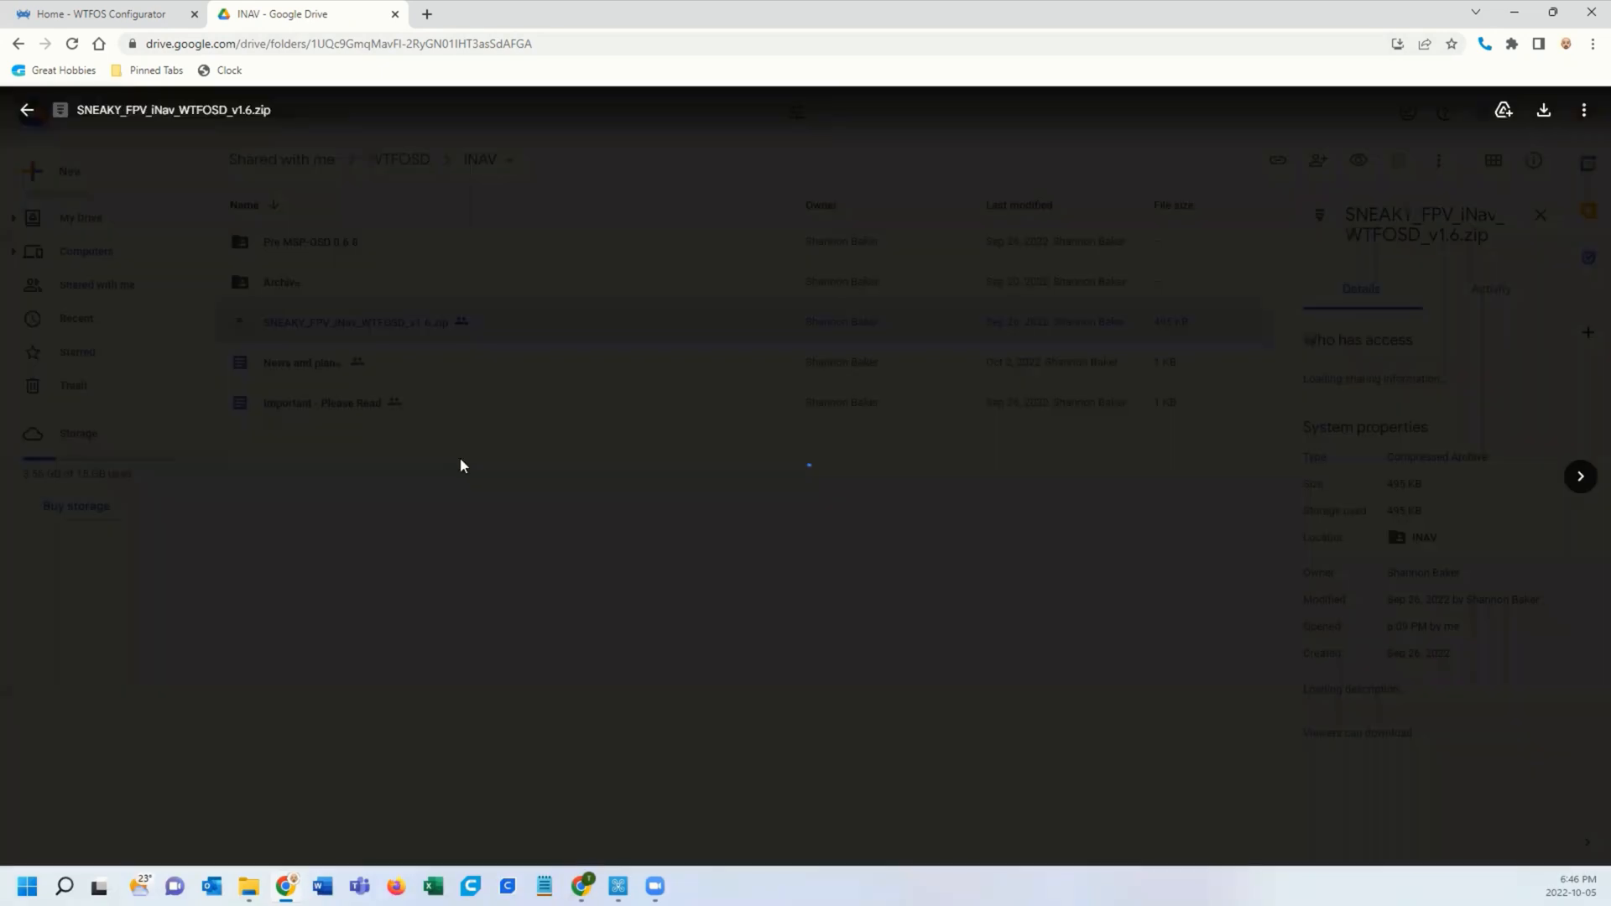
double_click(354, 322)
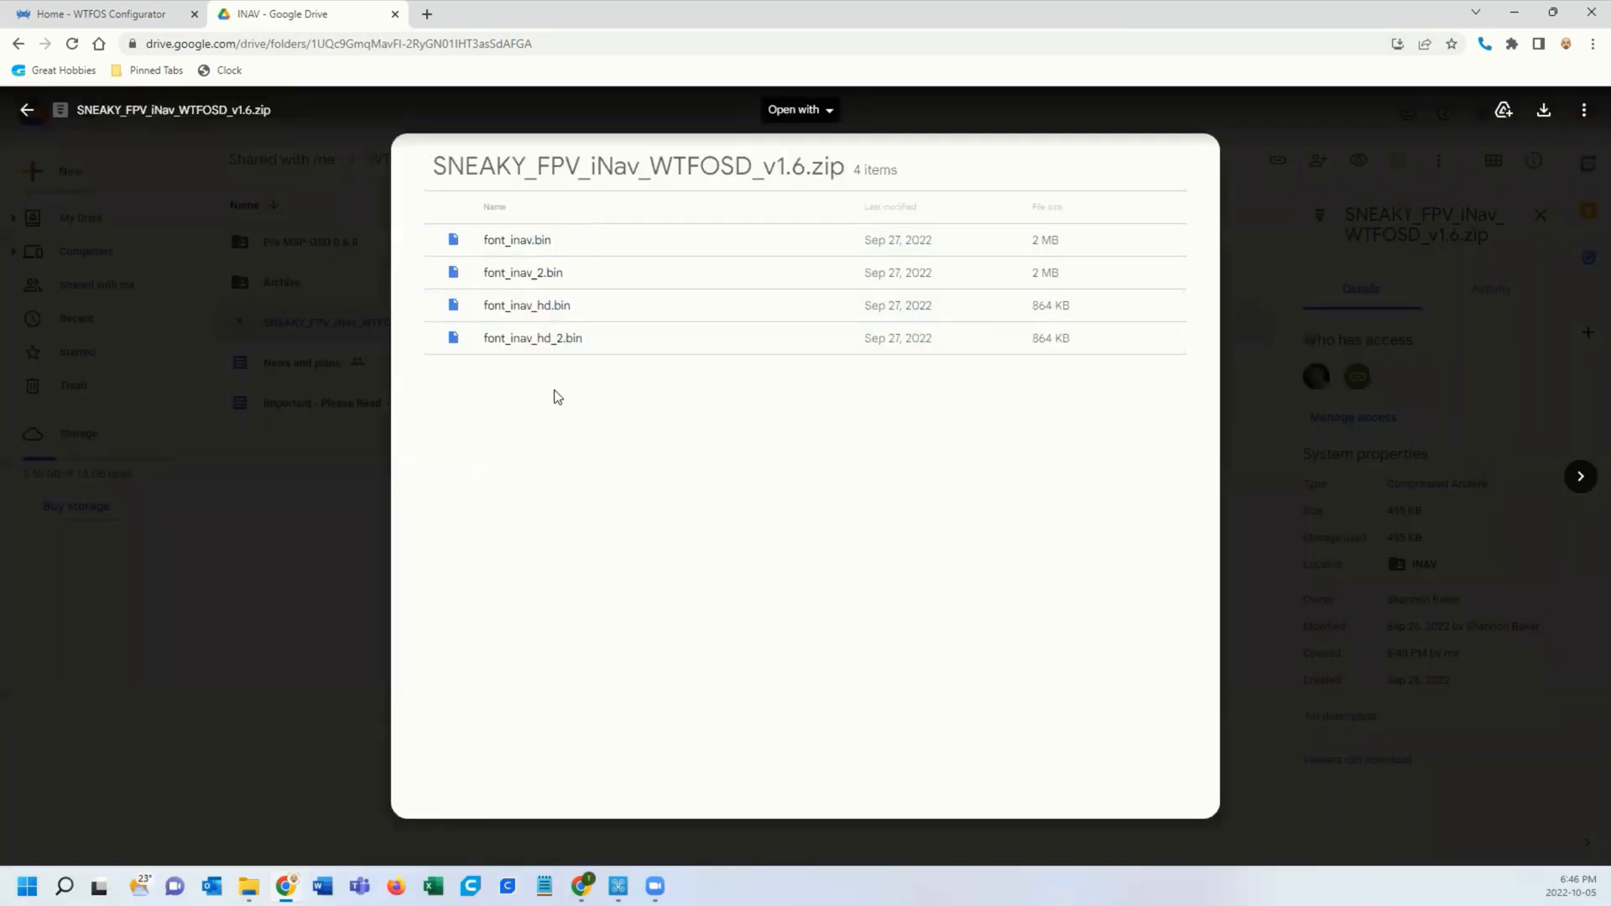
mouse_move(574, 391)
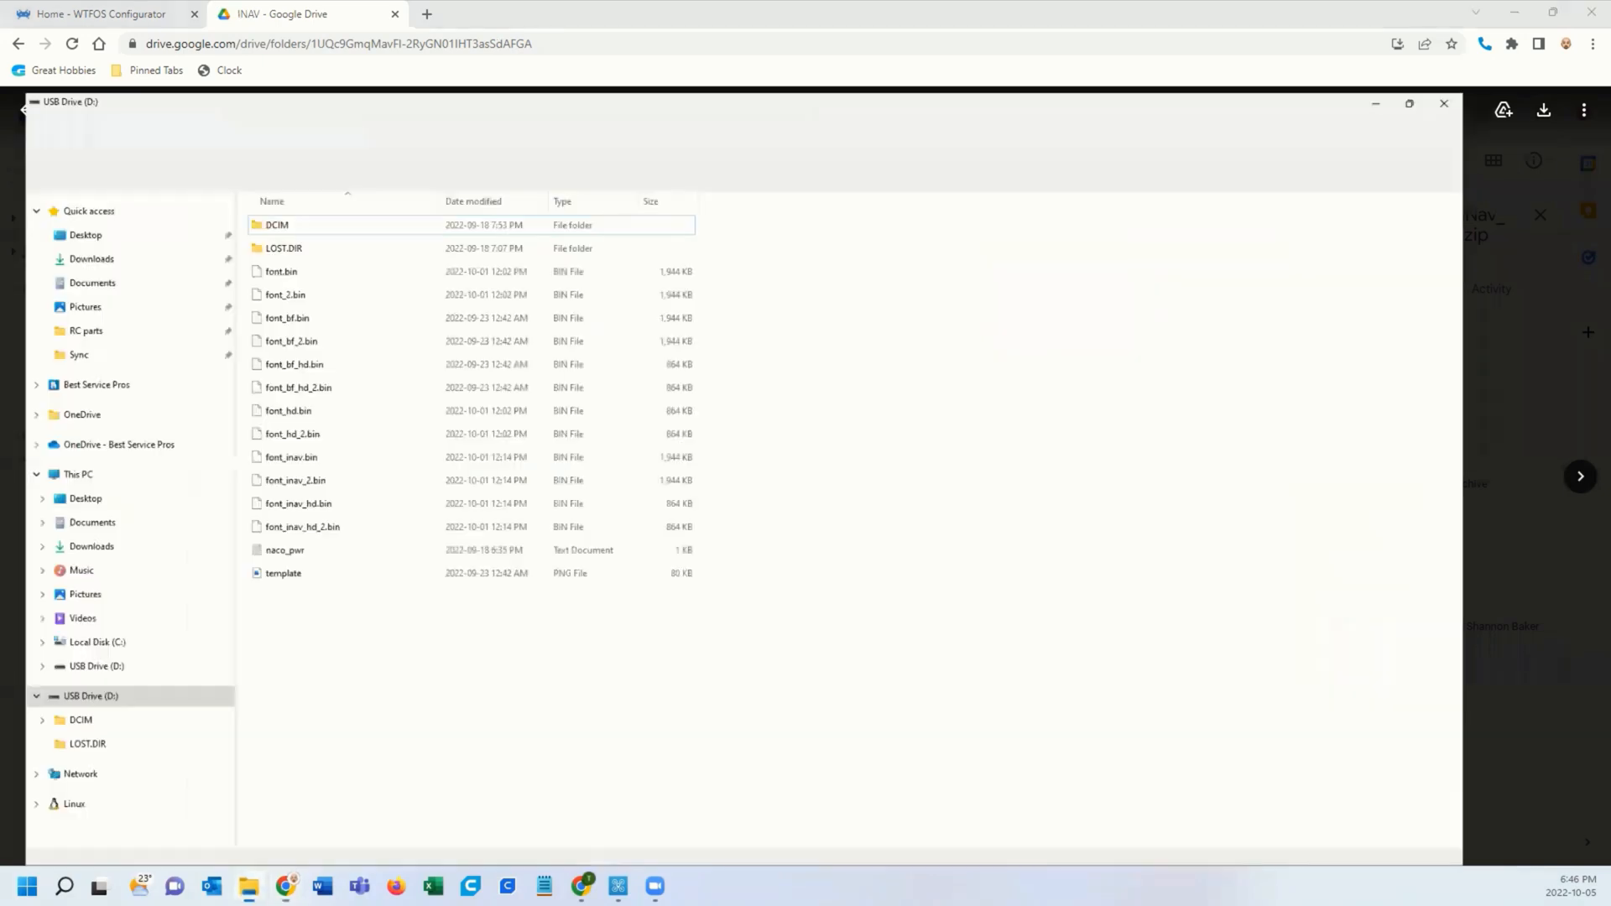
- Maximize the USB Drive (D:) window showing the four font_inav .bin files
left_click(1408, 103)
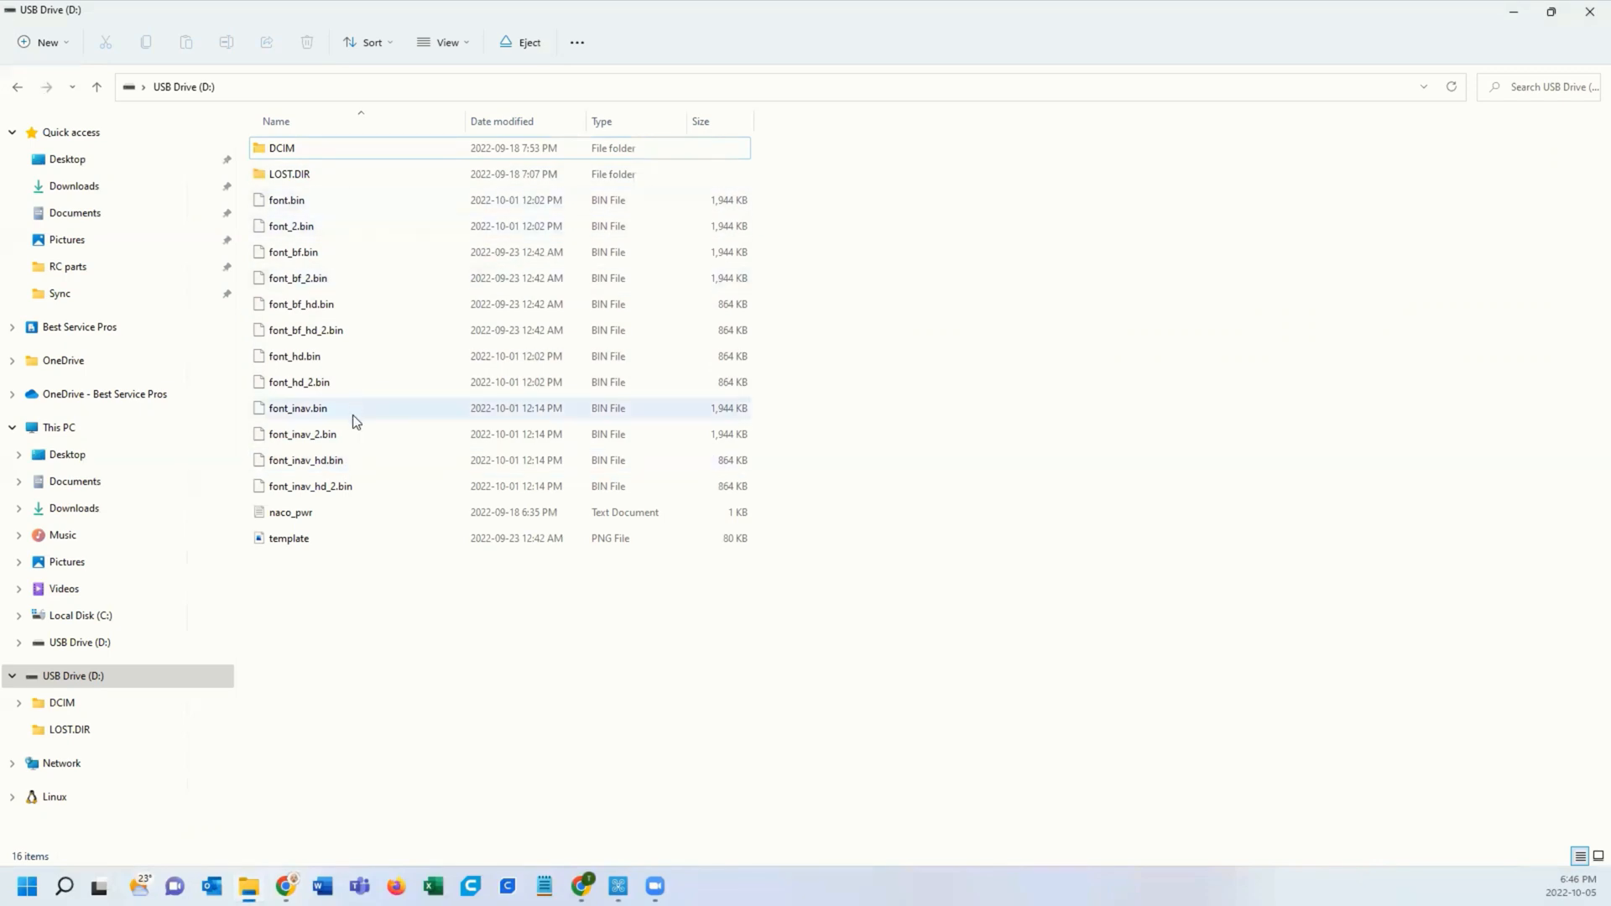
mouse_move(357, 460)
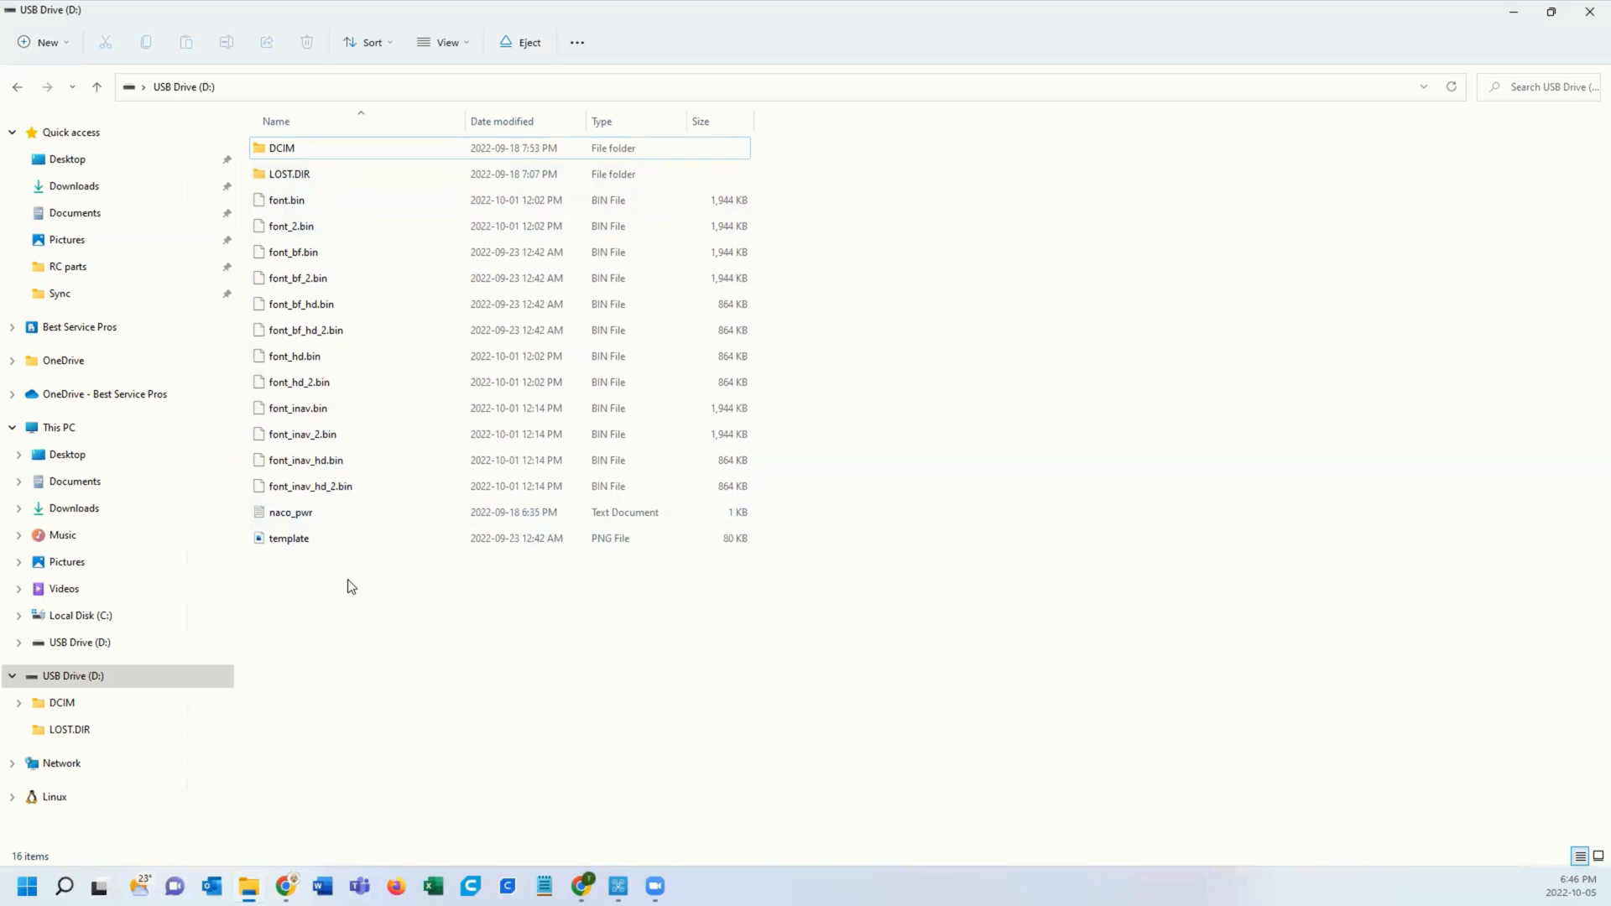
mouse_move(1096, 463)
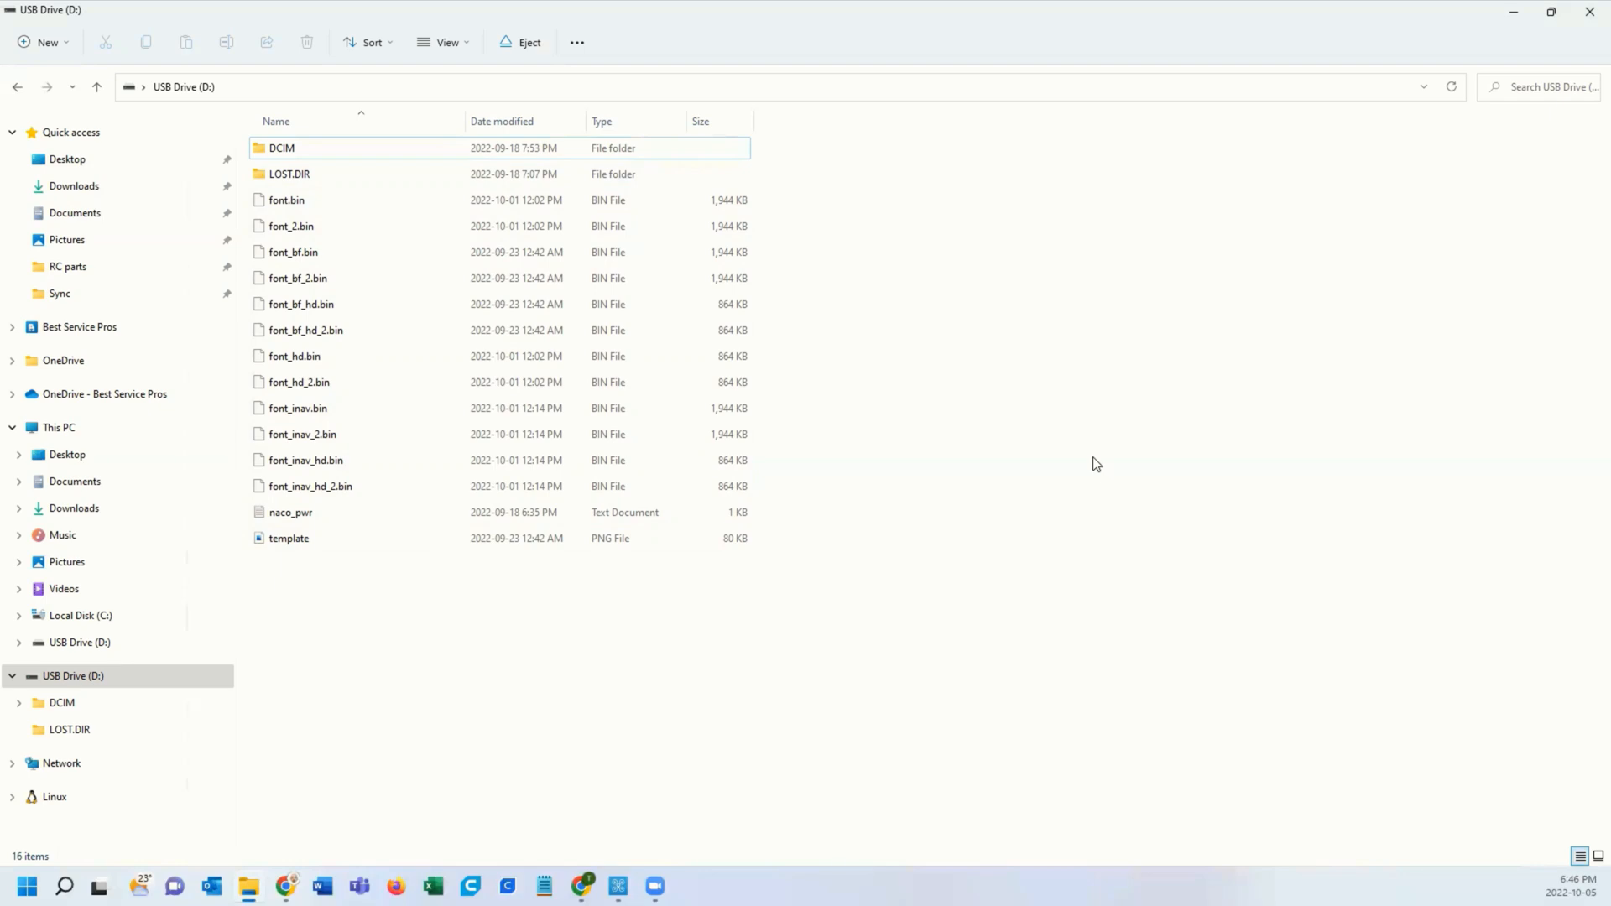
mouse_move(992, 240)
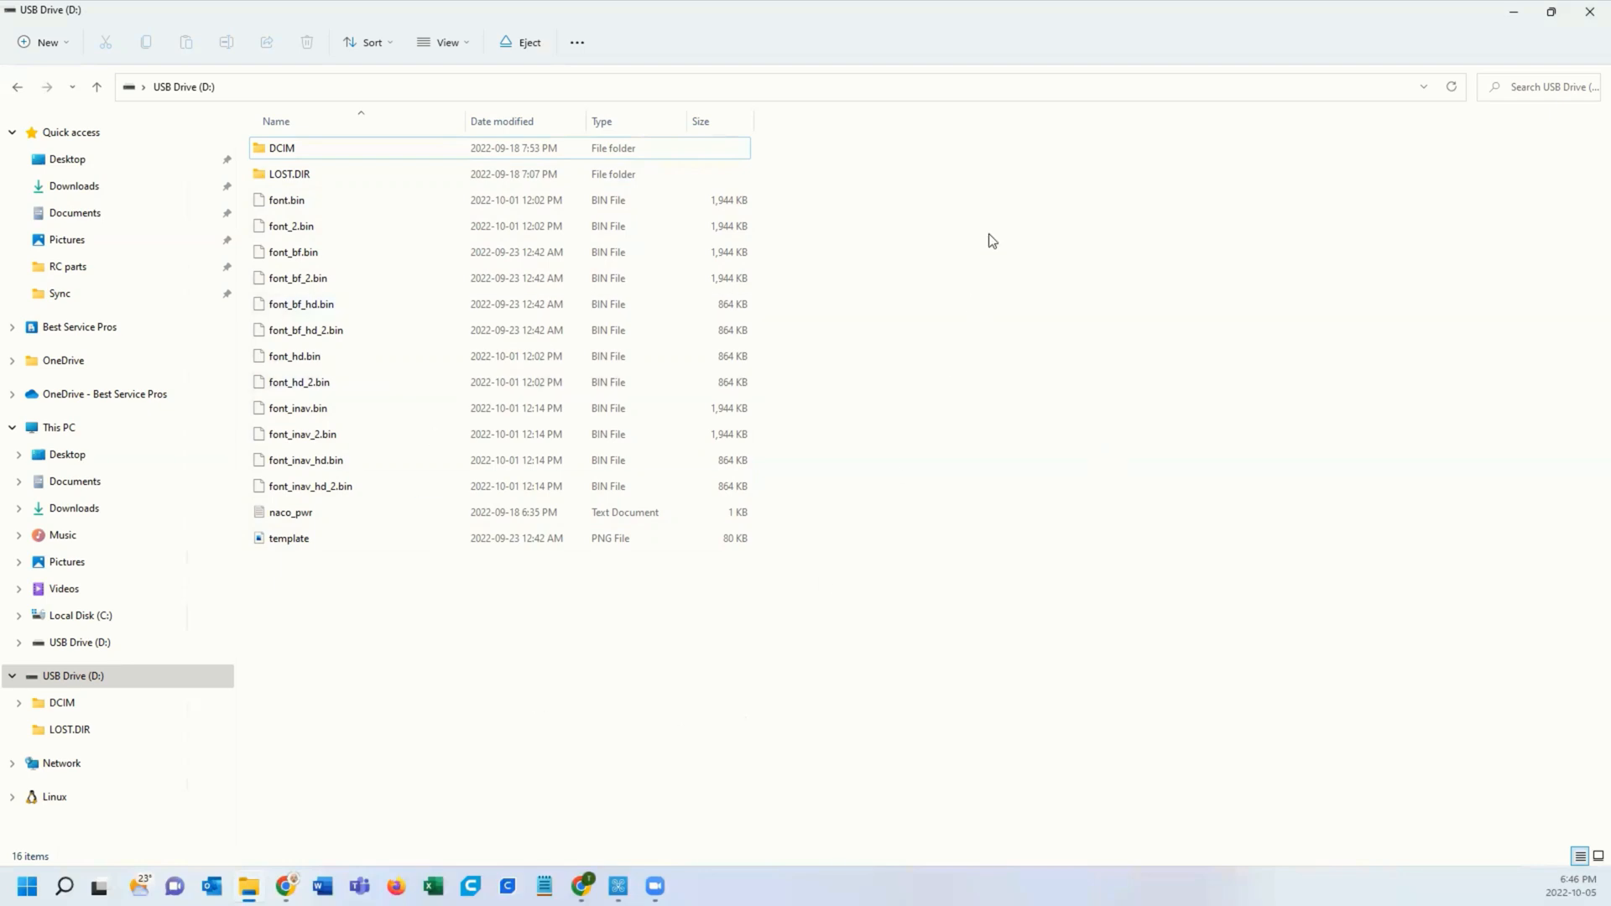
mouse_move(923, 208)
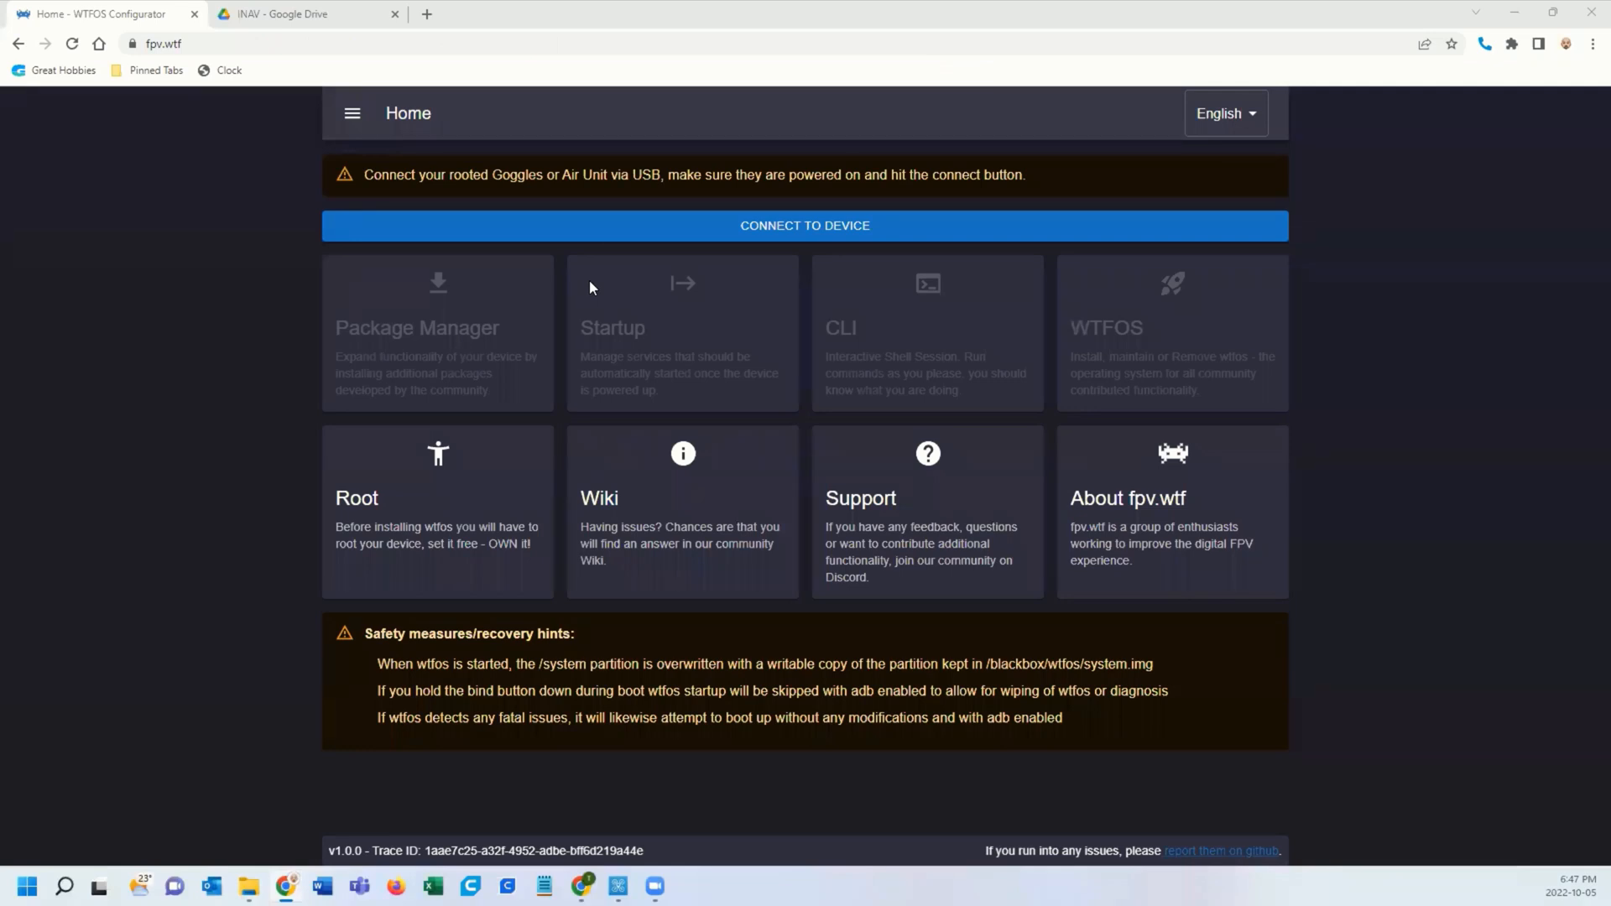
mouse_move(1144, 438)
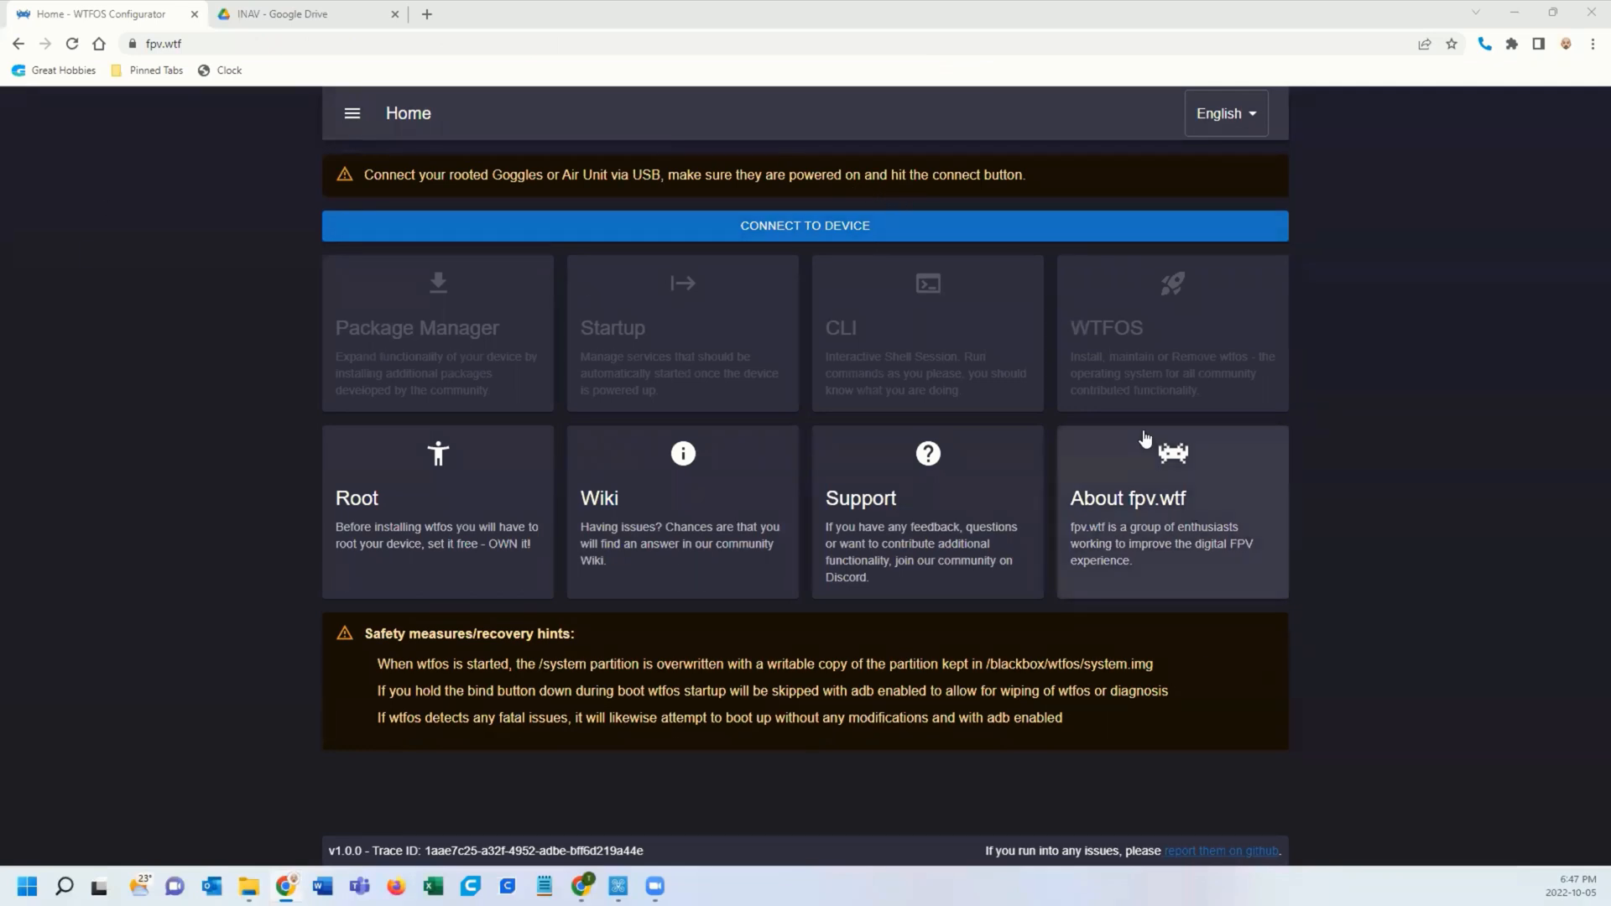
mouse_move(683, 506)
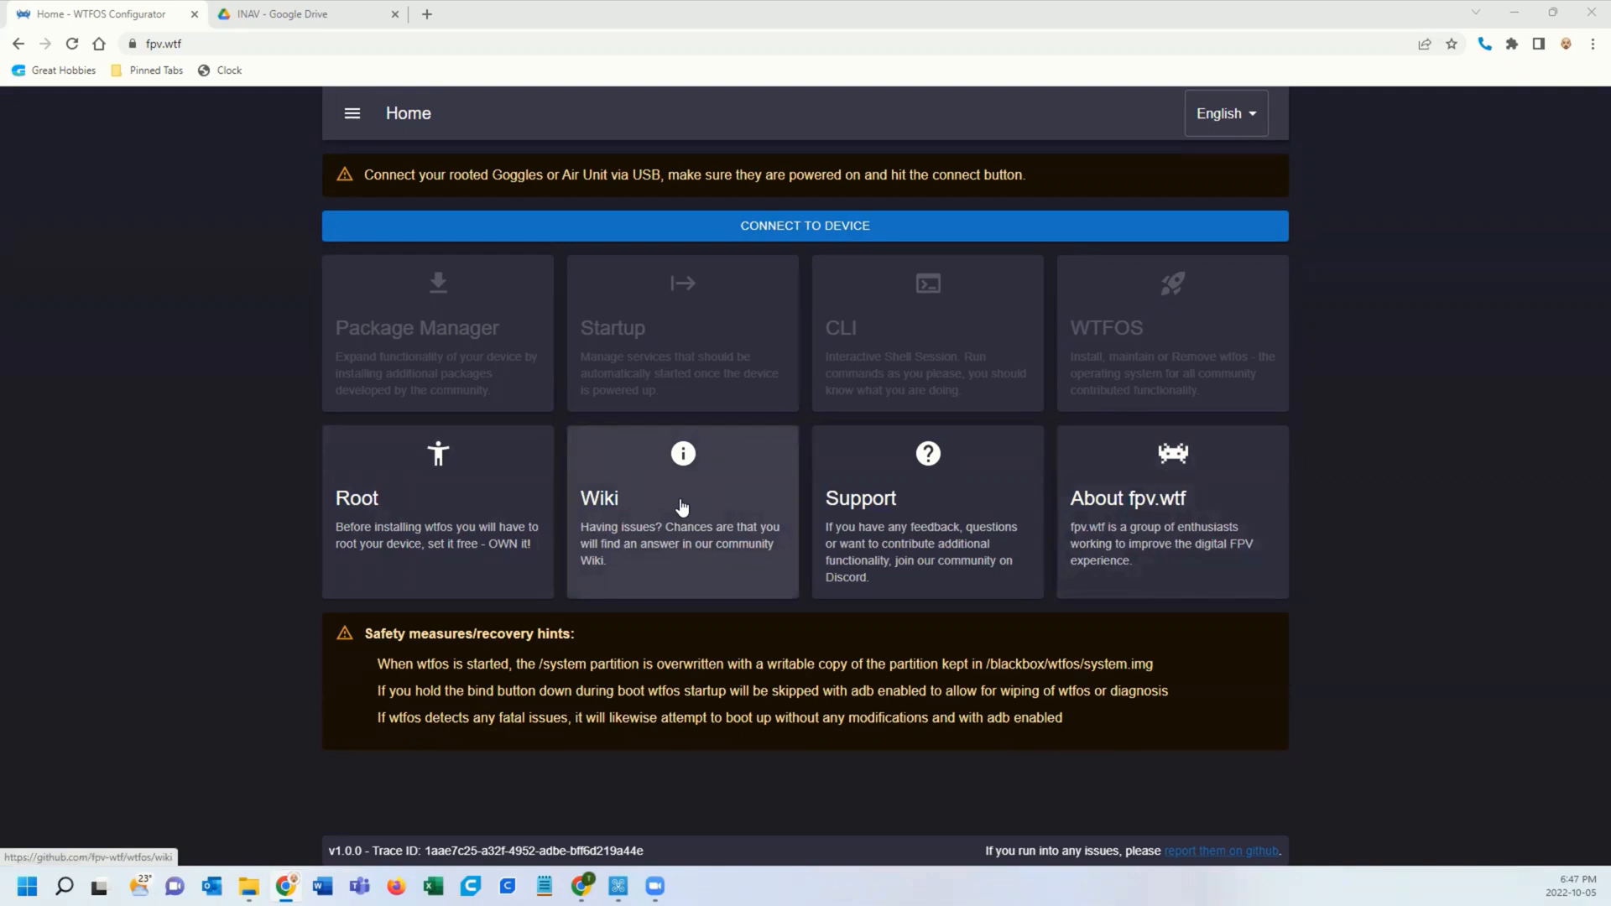
mouse_move(871, 539)
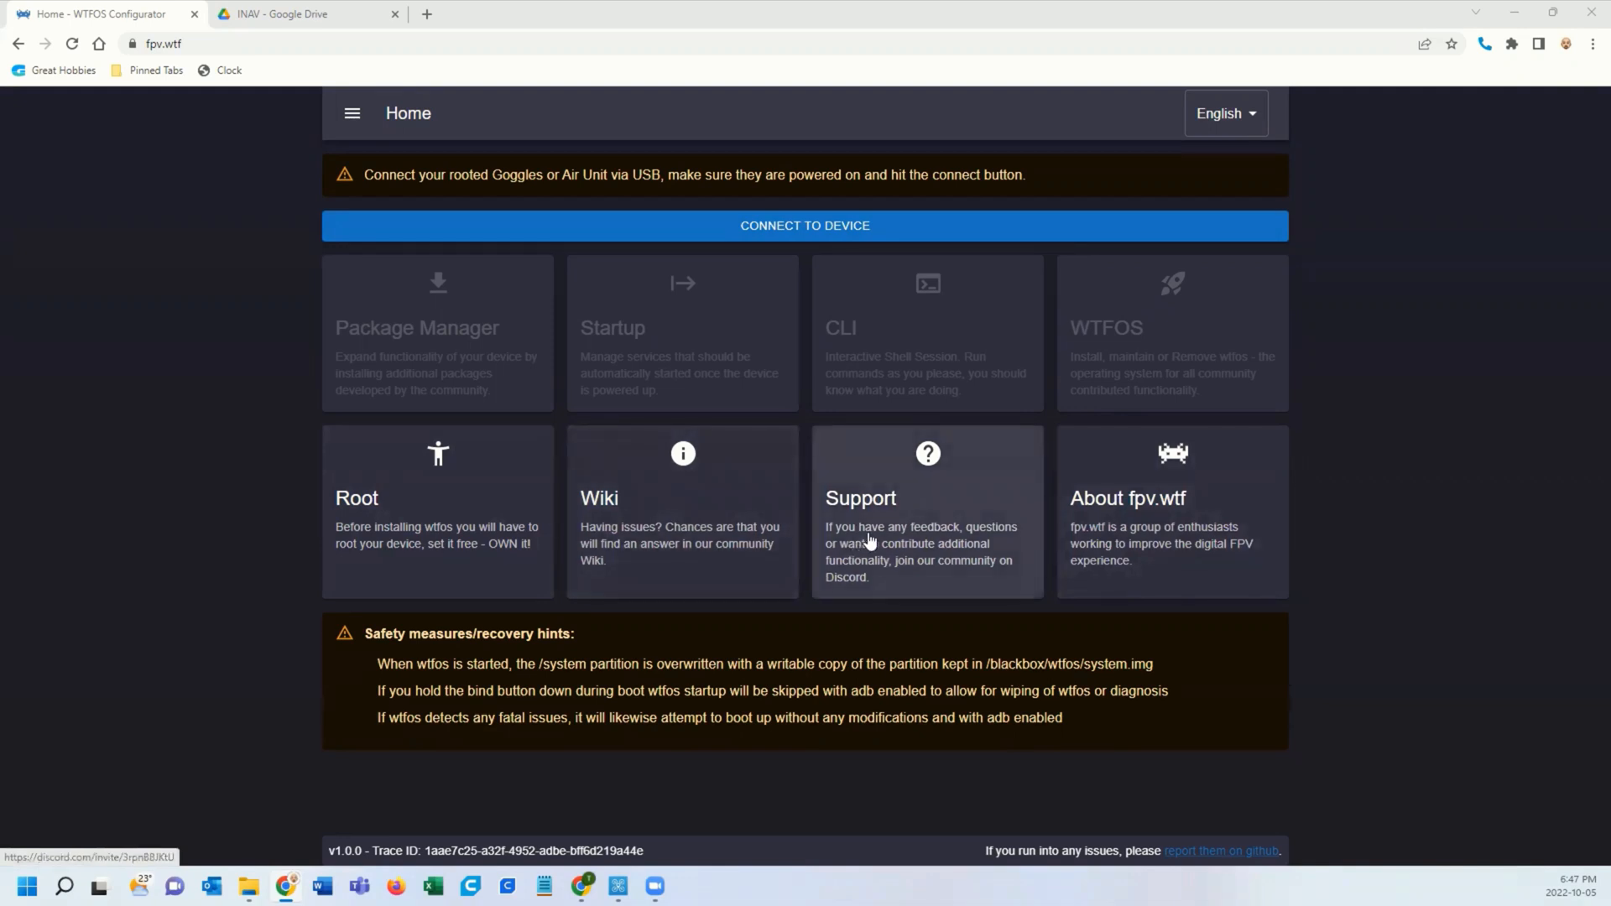
mouse_move(175, 626)
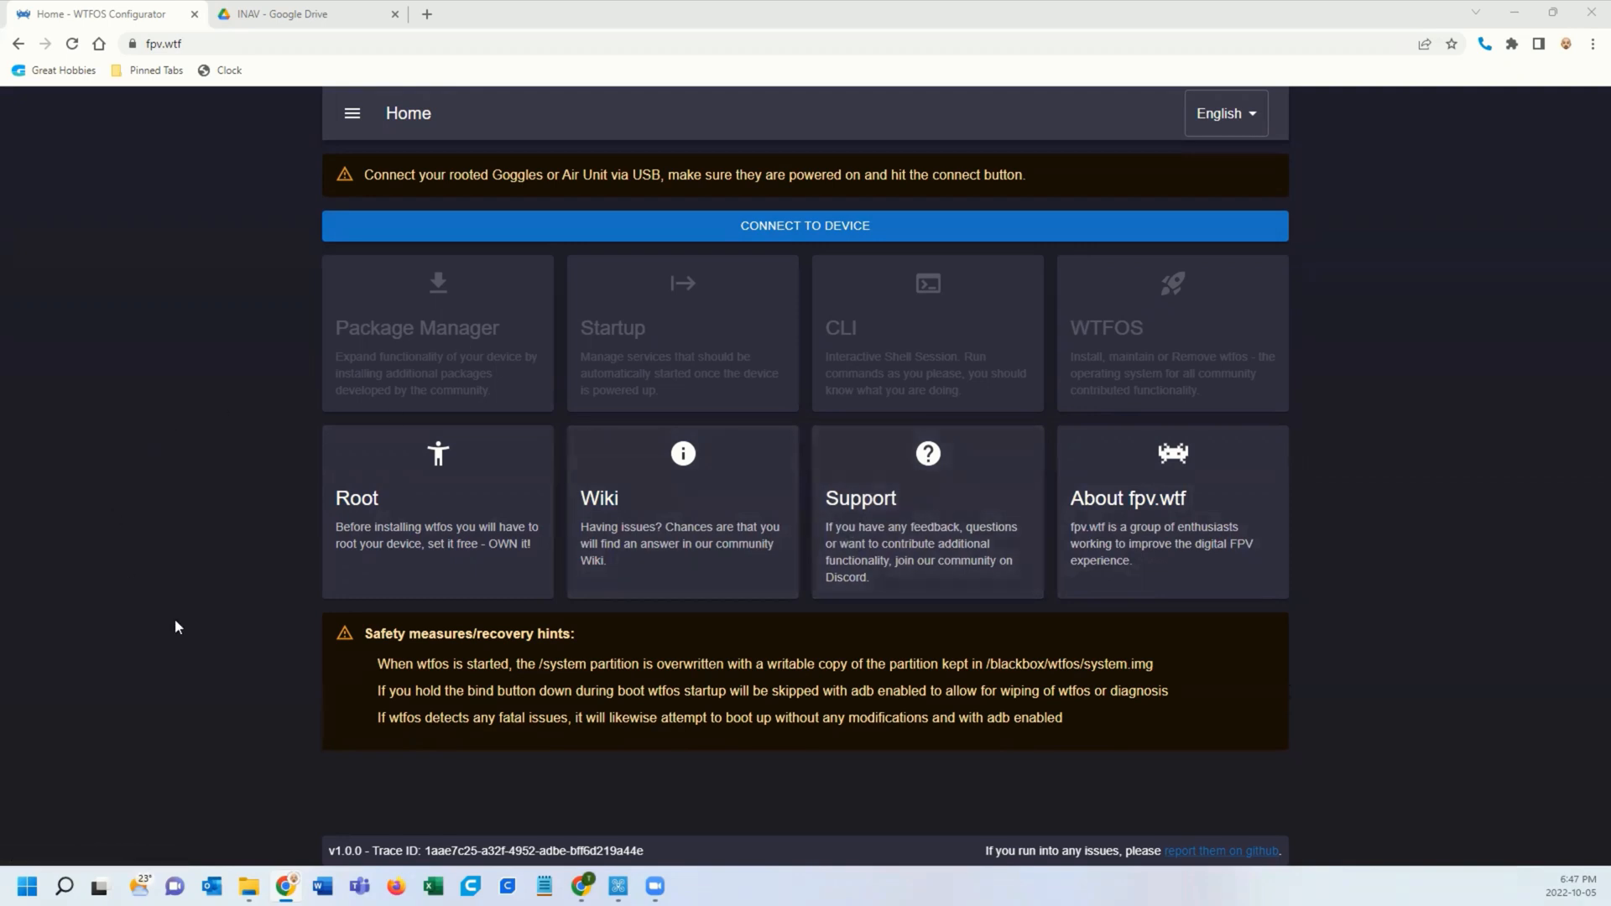